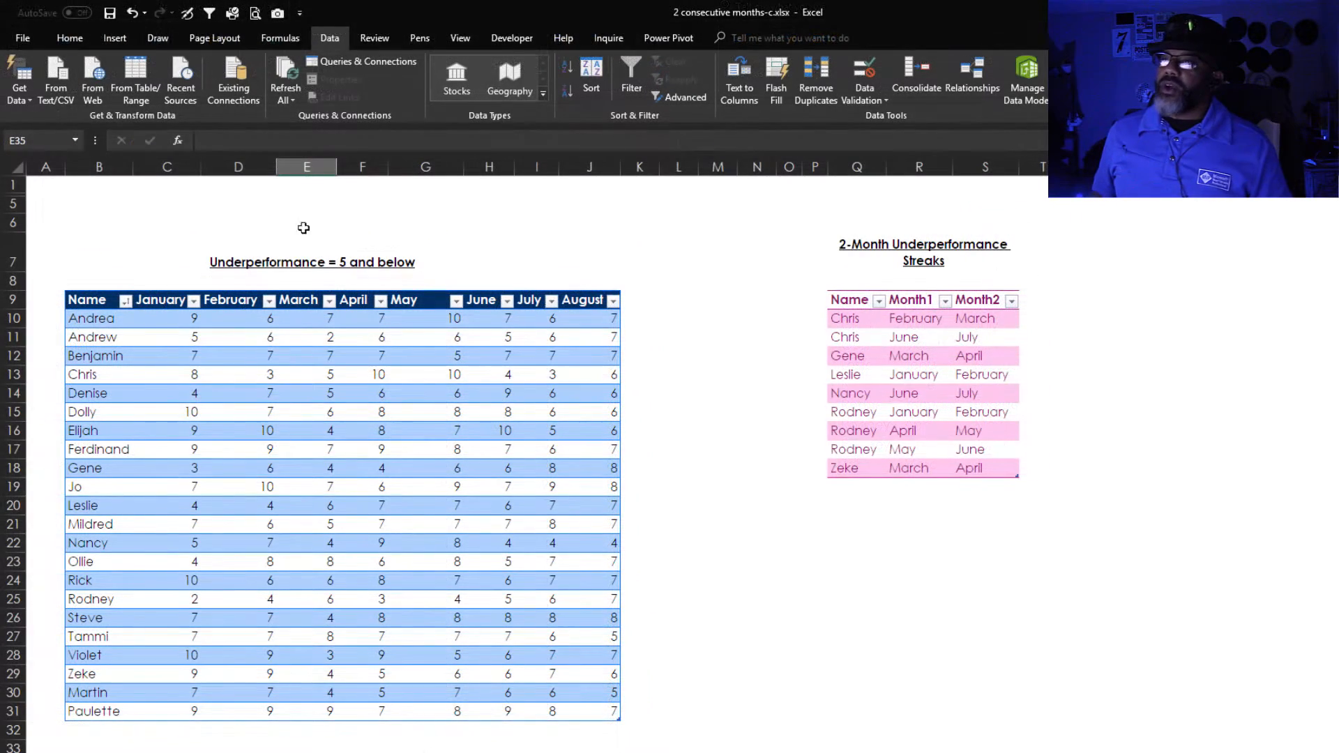
# Step: Load the raw score range C4:J24 from Book1 into a query via Data > From Table/Range
pyautogui.click(284, 77)
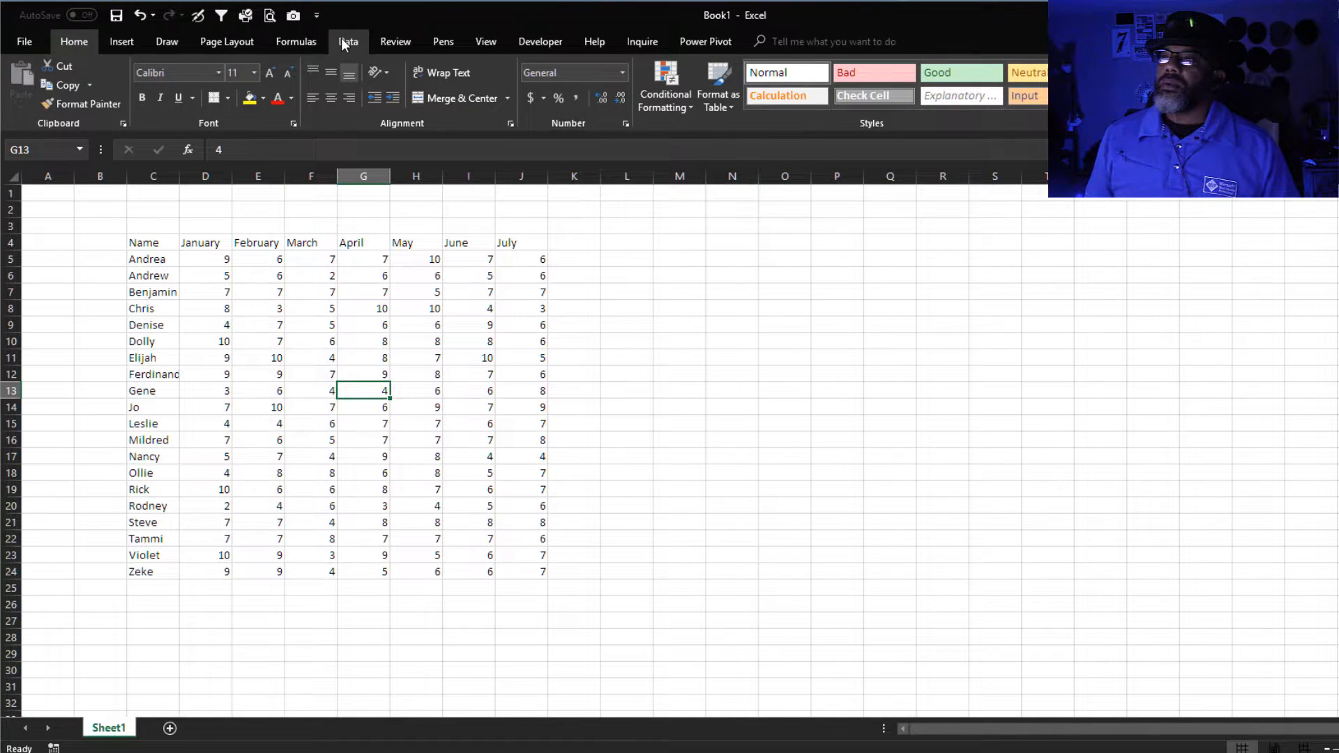
pyautogui.click(347, 40)
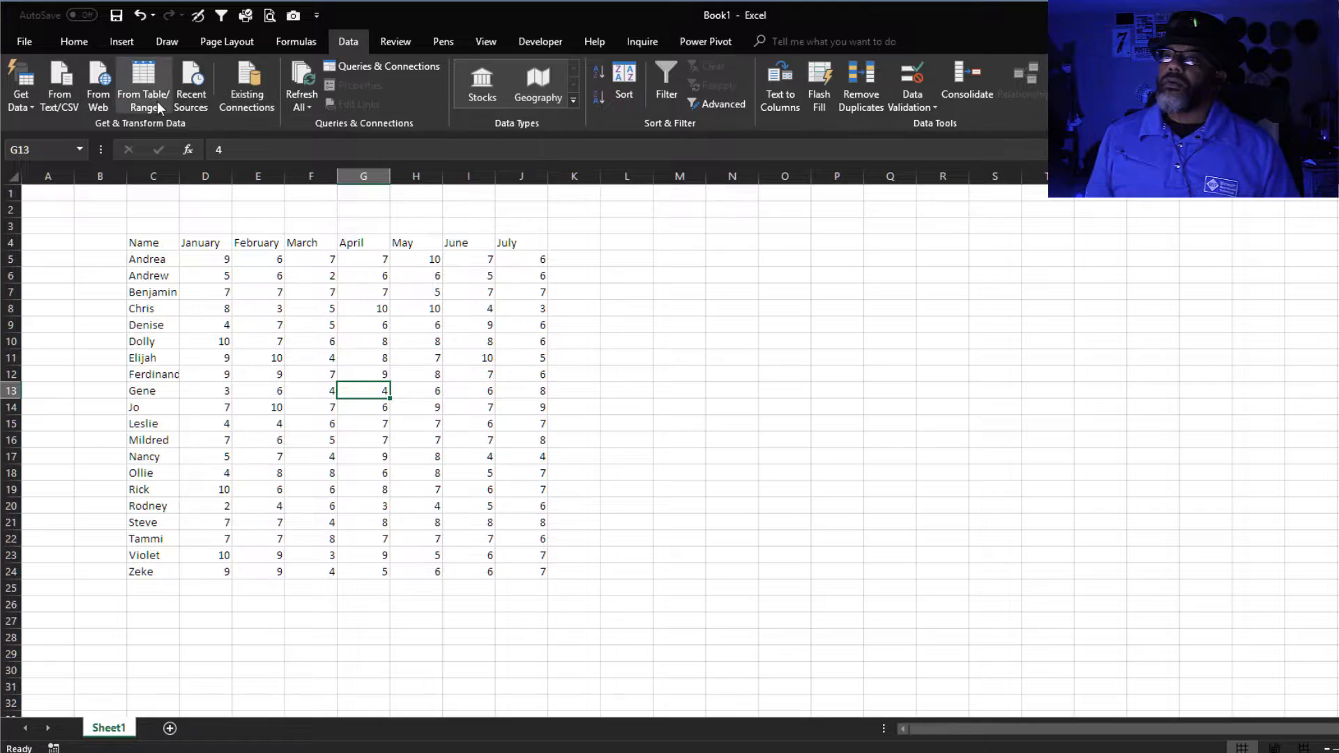
pyautogui.click(142, 86)
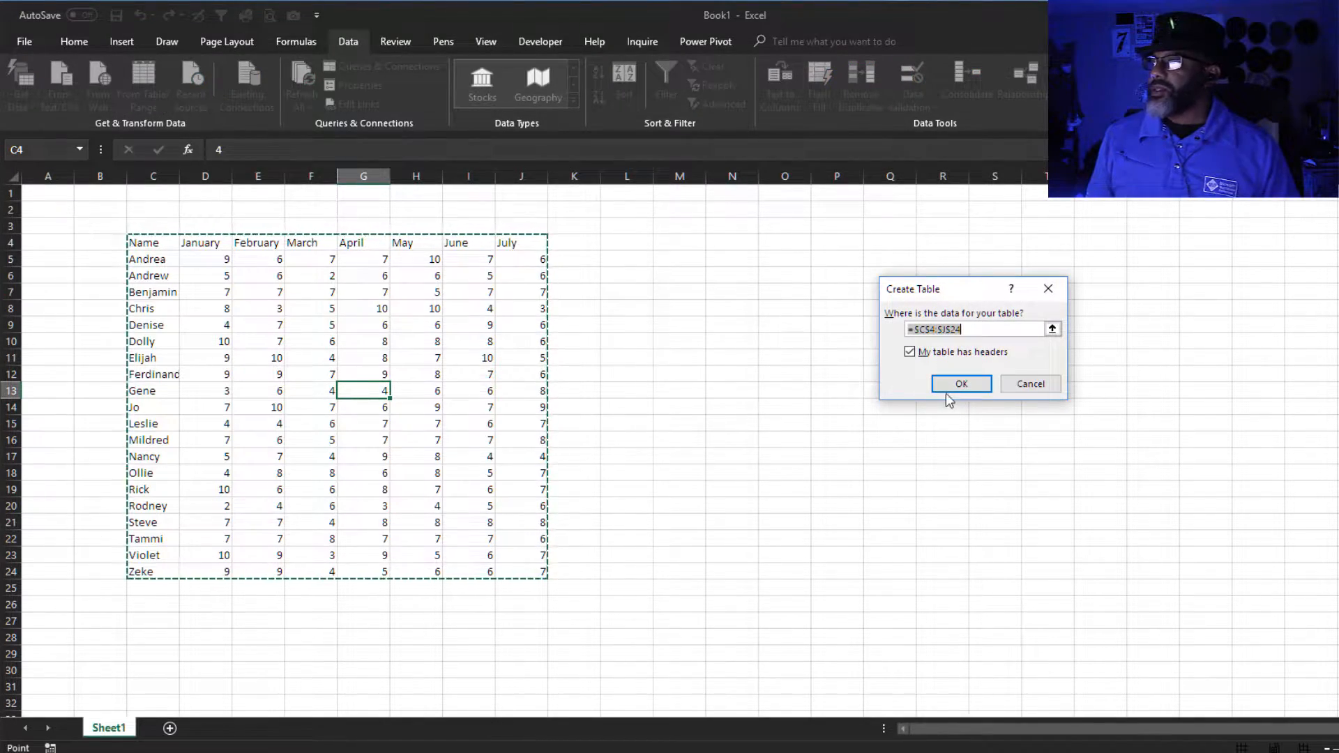
# Step: Confirm the table with headers and unpivot the month columns around Name
pyautogui.click(960, 384)
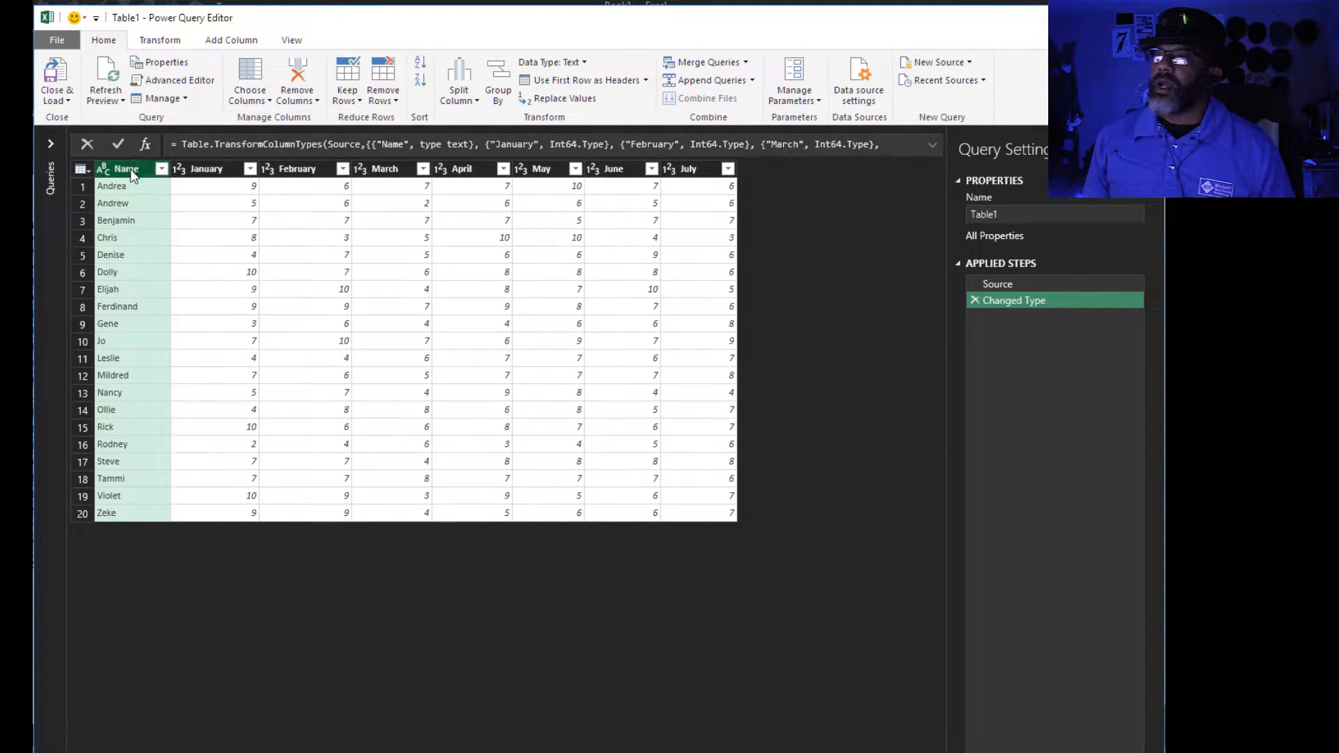
pyautogui.rightClick(126, 169)
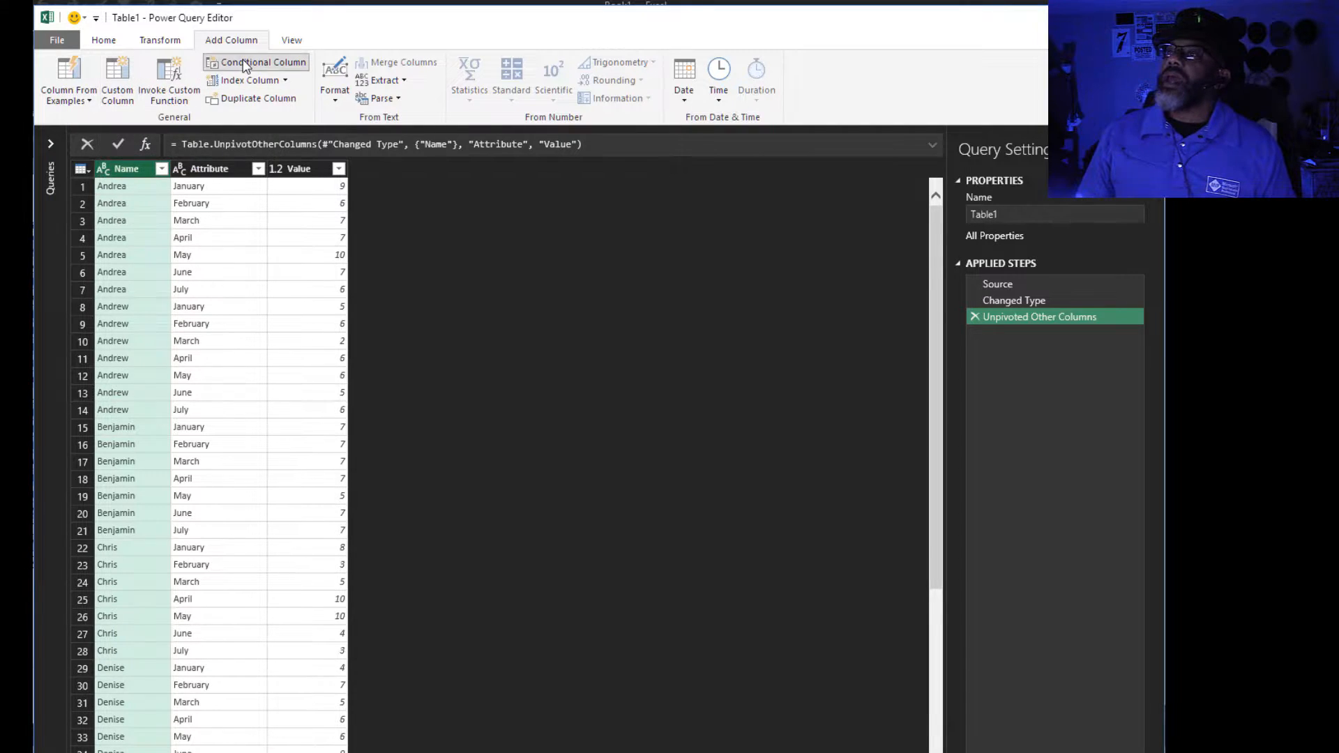
# Step: Add conditional column Underperformance: x if Value <= 5, otherwise null
pyautogui.click(261, 61)
pyautogui.write('Underperformance')
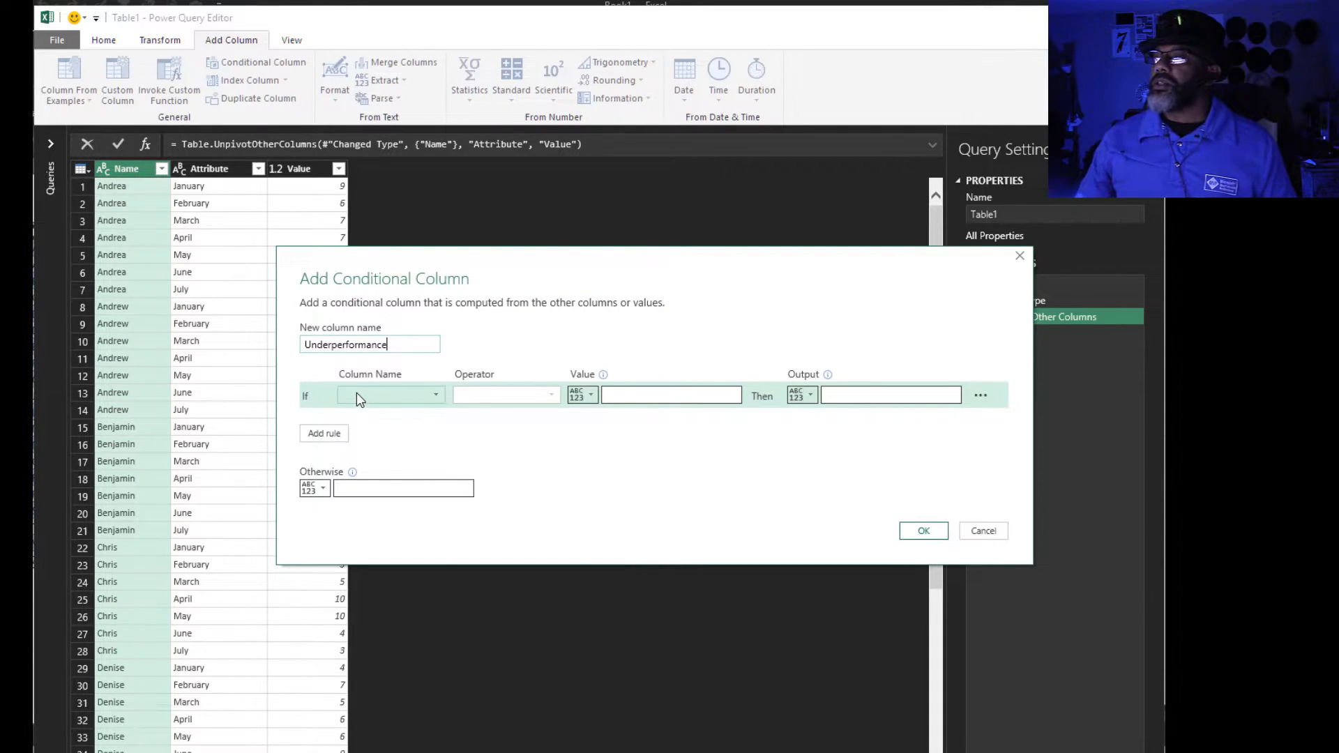
pyautogui.click(391, 394)
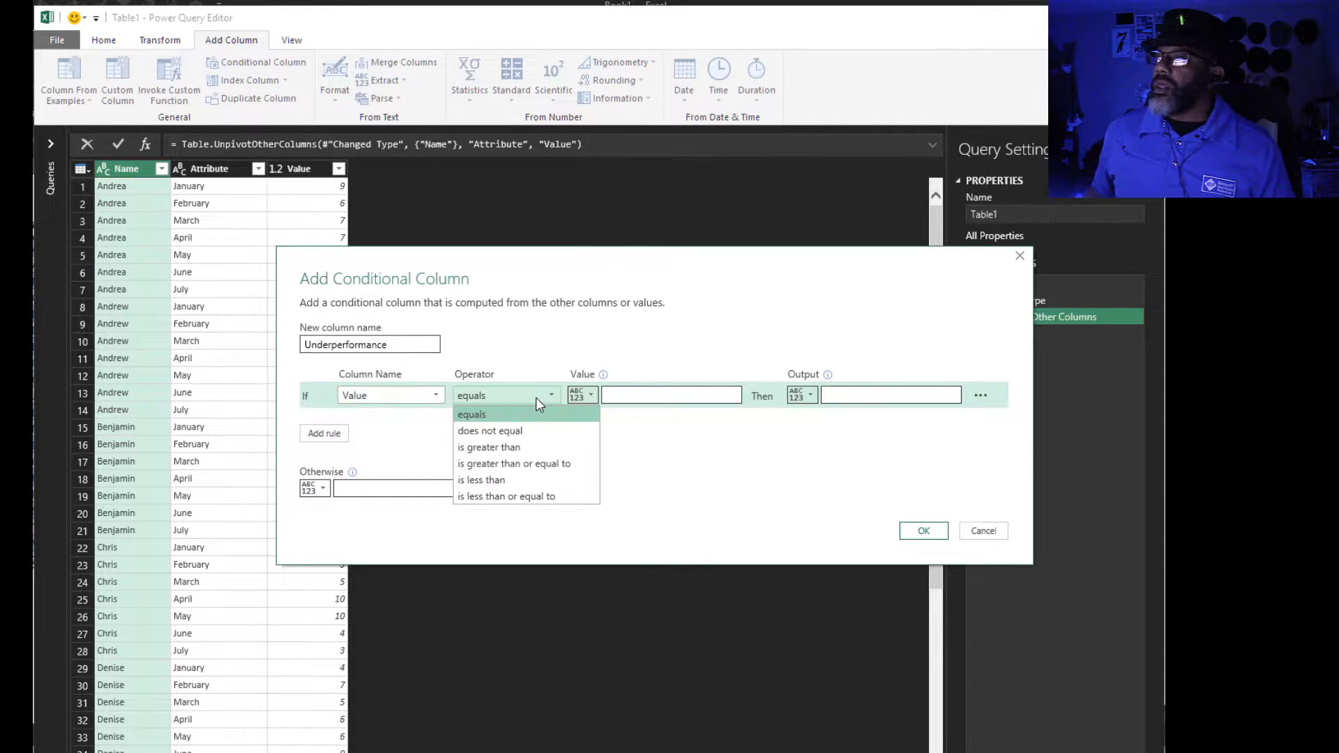
pyautogui.click(506, 497)
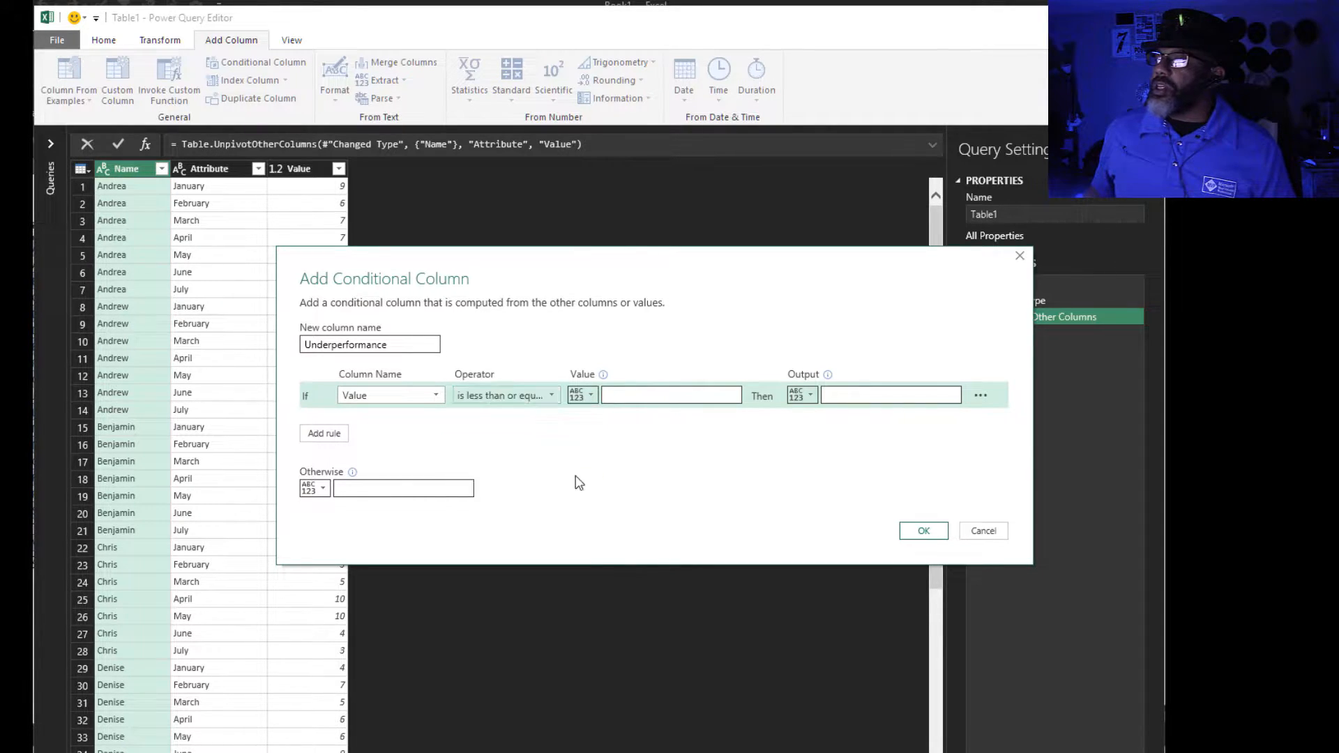
pyautogui.write('5')
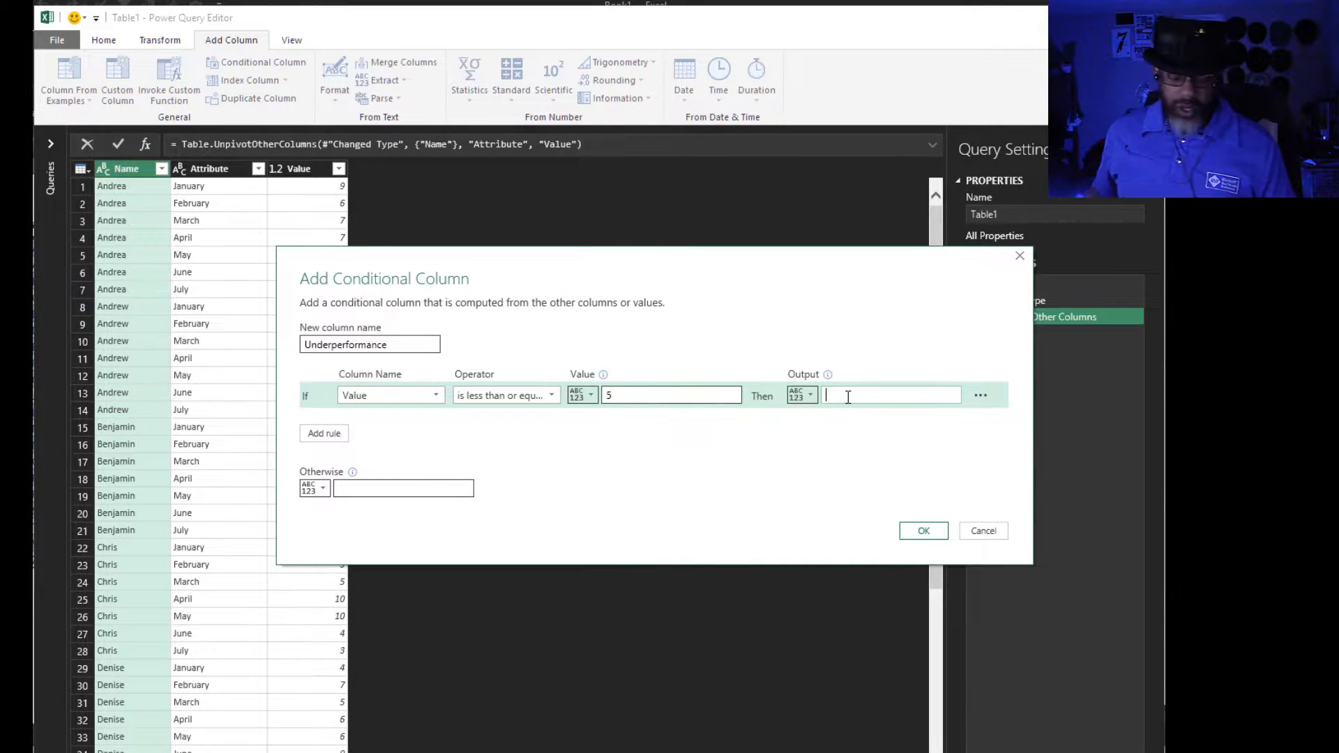
pyautogui.write('x')
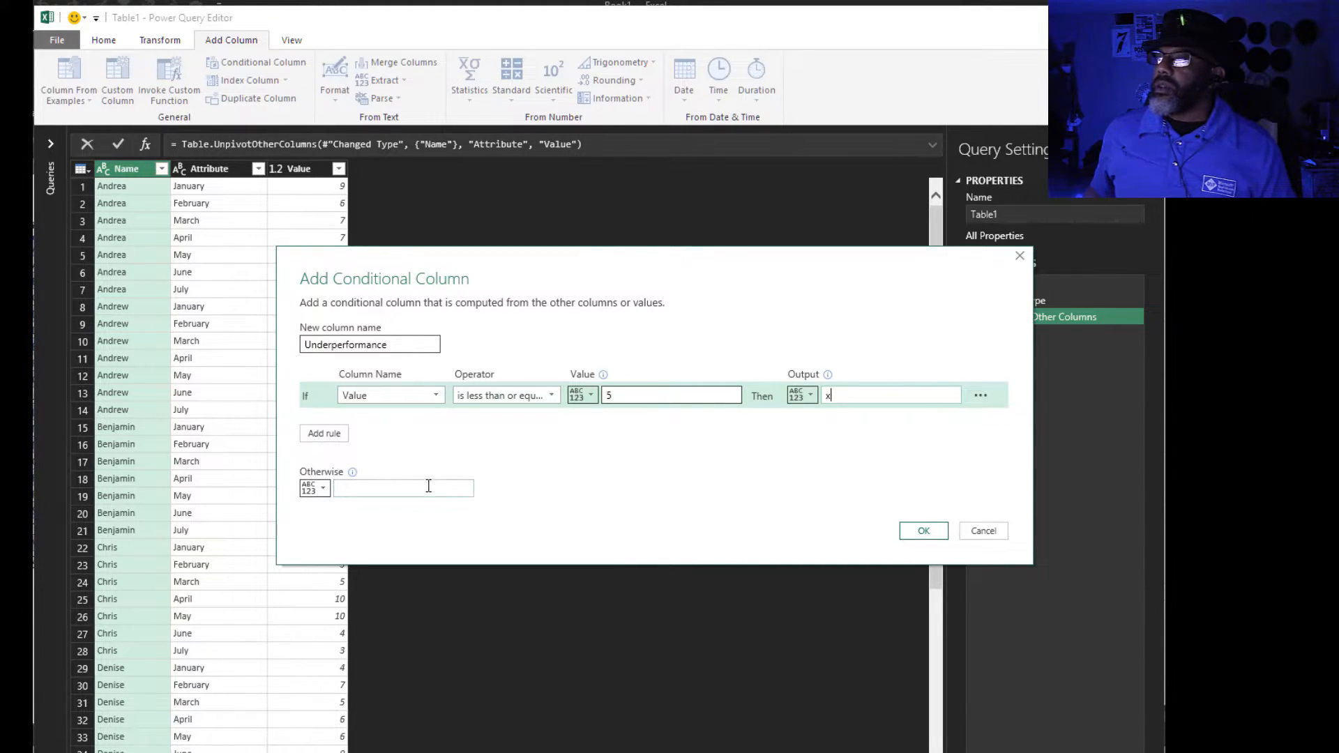
pyautogui.write('null')
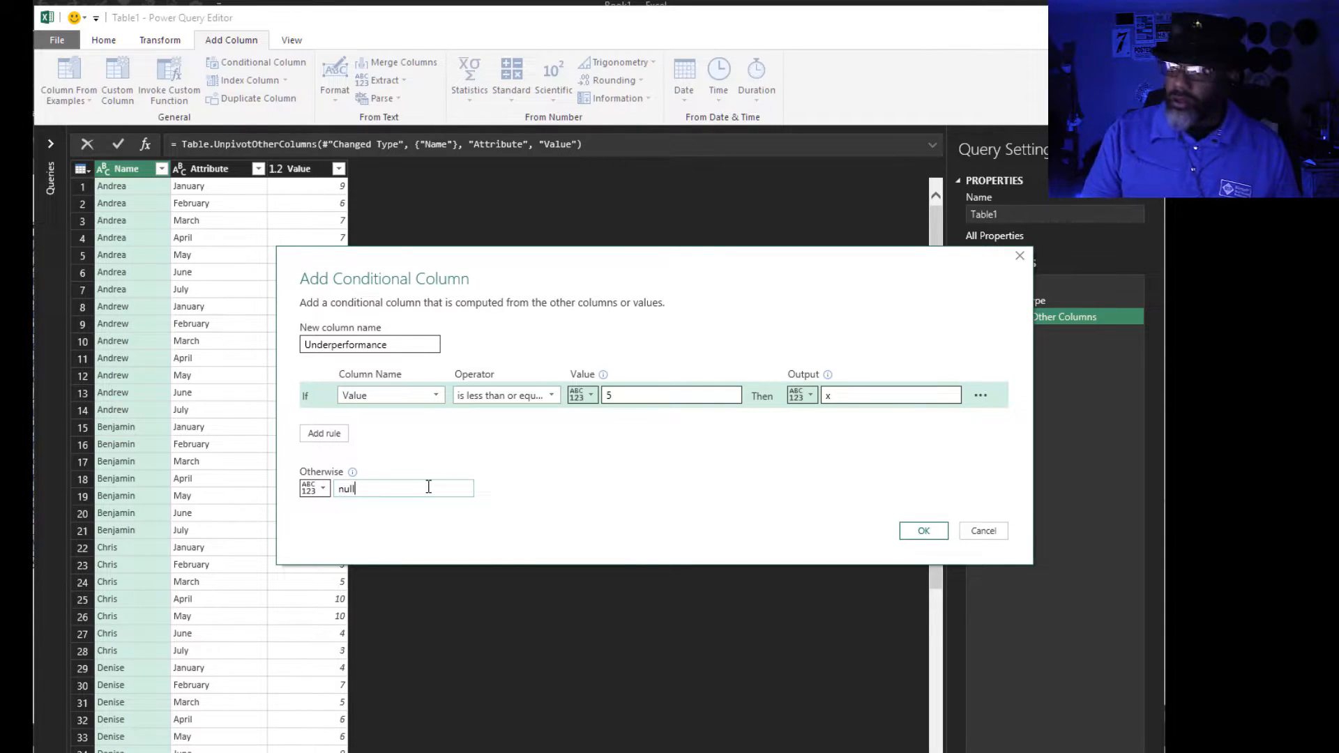
pyautogui.click(923, 530)
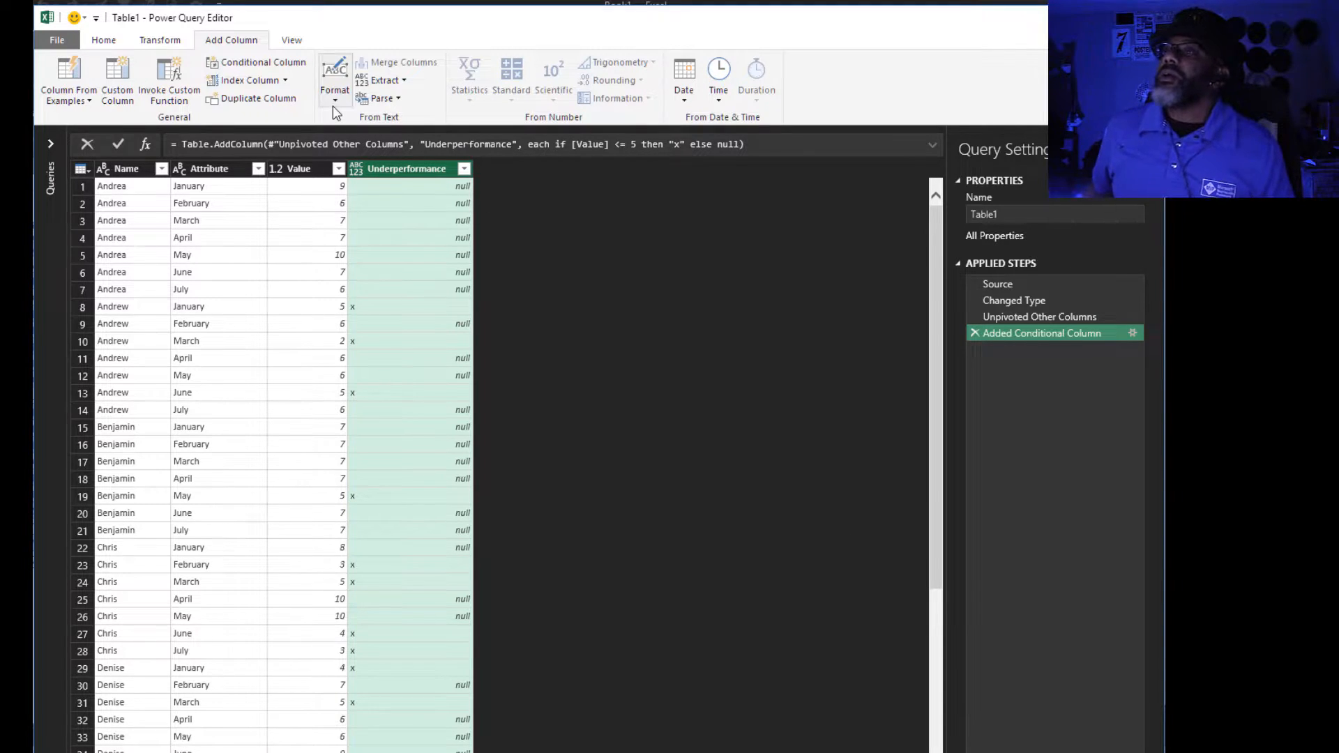
pyautogui.moveTo(248, 80)
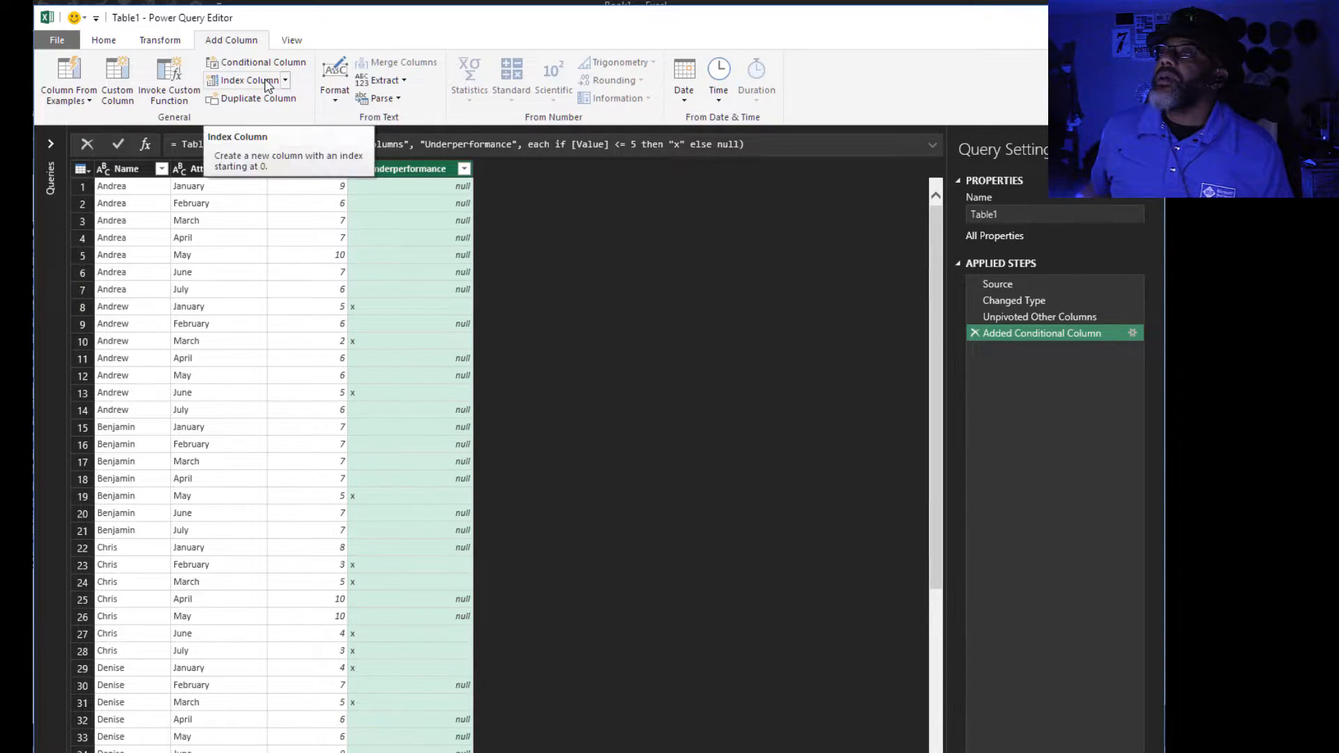
# Step: Add two index columns, one starting from 0 and one from 1
pyautogui.click(285, 80)
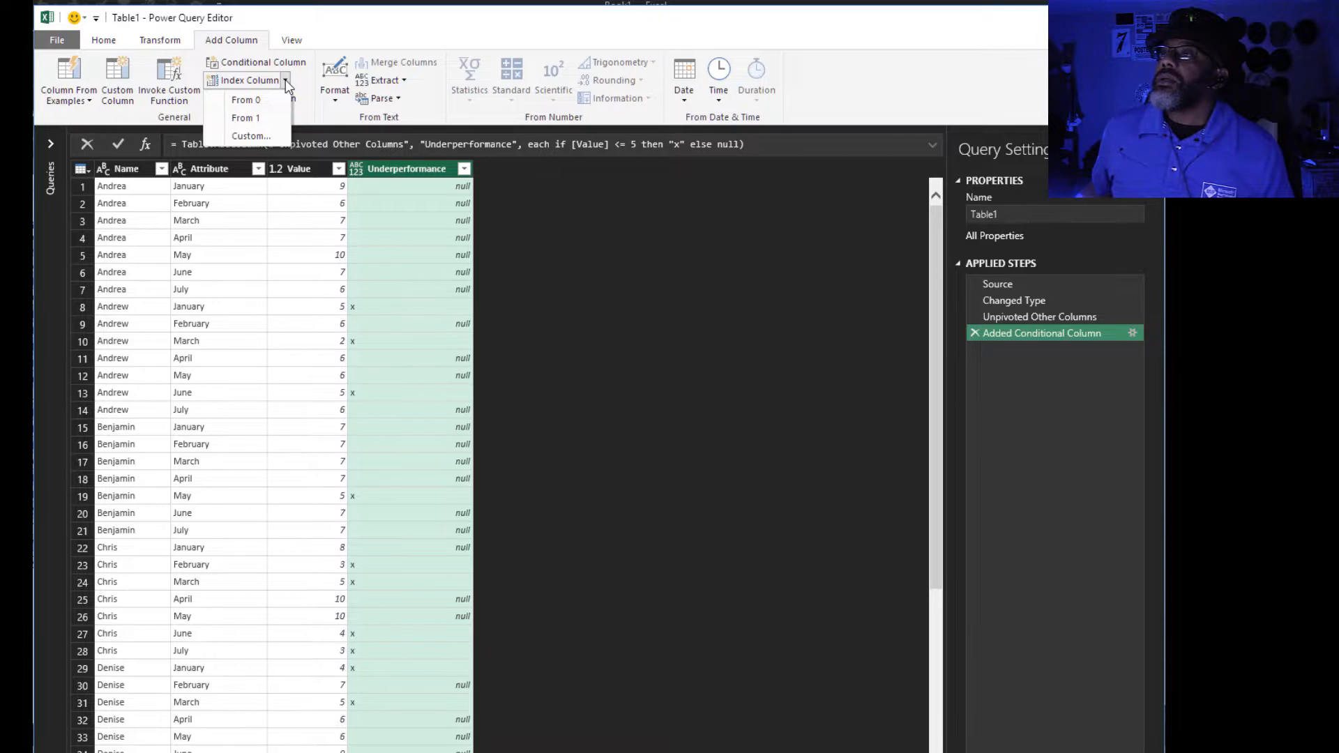
pyautogui.click(246, 99)
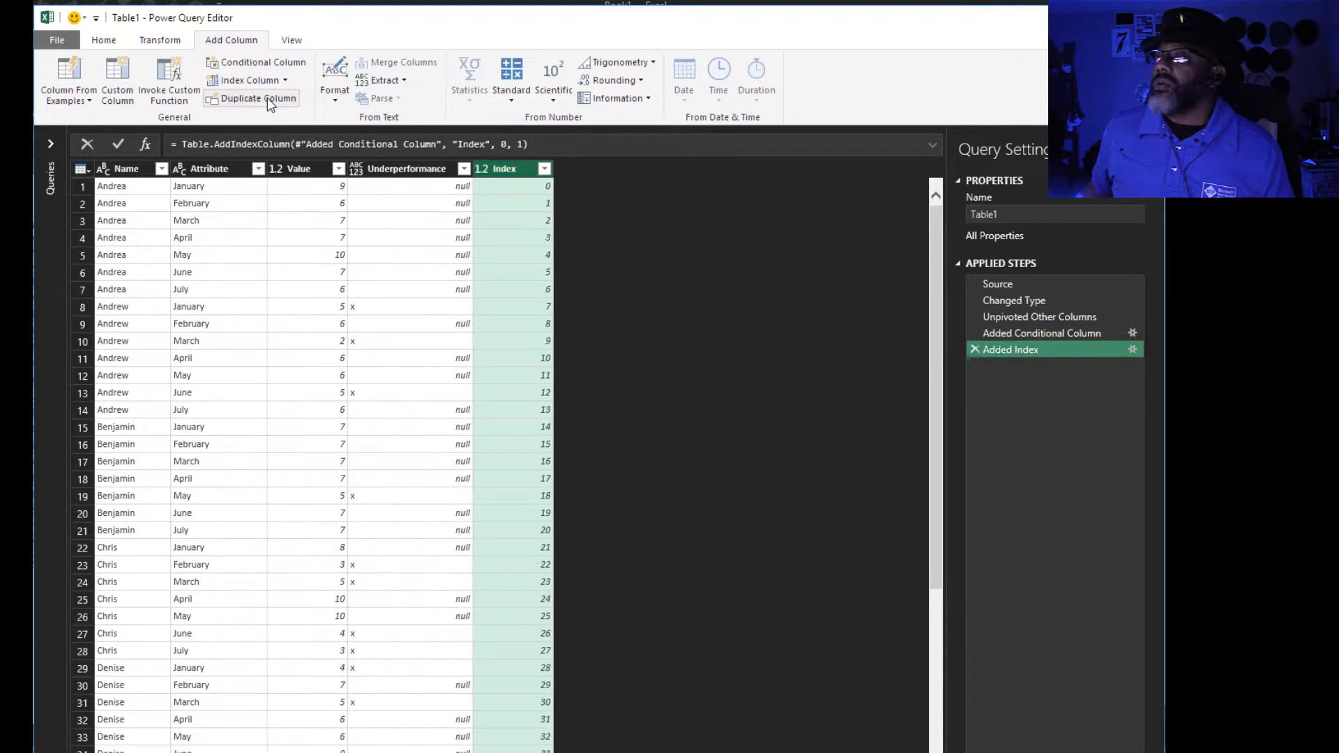
pyautogui.click(282, 80)
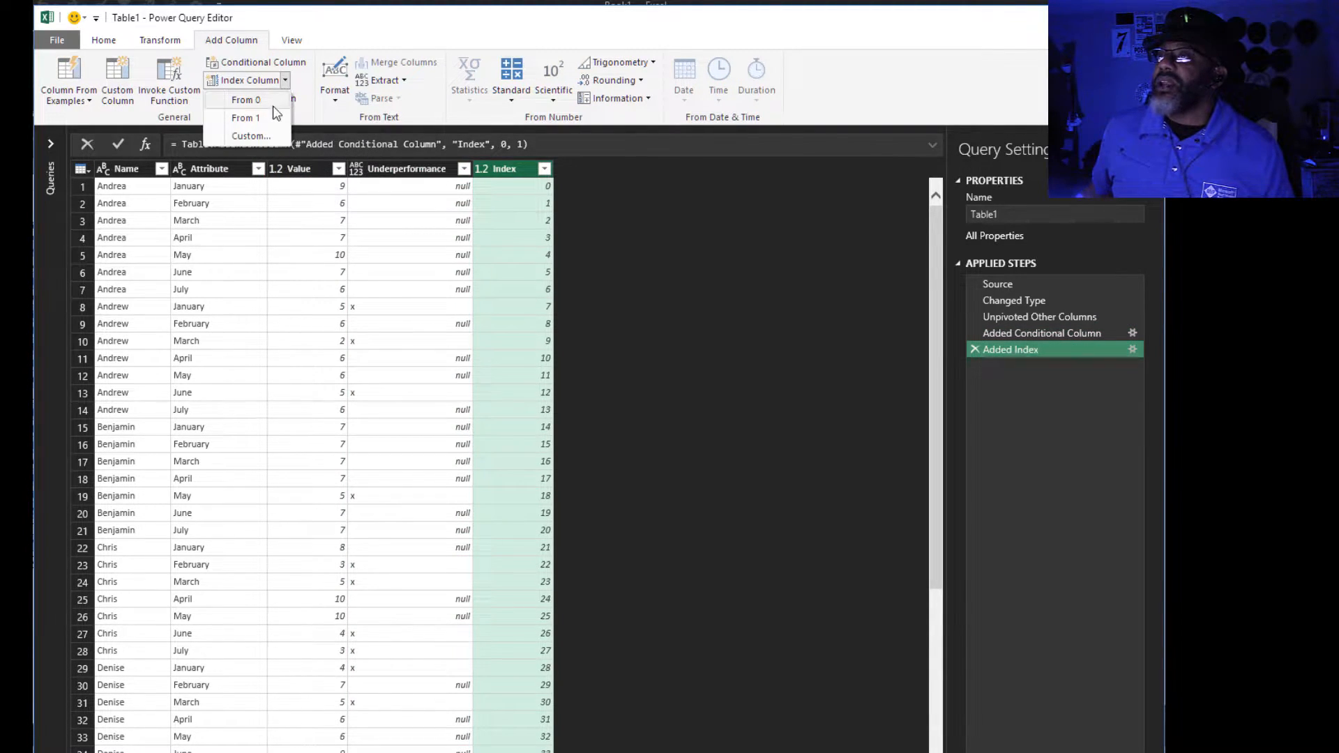
pyautogui.click(245, 118)
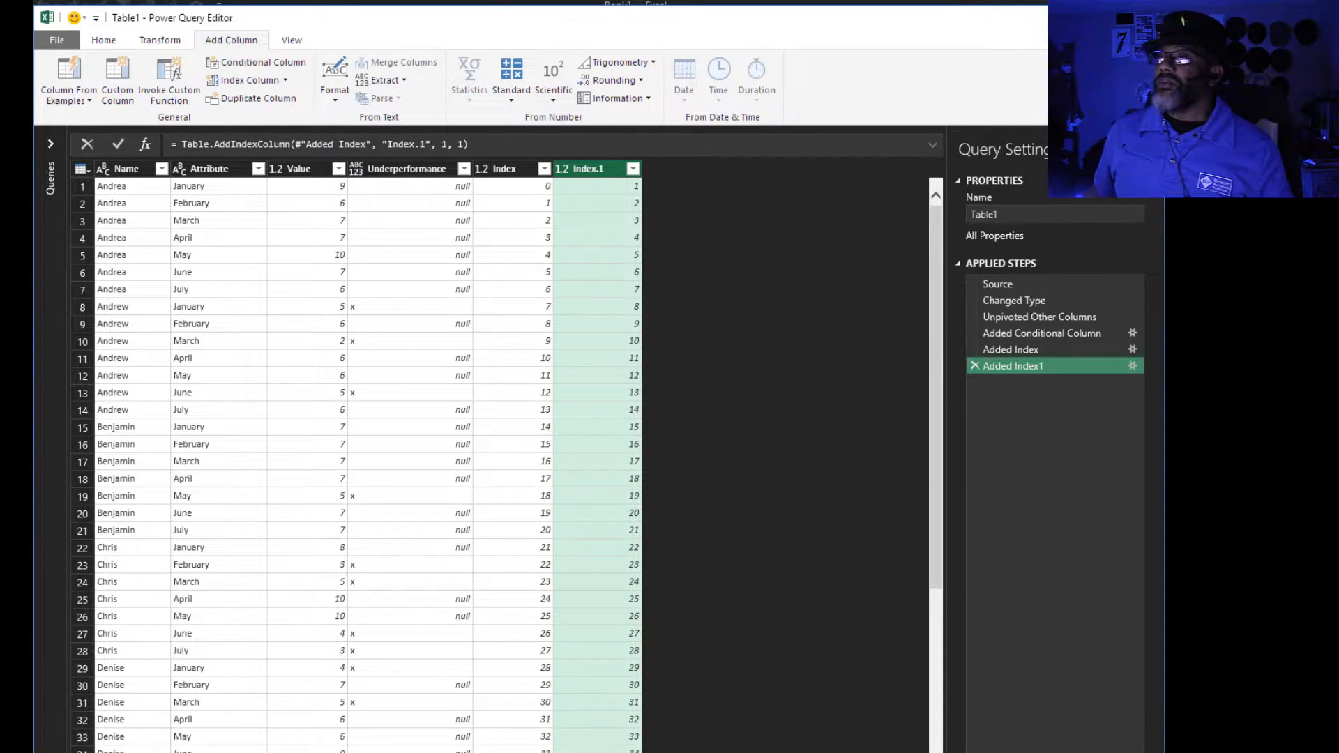
pyautogui.rightClick(290, 169)
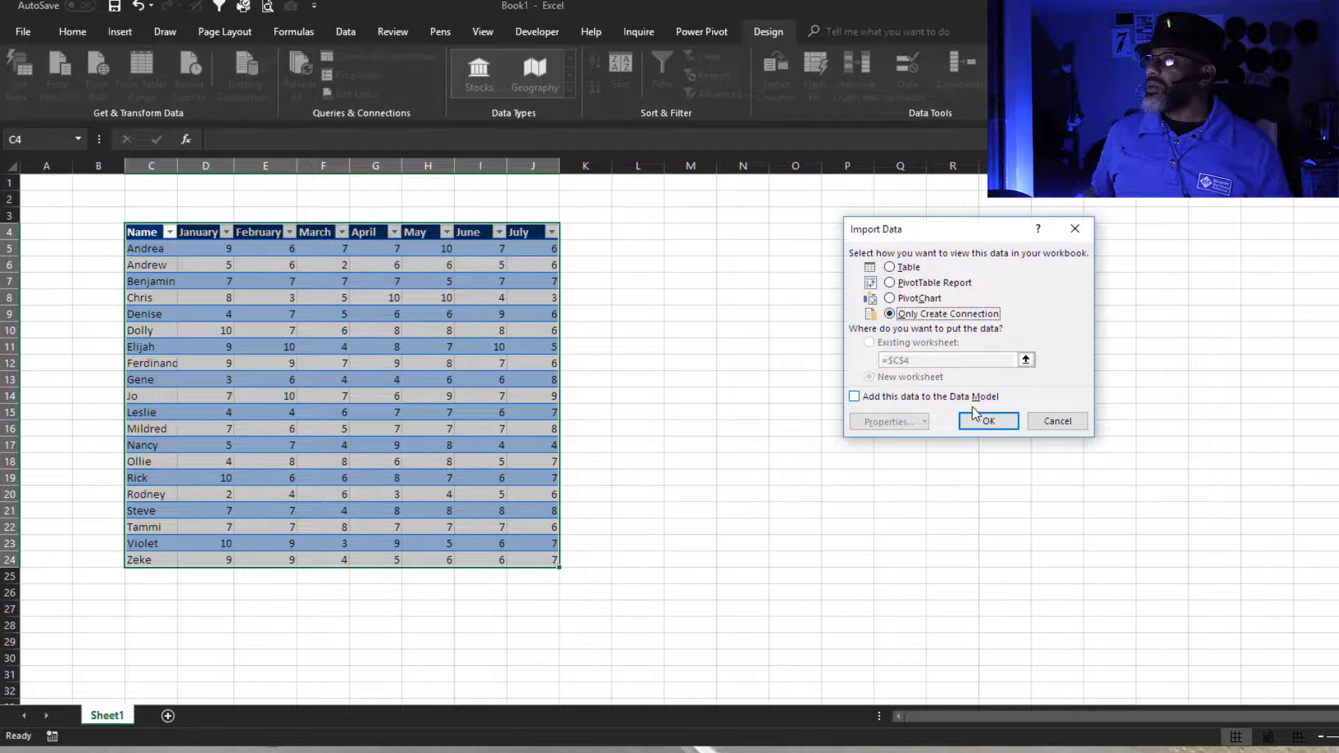
# Step: Load the Table1 query back as Only Create Connection
pyautogui.click(988, 420)
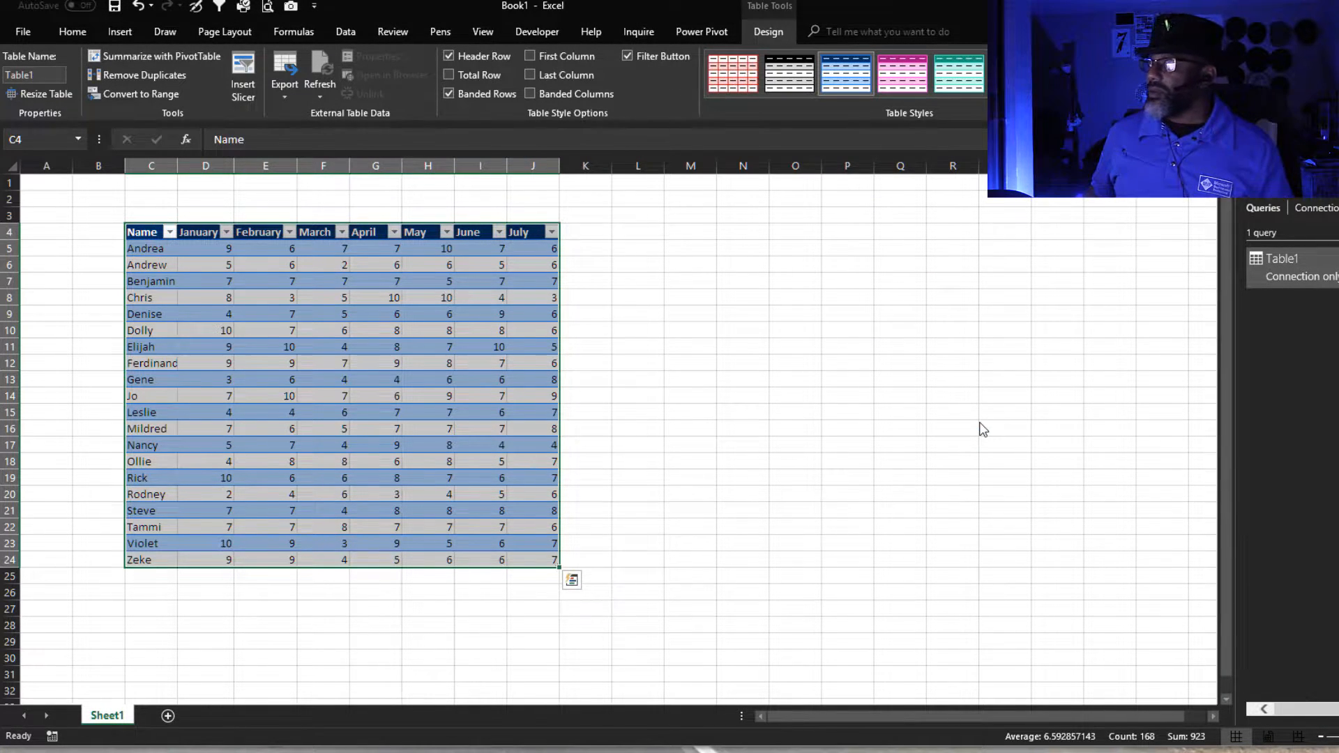
pyautogui.click(345, 32)
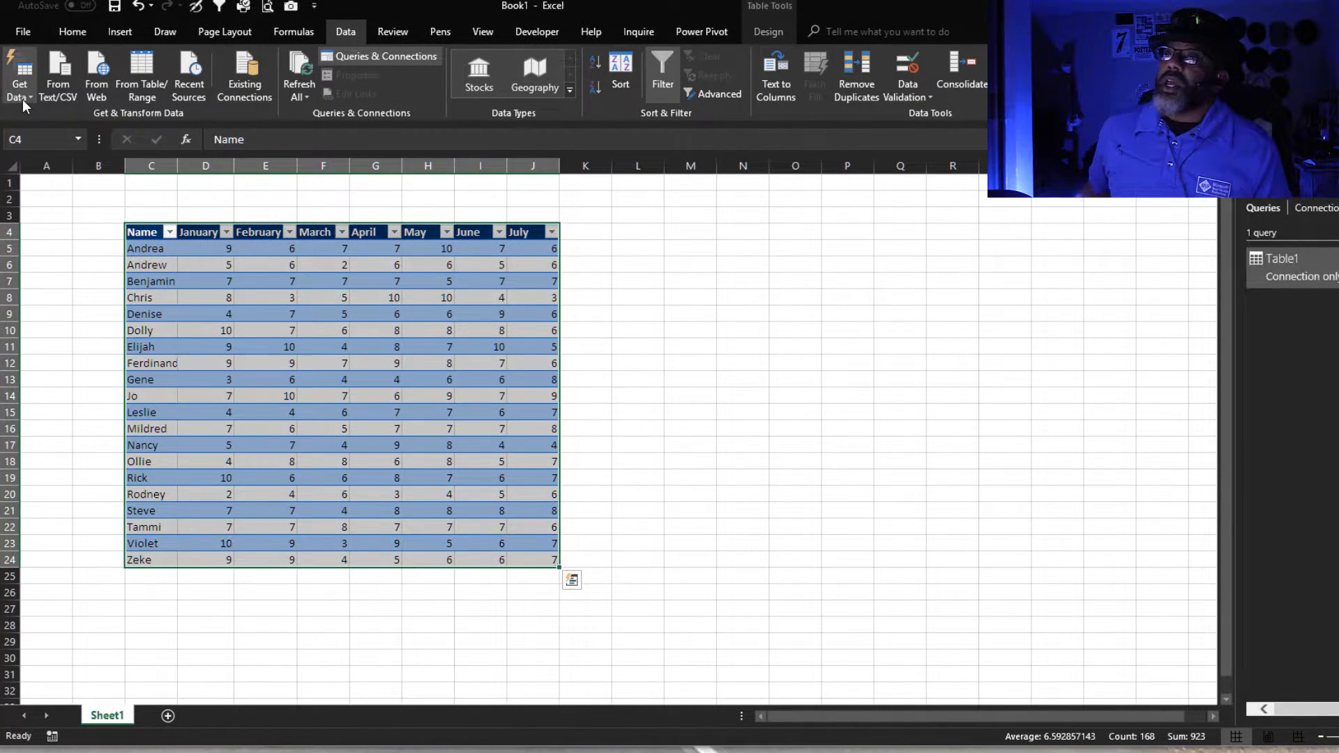
# Step: Merge Table1 with itself, matching Index.1 in the first to Index in the second
pyautogui.click(18, 75)
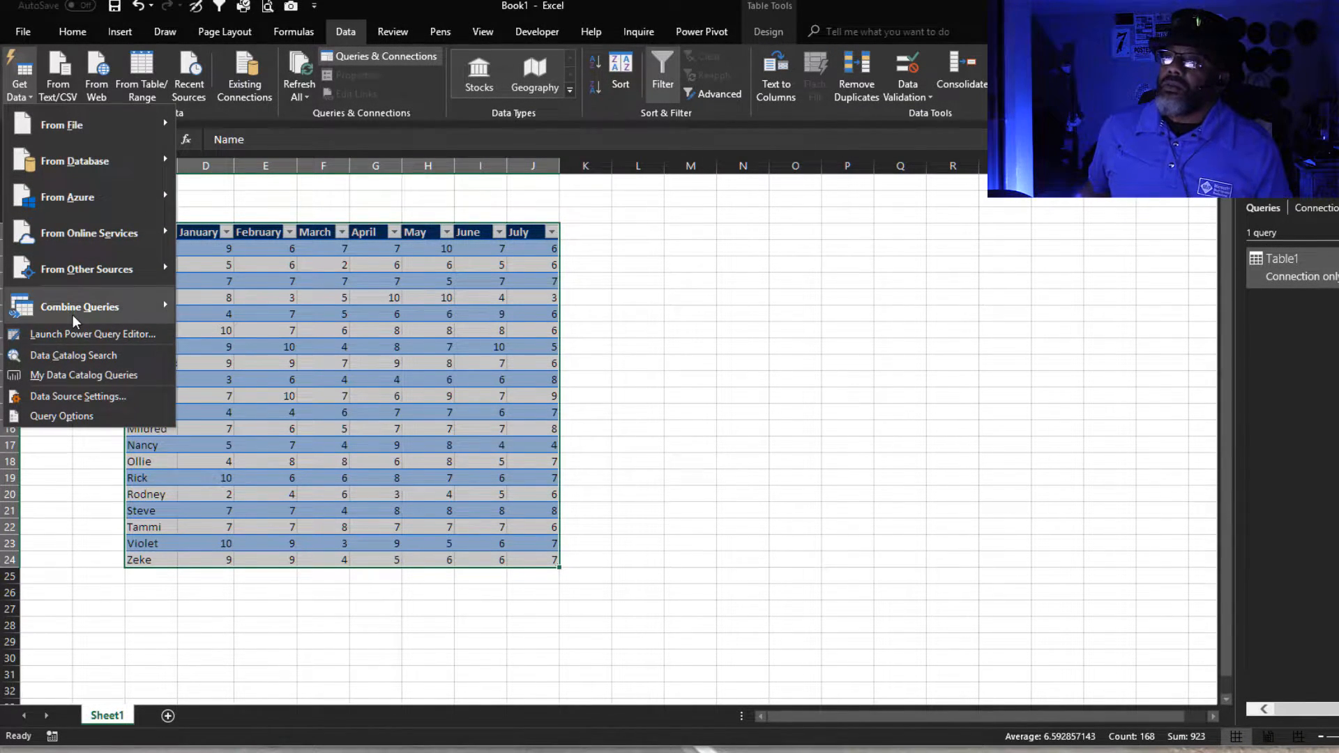
pyautogui.click(78, 307)
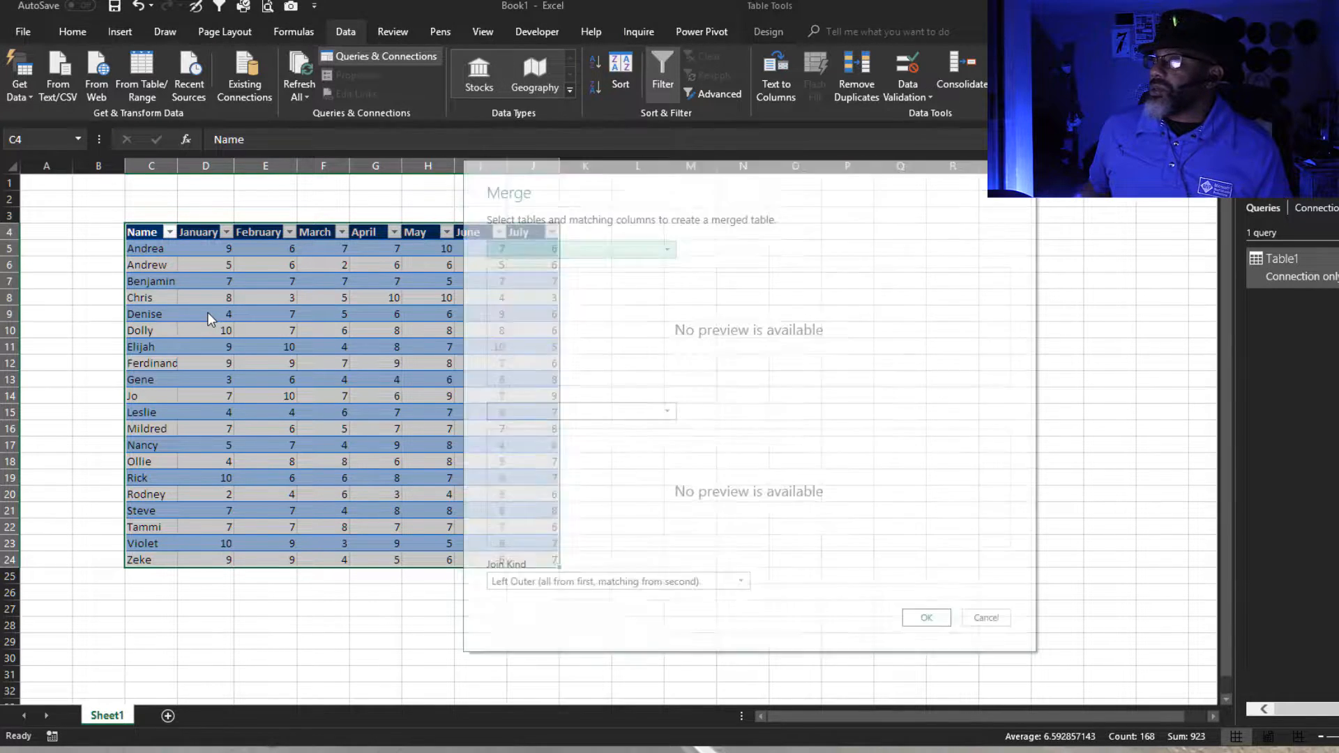
pyautogui.click(580, 248)
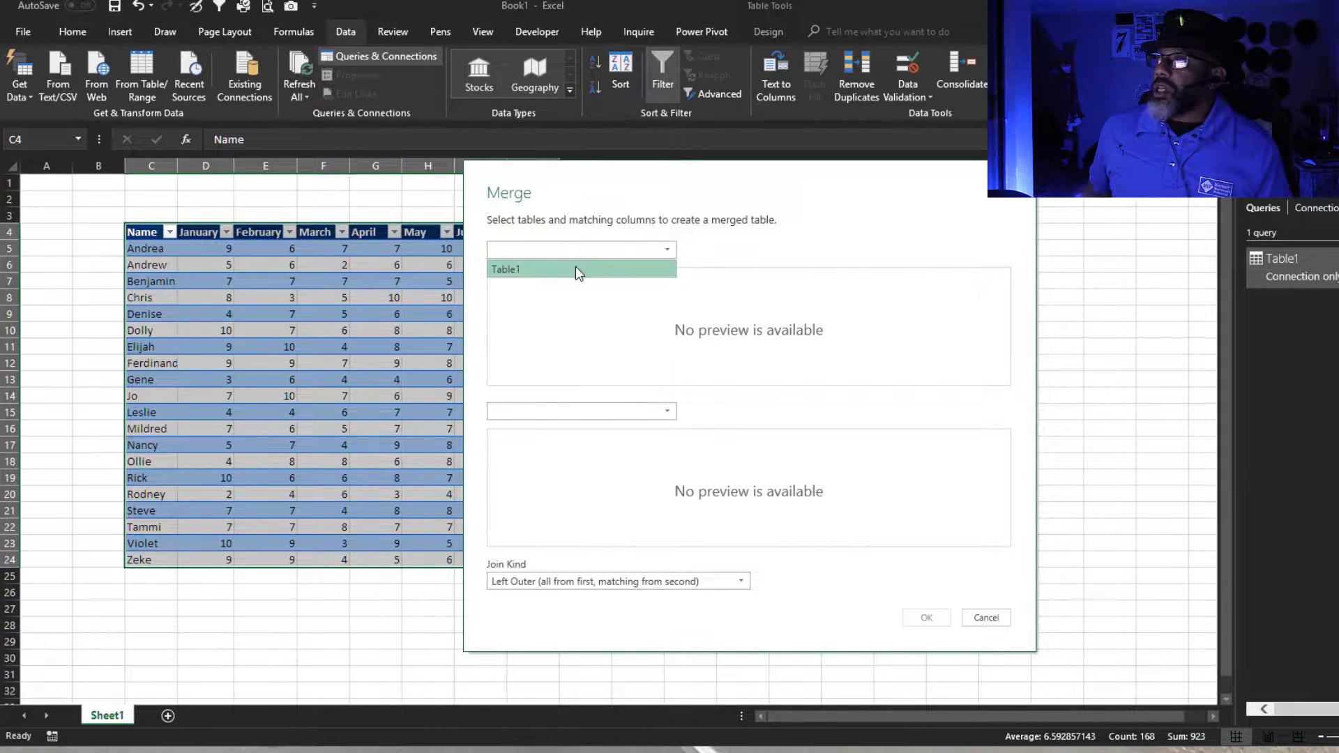
pyautogui.click(505, 269)
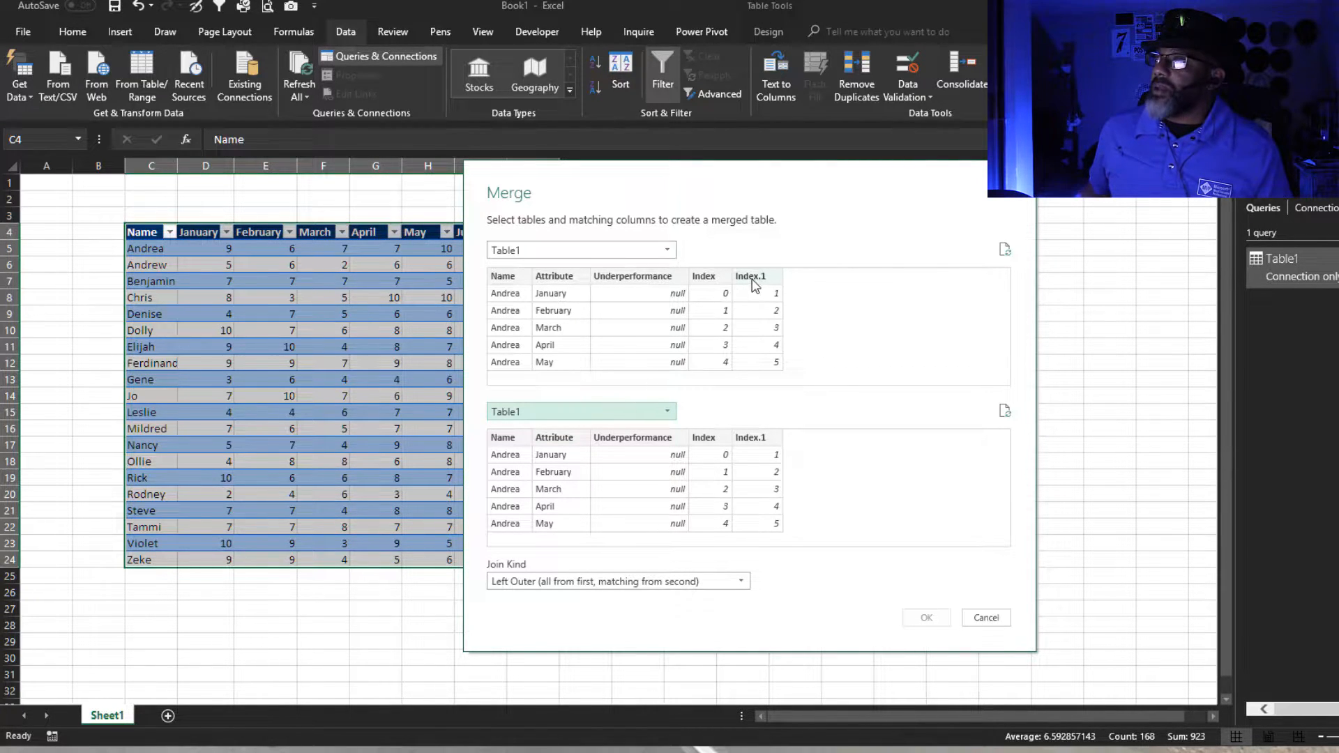
pyautogui.click(751, 276)
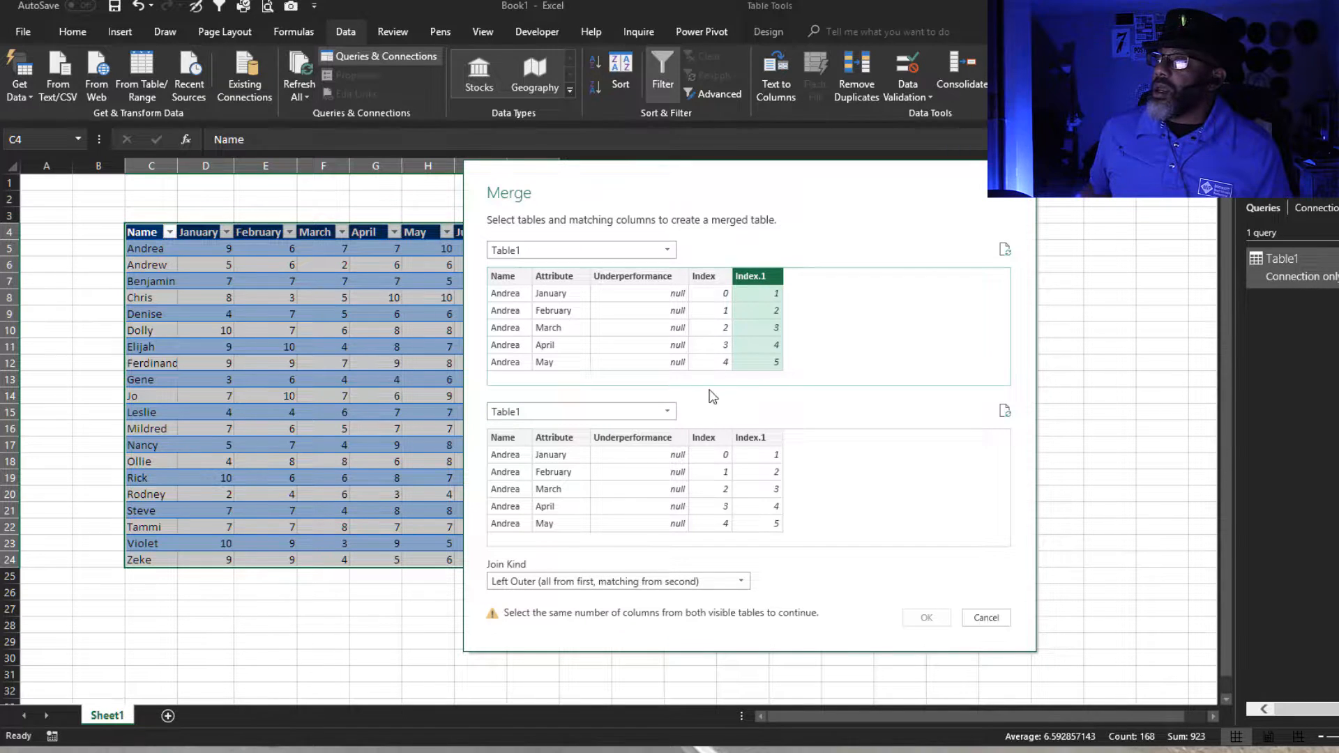
pyautogui.click(704, 436)
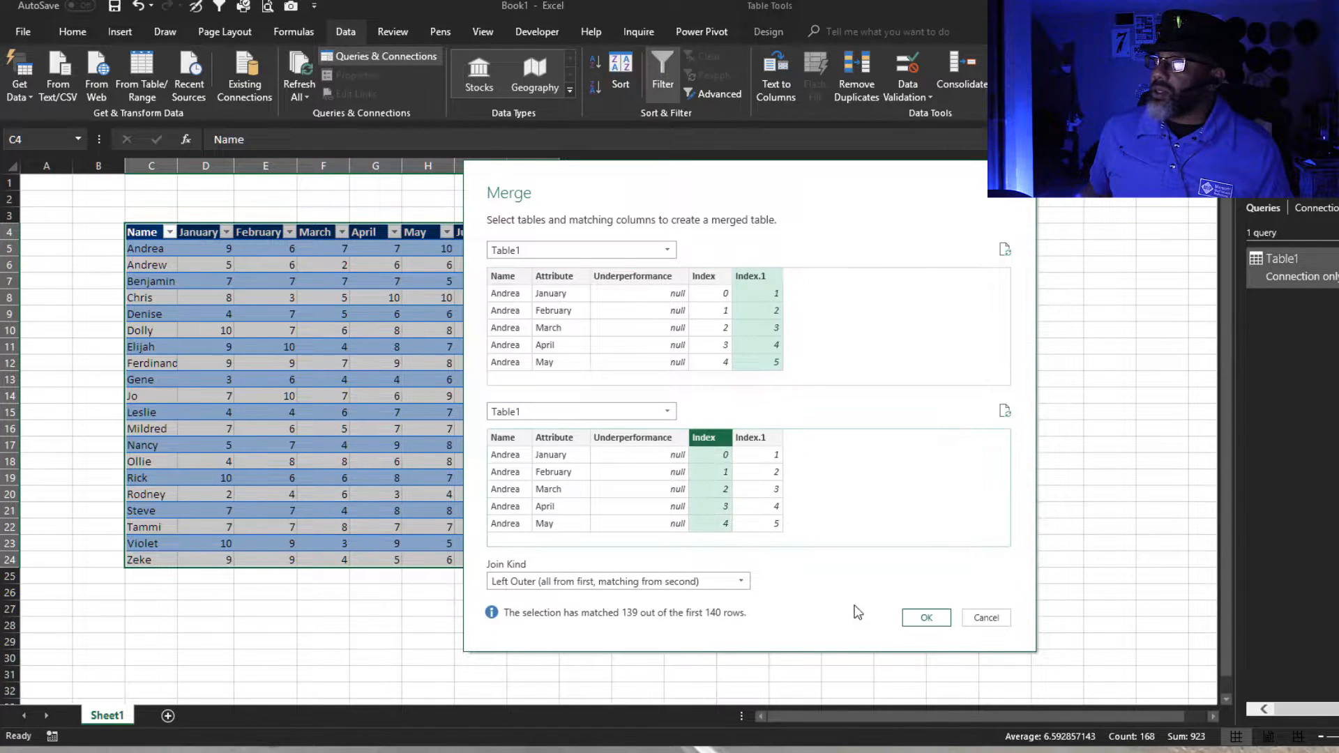
pyautogui.click(925, 618)
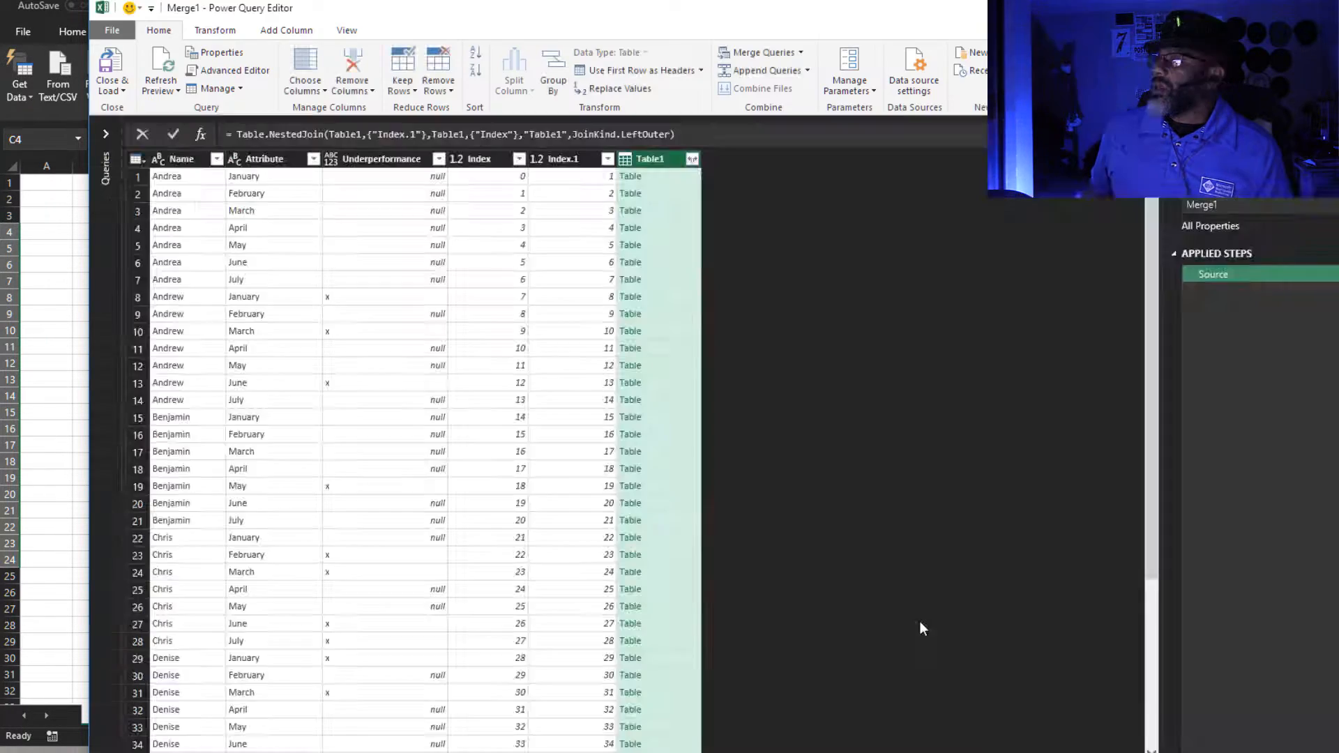
# Step: Expand all columns of the nested Table1 column without the name prefix
pyautogui.click(691, 159)
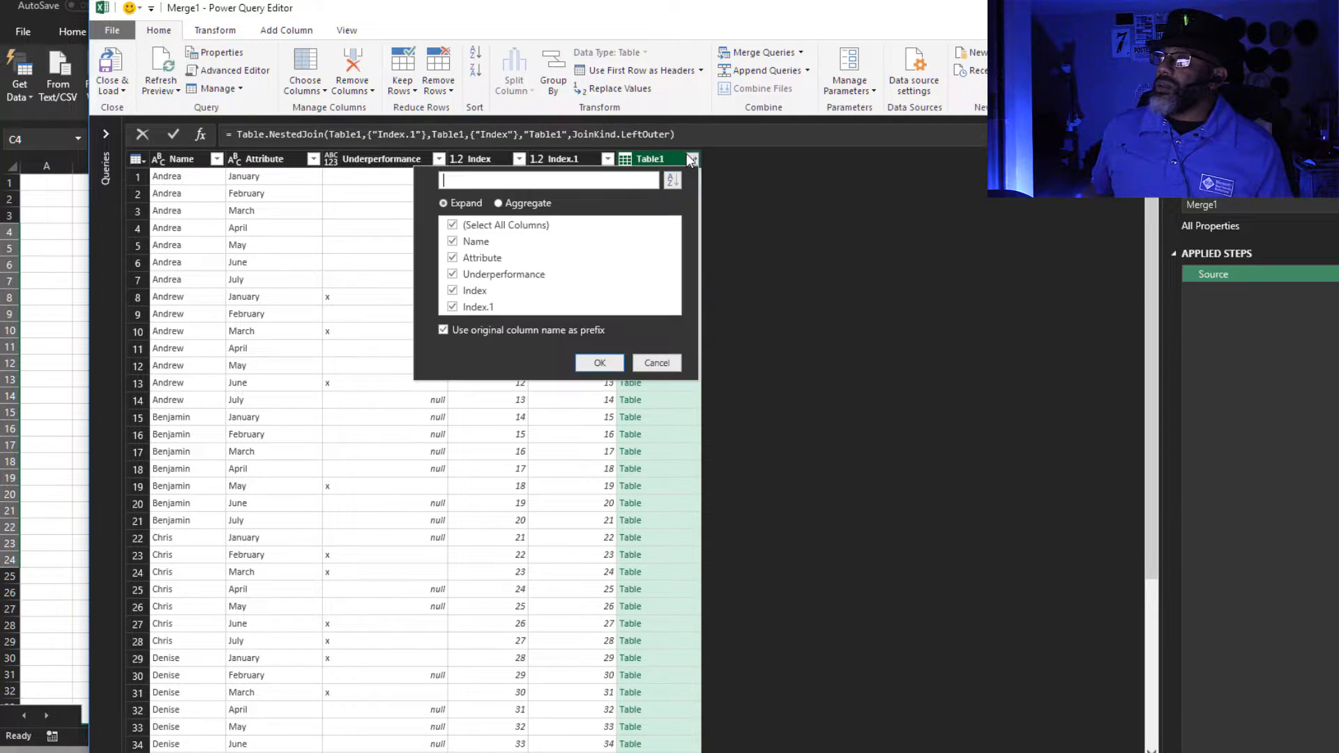
pyautogui.click(444, 329)
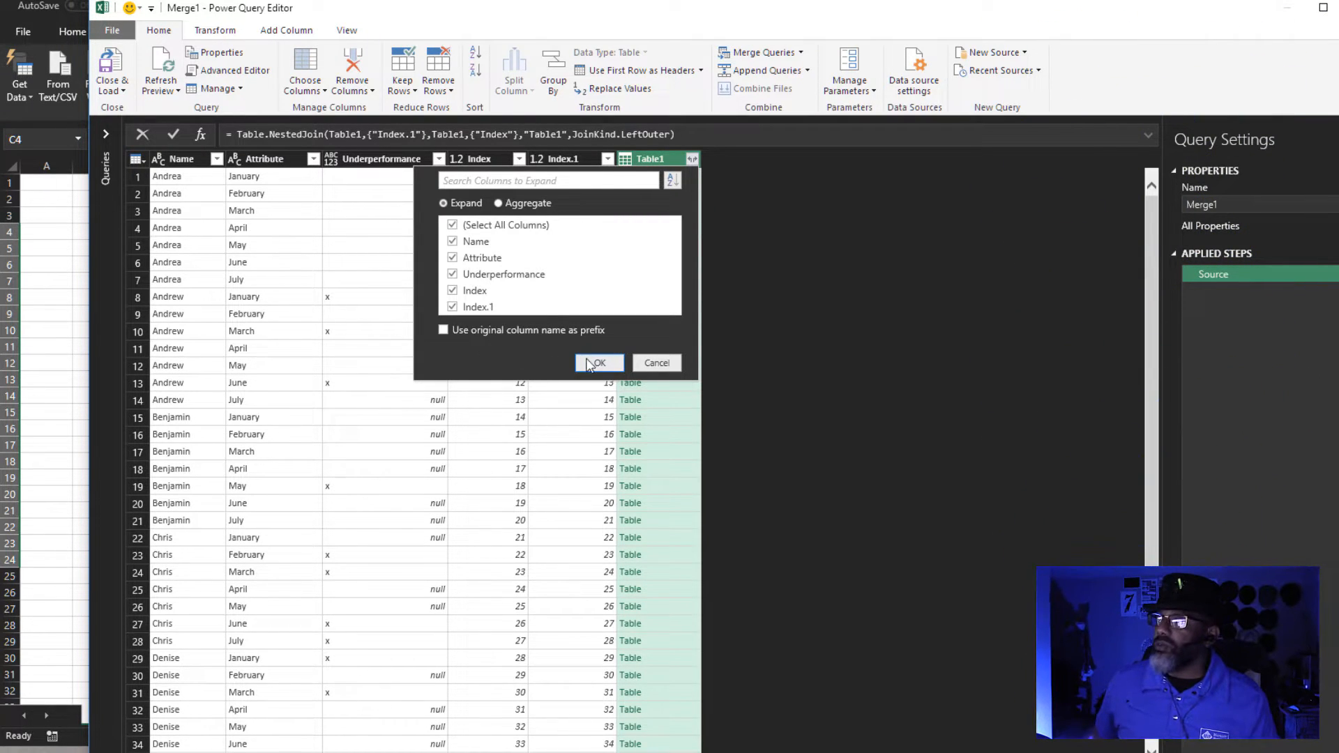
pyautogui.click(598, 362)
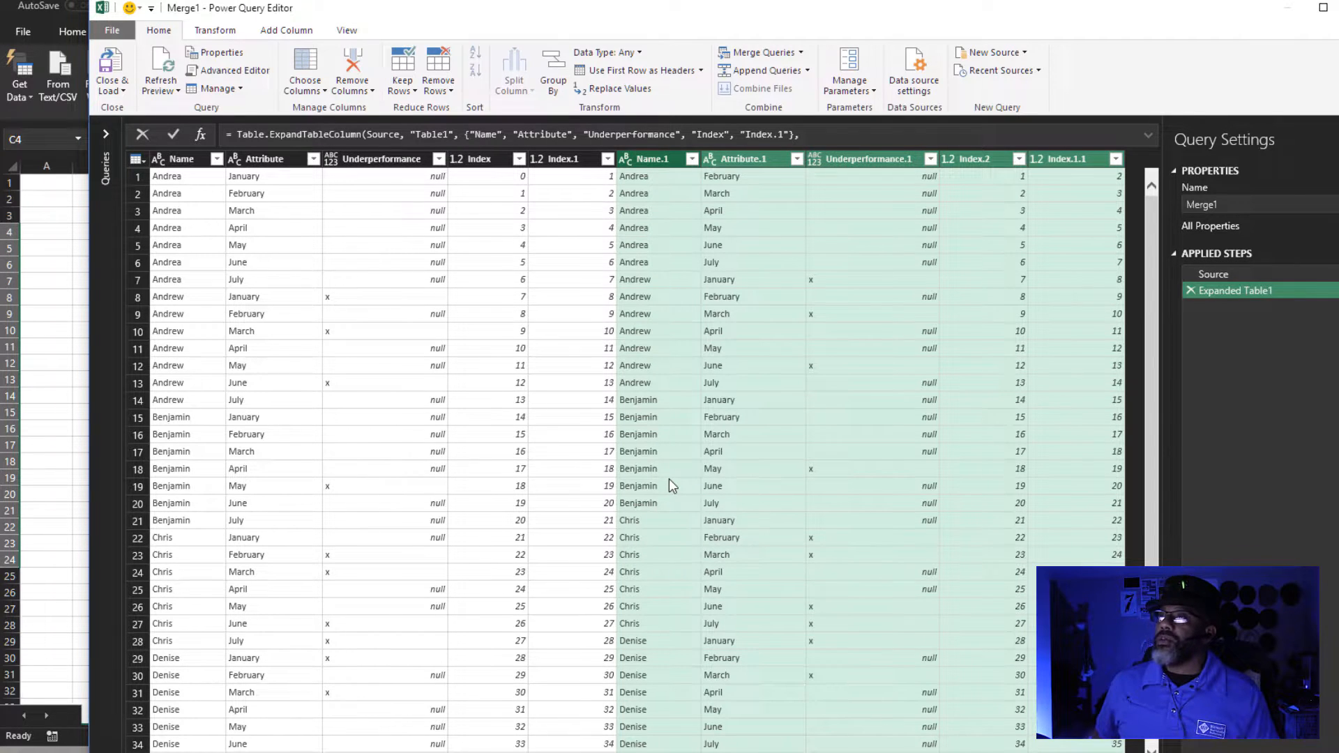
# Step: Remove the four index columns Index, Index.1, Index.2 and Index.1.1
pyautogui.click(476, 159)
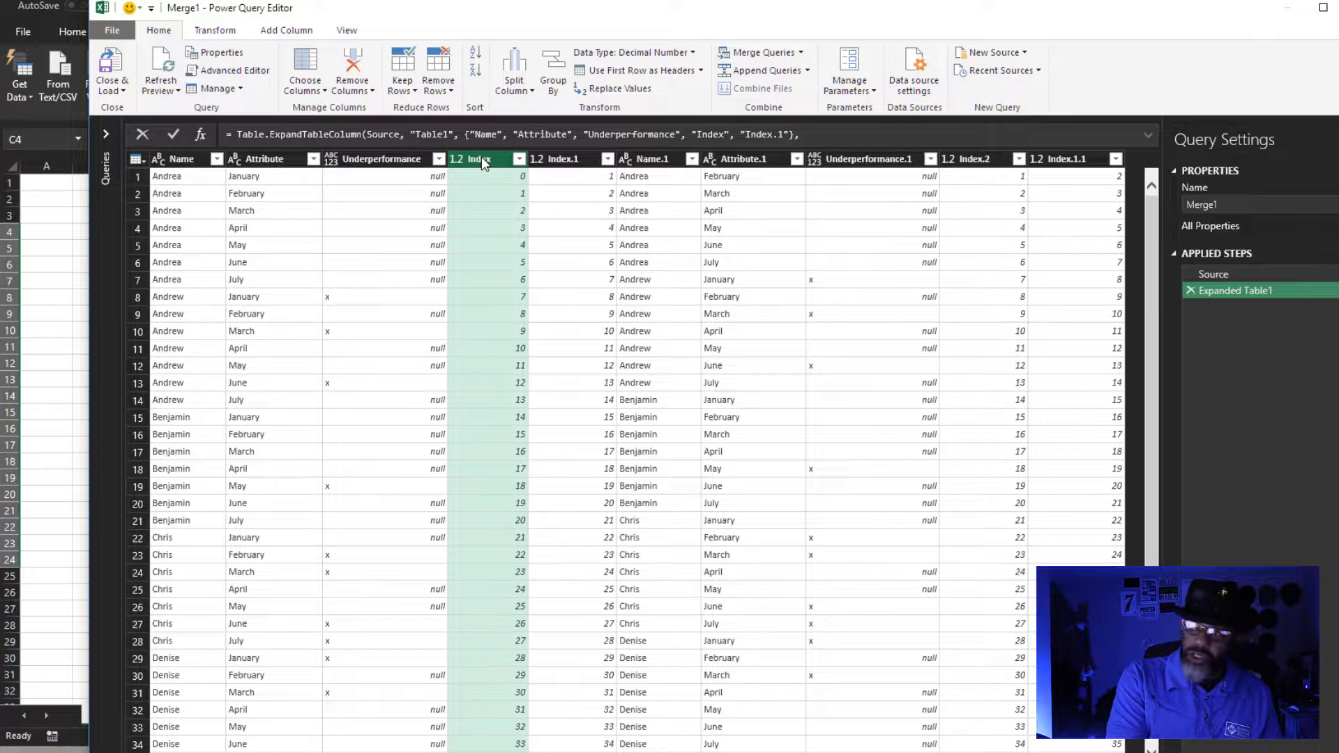
pyautogui.click(970, 159)
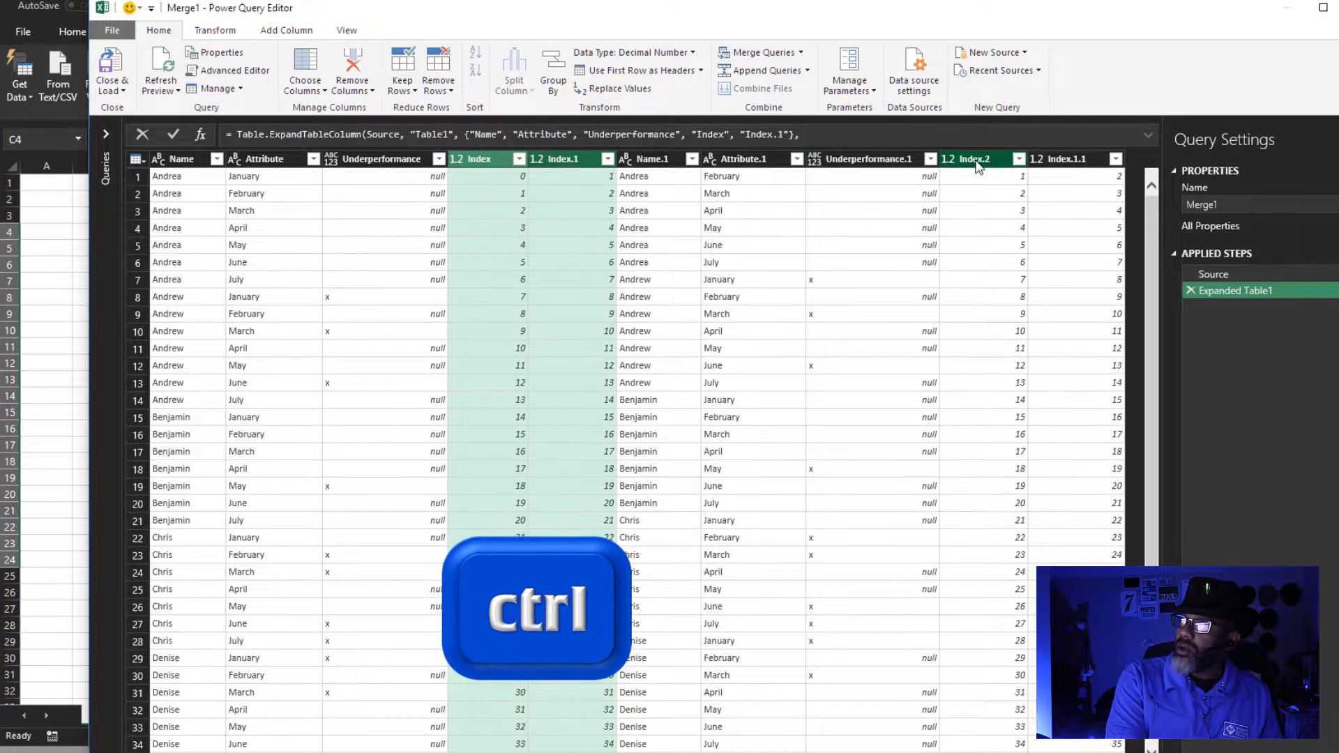
pyautogui.rightClick(1063, 159)
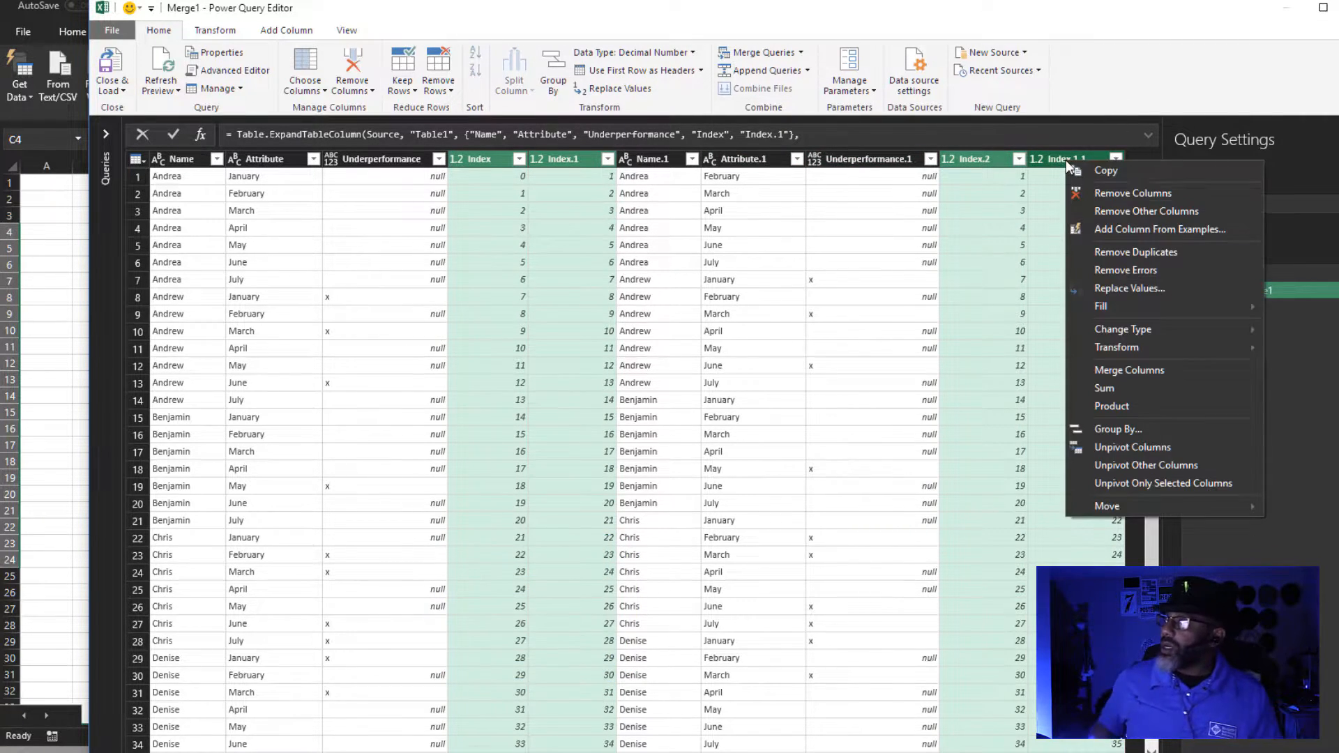
pyautogui.click(1132, 192)
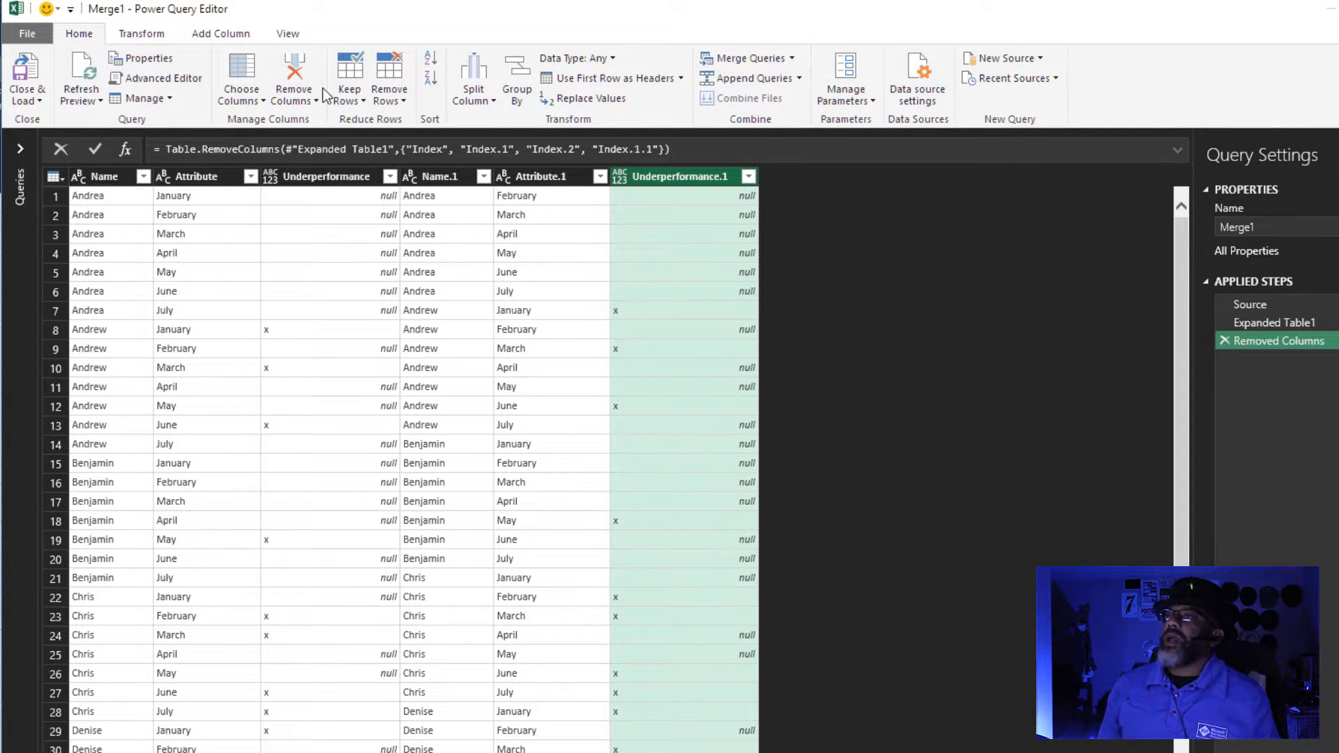
# Step: Add custom column BAD: "X" if Underperformance and Underperformance.1 both equal "x", else null
pyautogui.click(220, 34)
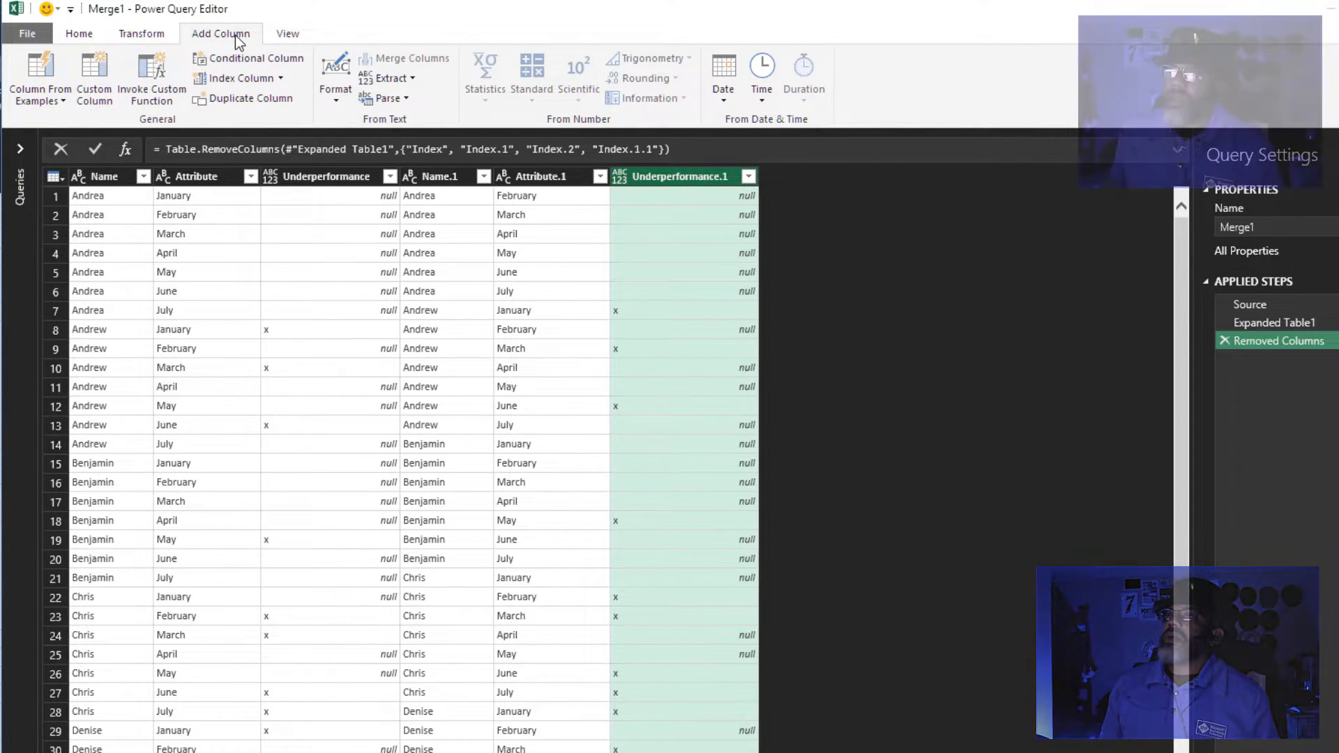
pyautogui.click(93, 77)
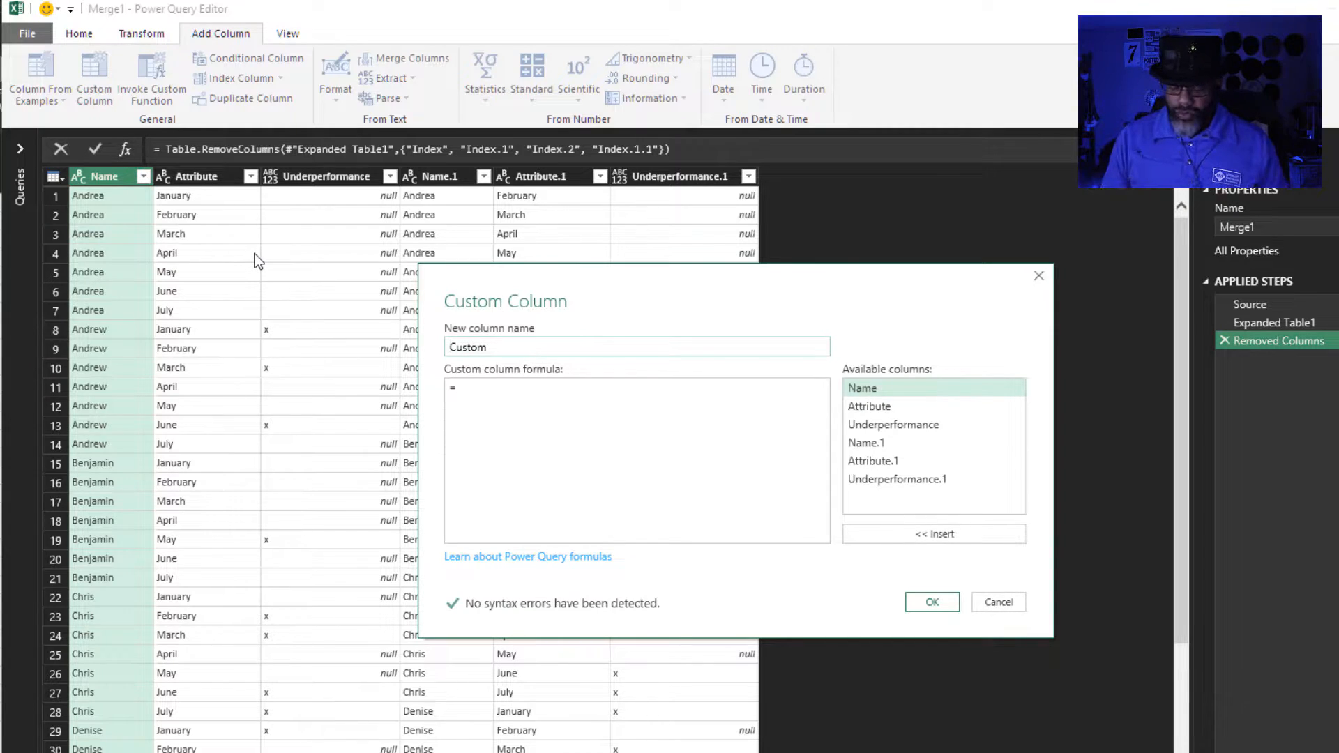
pyautogui.write('B')
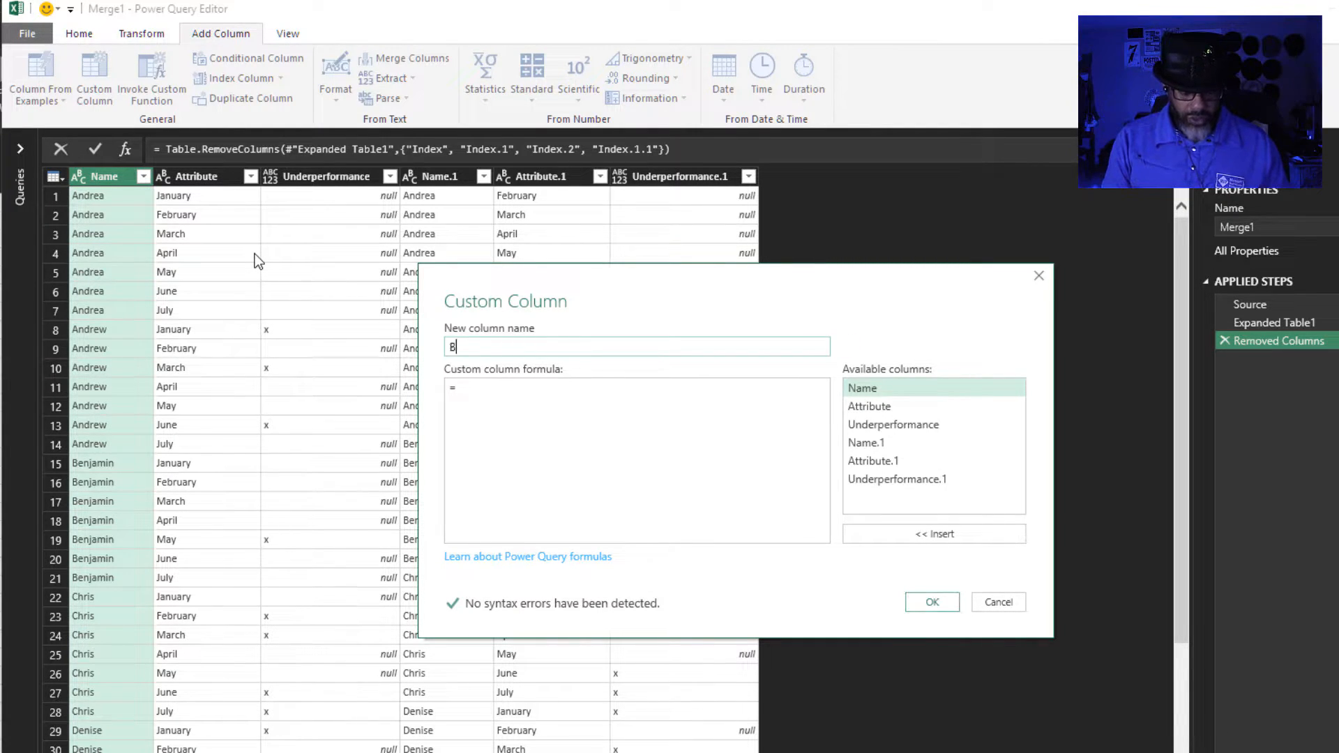
pyautogui.write('AD')
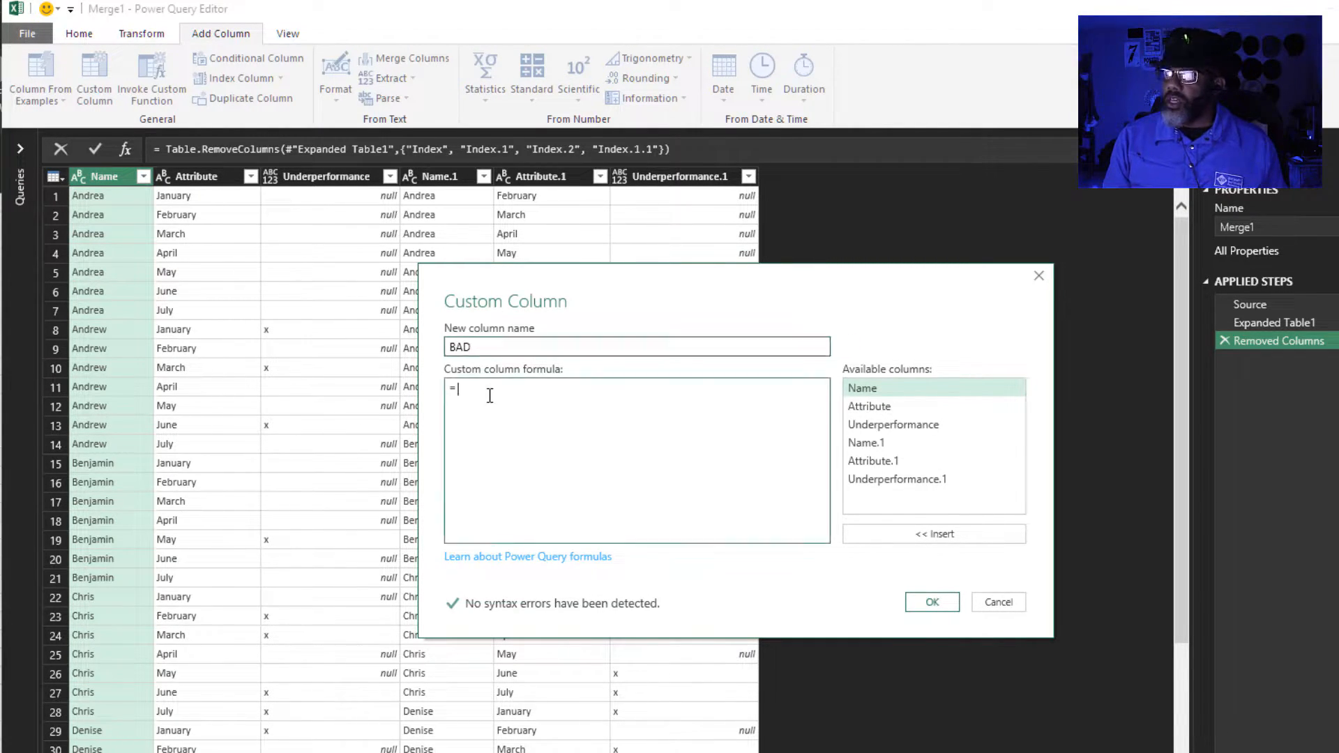
pyautogui.write('if [Underperformance')
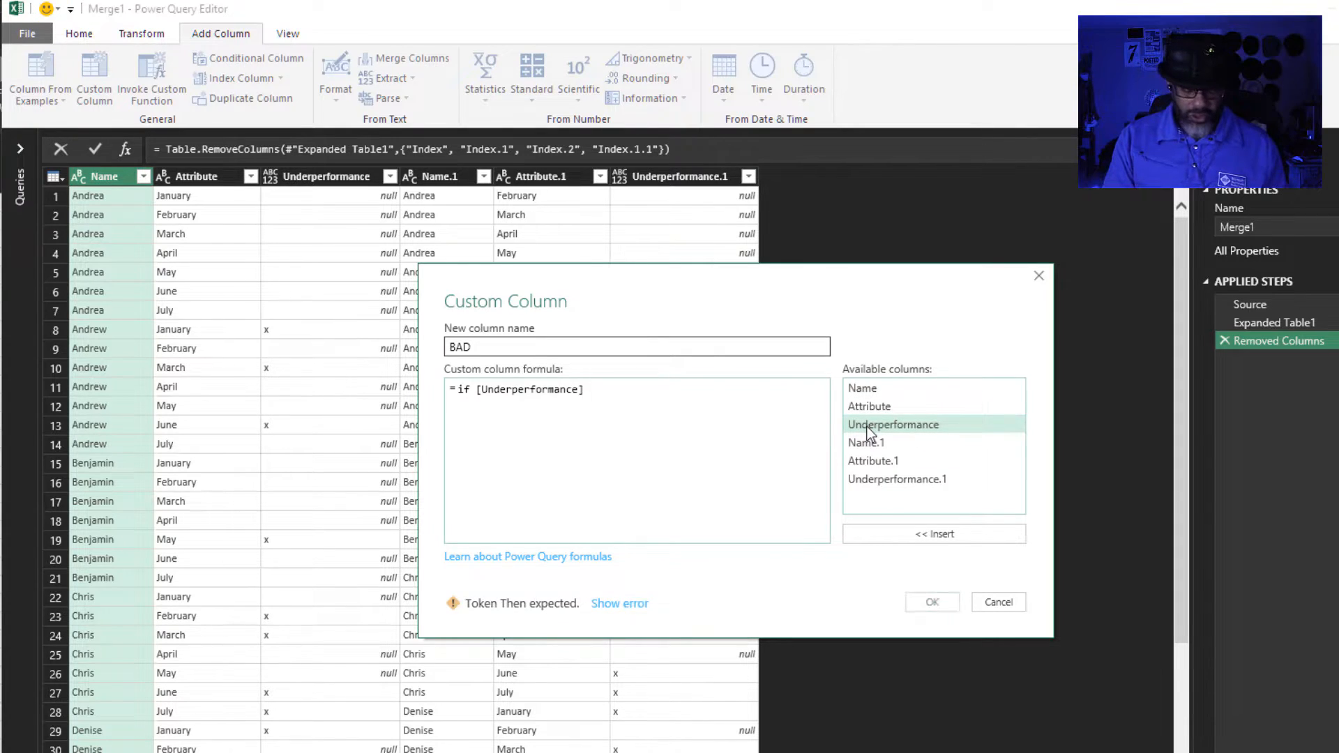
pyautogui.write('="')
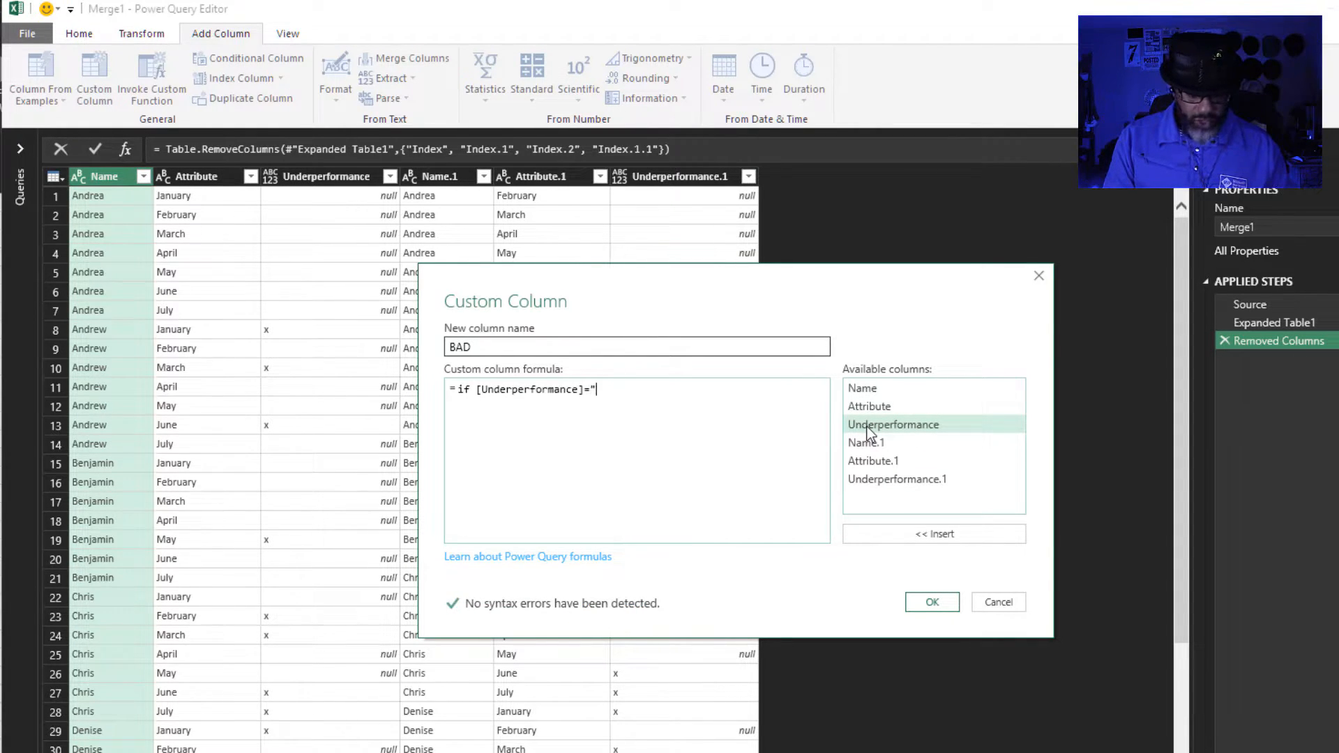
pyautogui.write('x" and [Underperformance.1]="x')
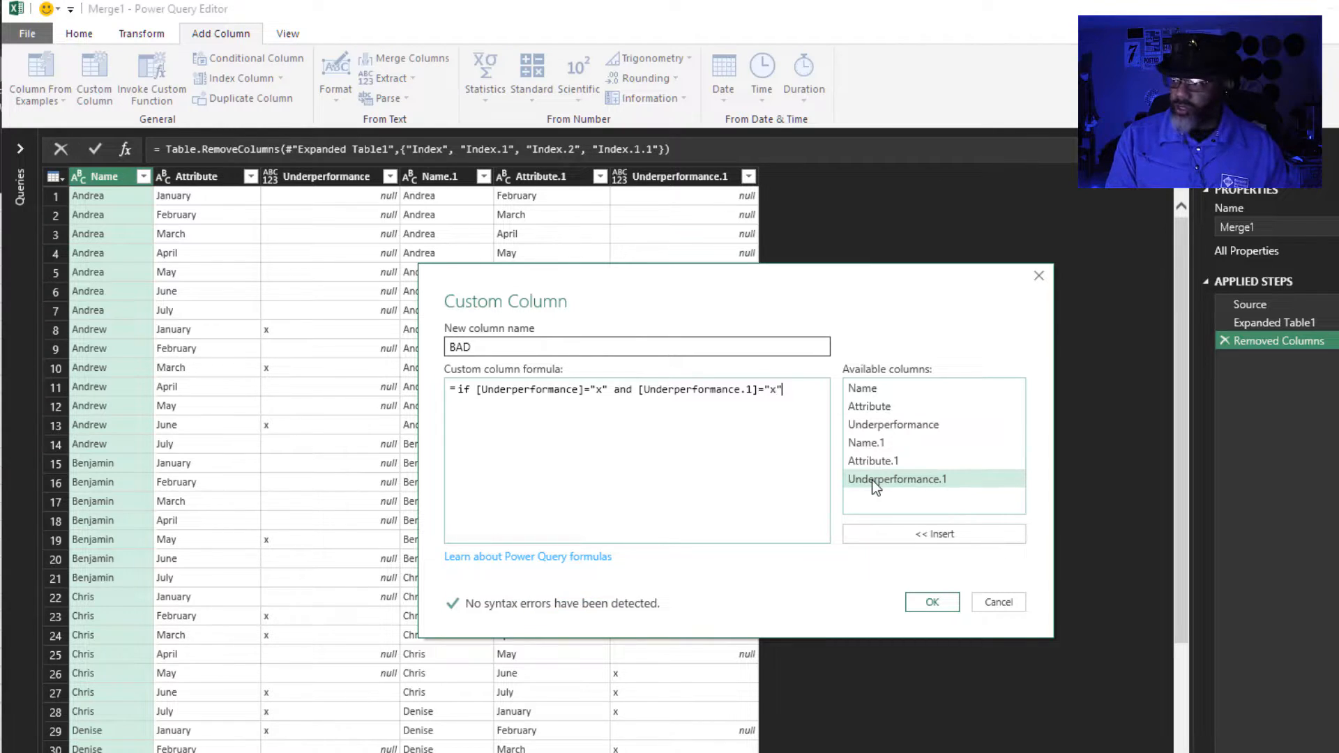
pyautogui.write('the')
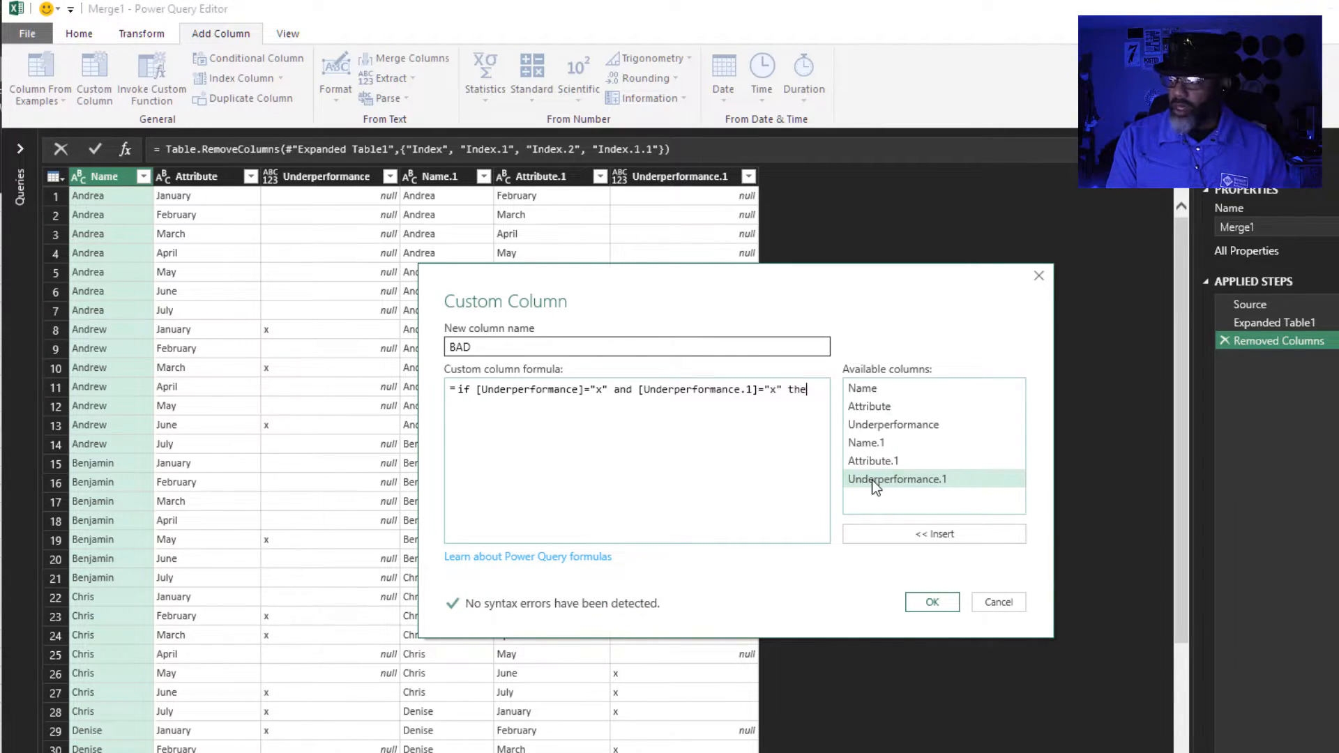
pyautogui.write('then "')
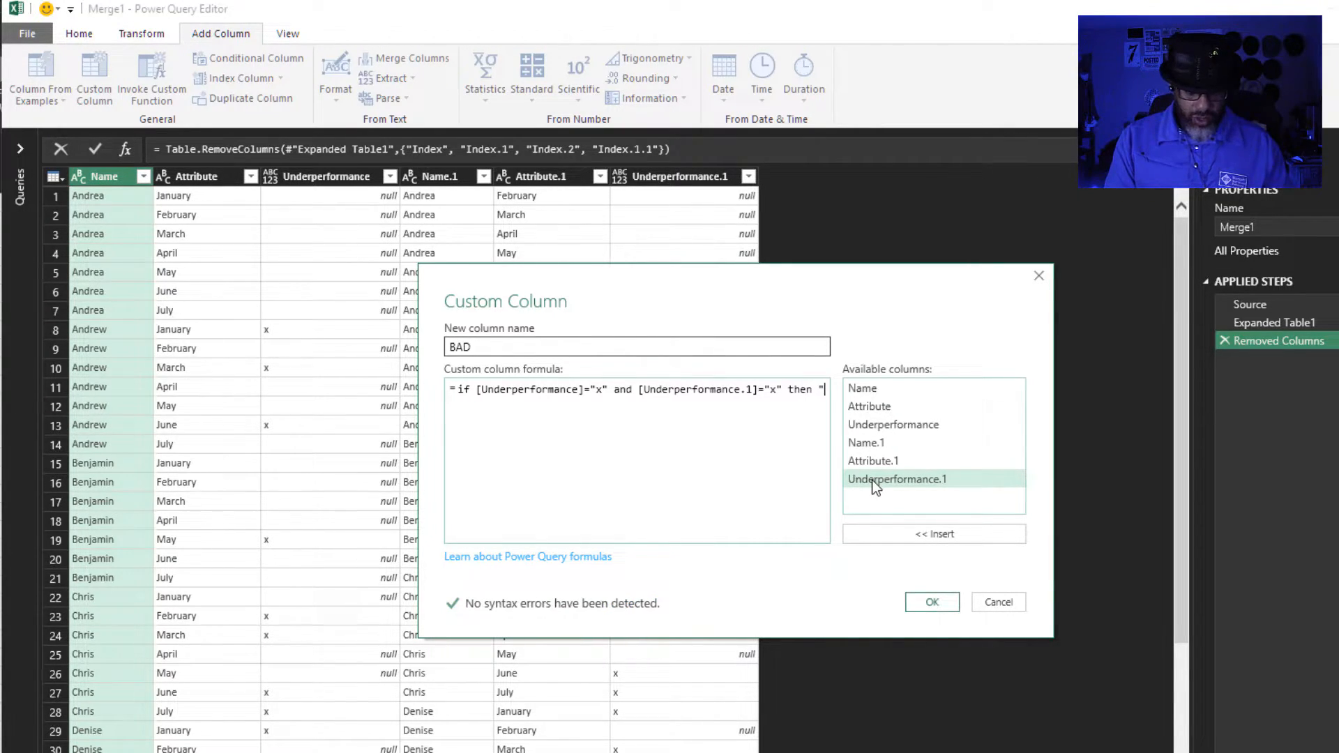
pyautogui.write('"X" else')
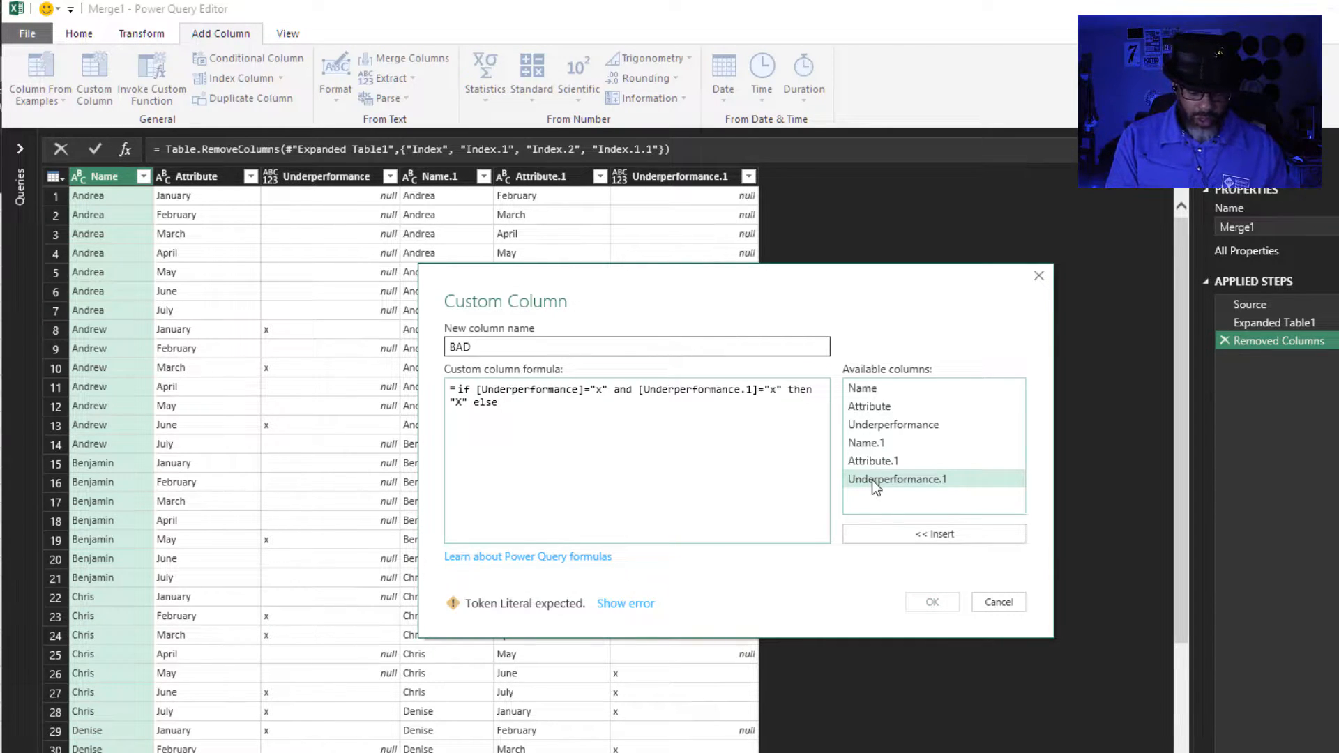
pyautogui.click(931, 603)
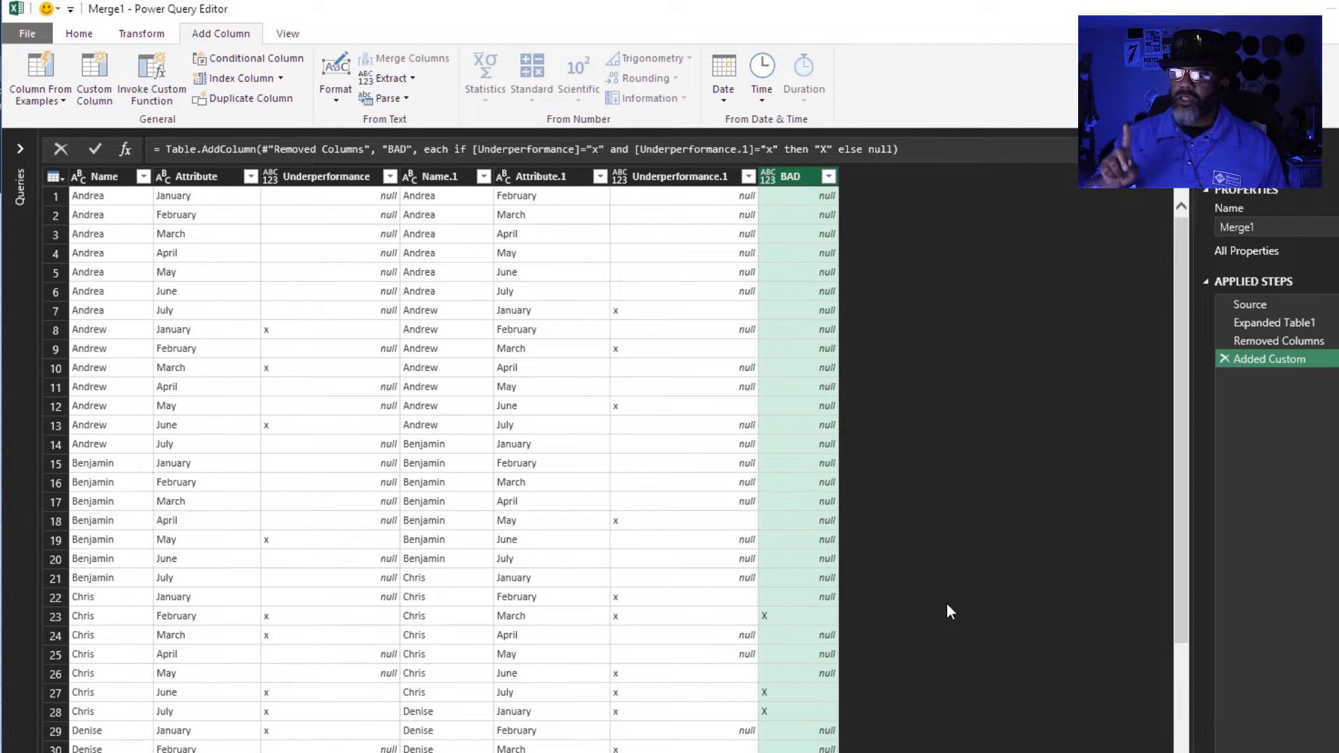
pyautogui.moveTo(939, 608)
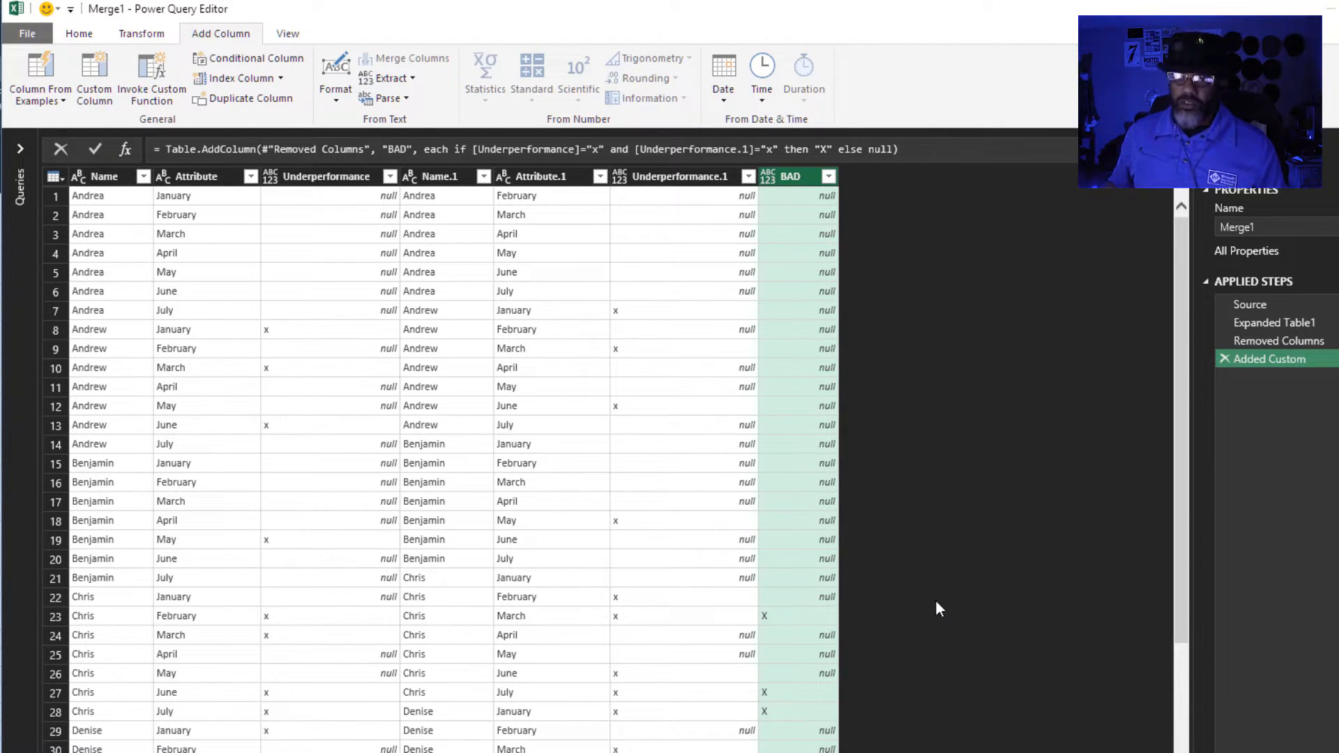
# Step: Filter the BAD column to exclude null, keeping only the 11 X rows
pyautogui.click(827, 176)
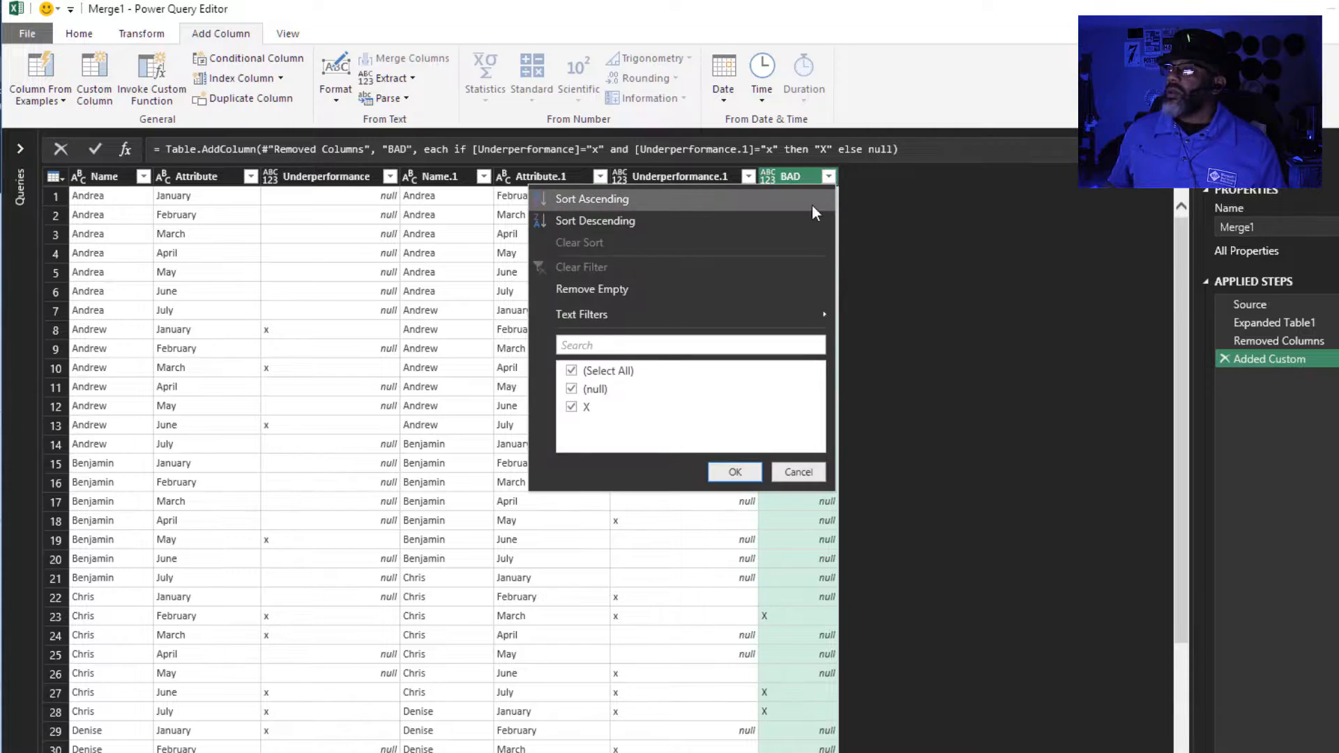
pyautogui.click(570, 369)
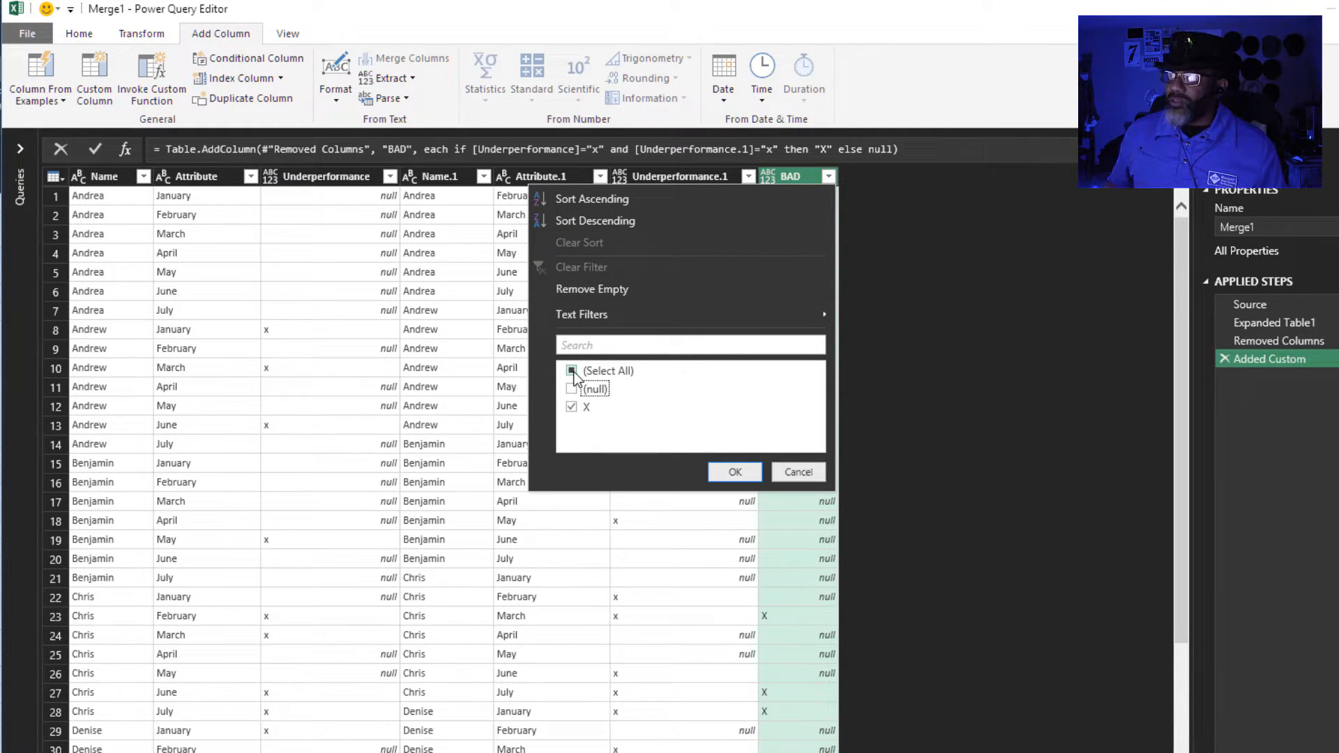
pyautogui.click(732, 471)
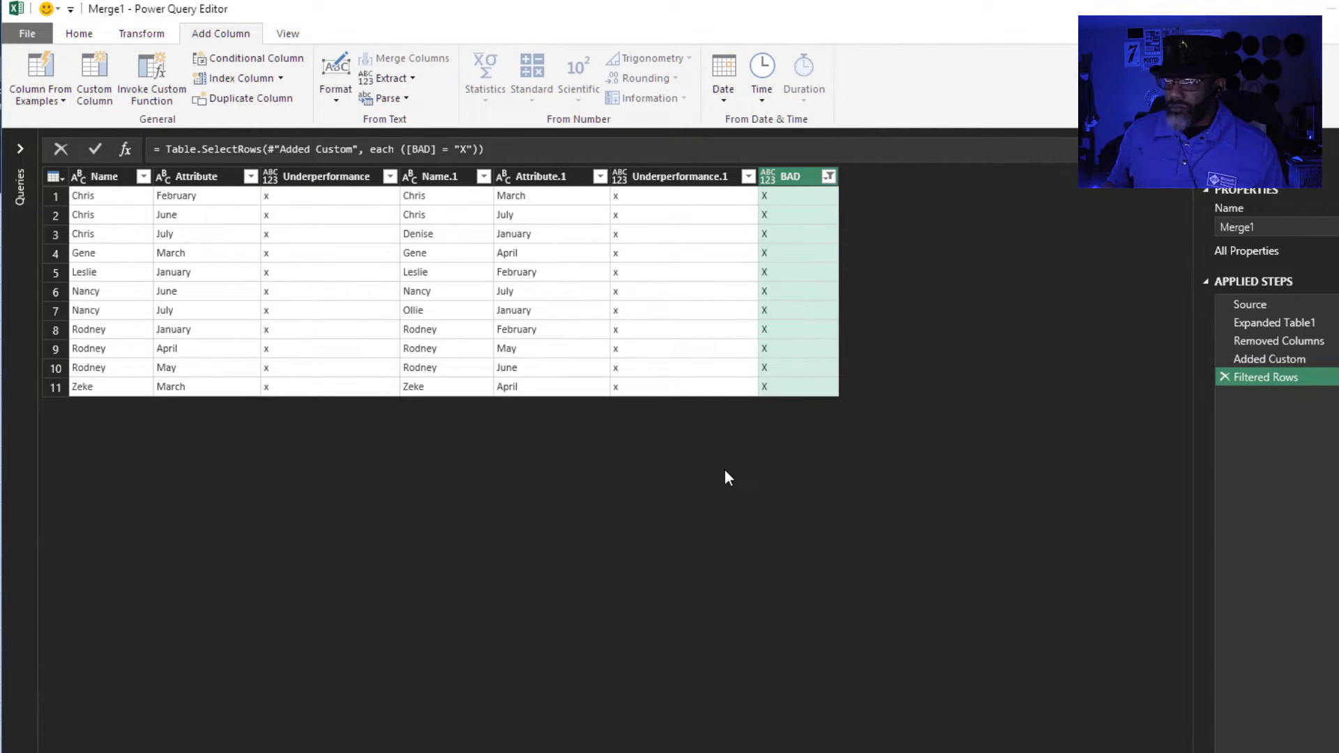
pyautogui.moveTo(716, 482)
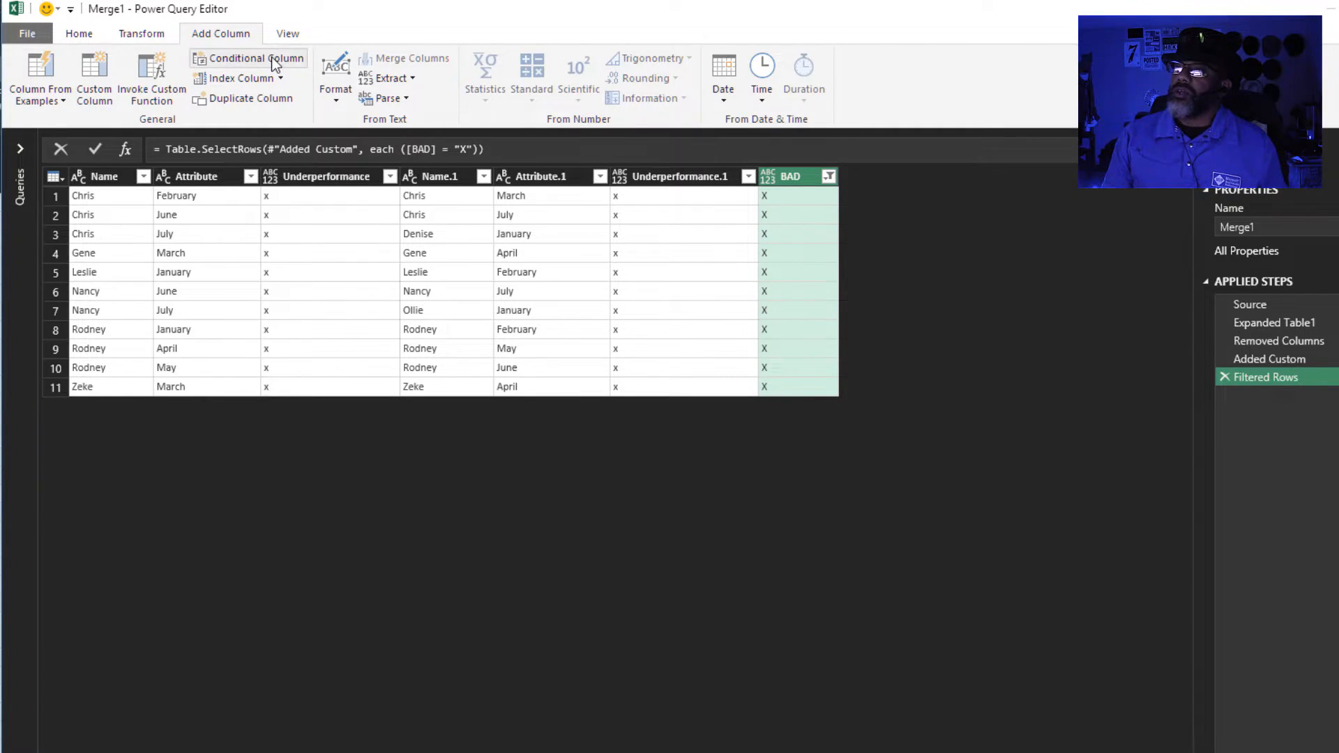
# Step: Add conditional Custom column: x if Name equals column Name.1, otherwise null
pyautogui.click(248, 59)
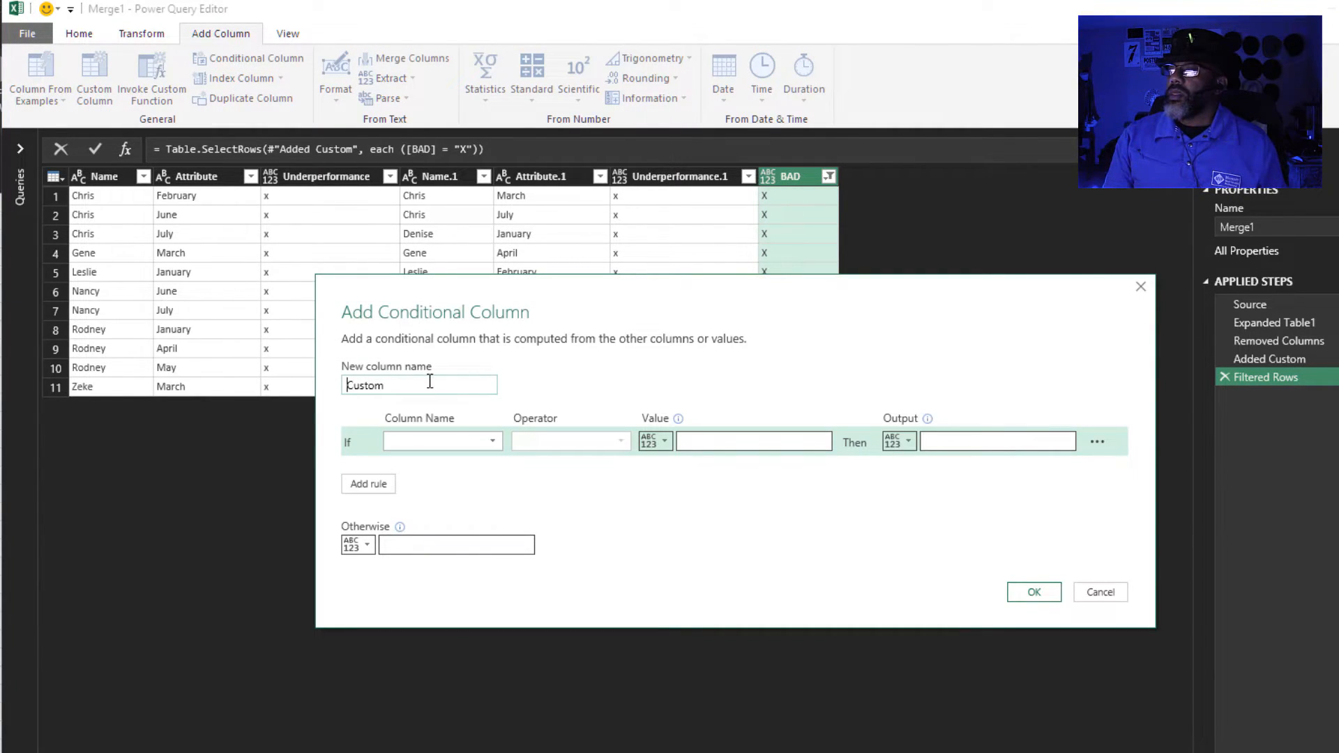
pyautogui.click(441, 440)
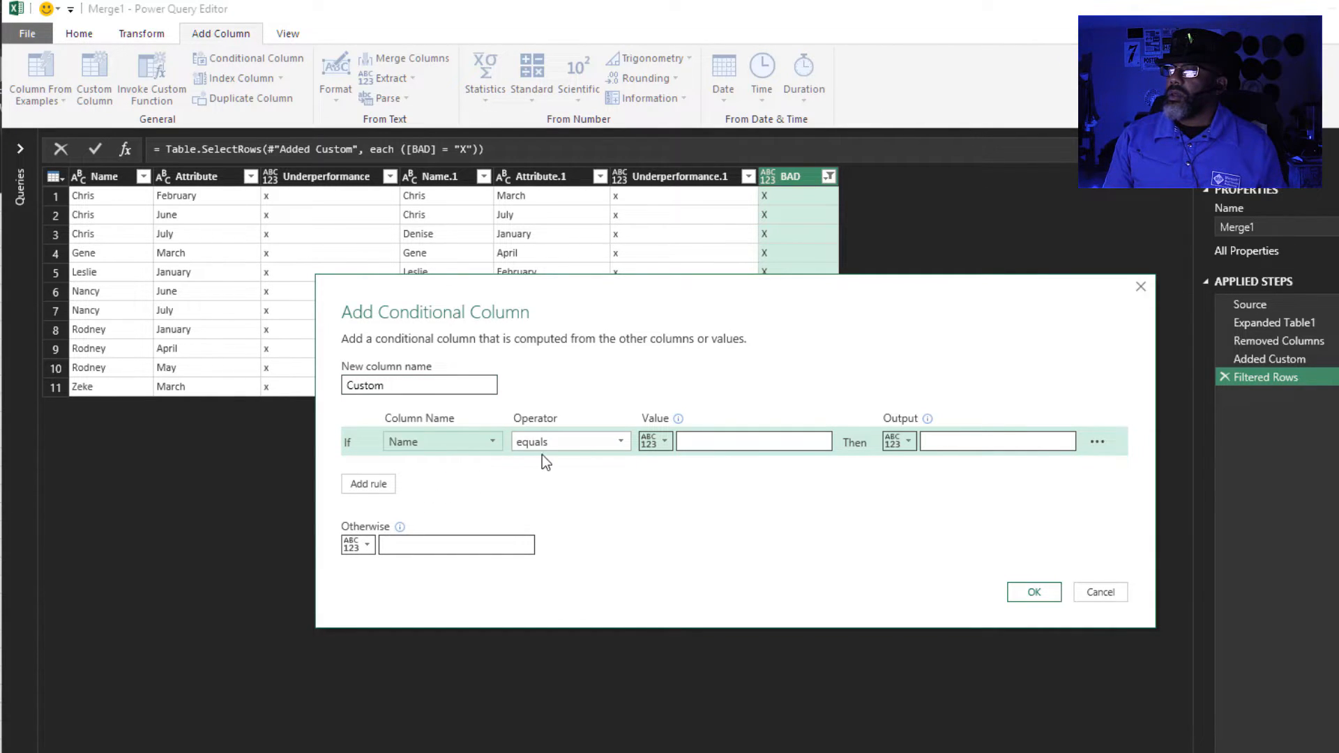
pyautogui.click(653, 443)
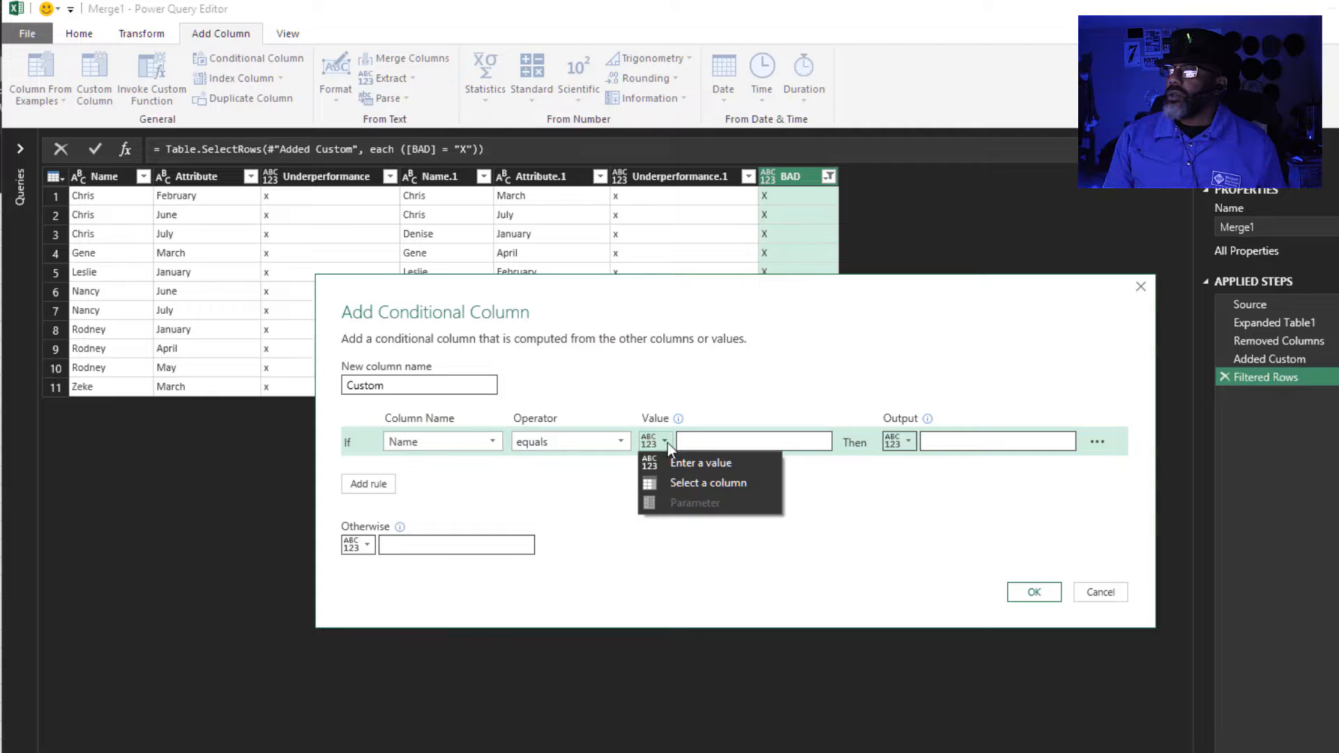
pyautogui.click(708, 483)
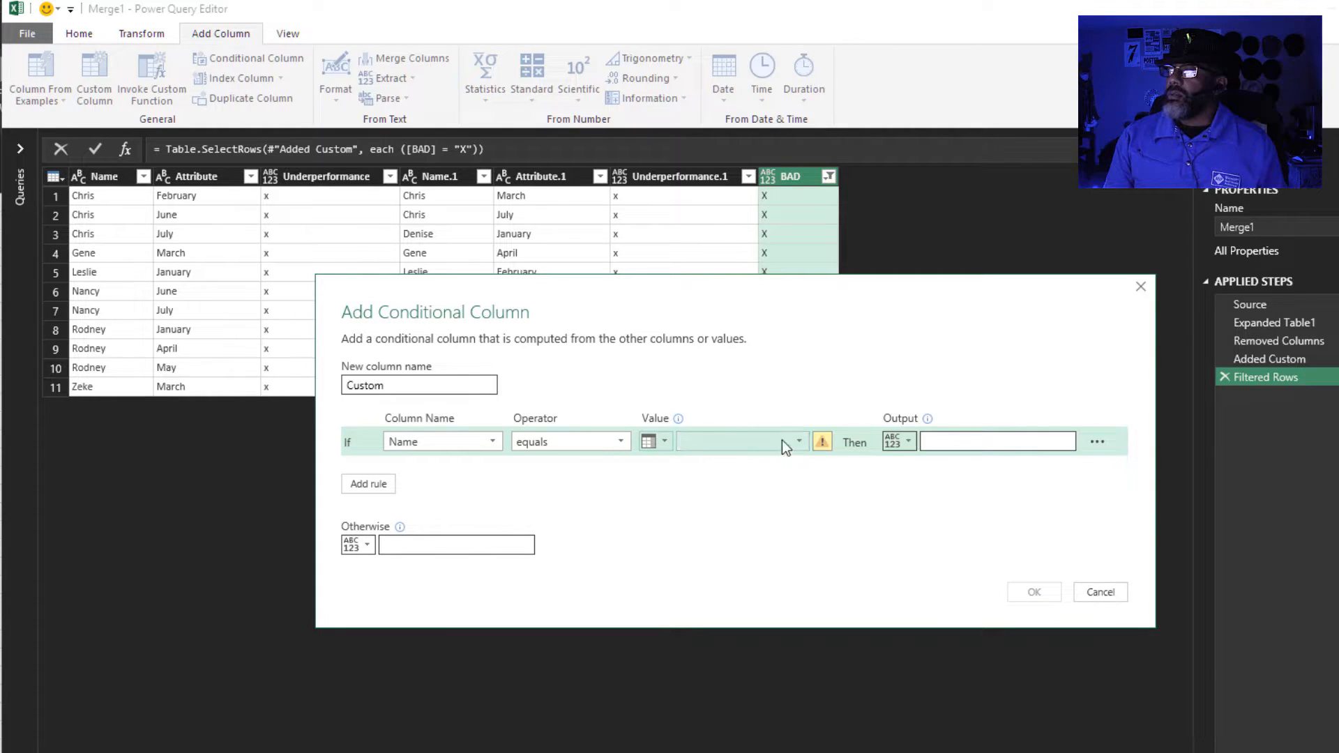
pyautogui.click(752, 442)
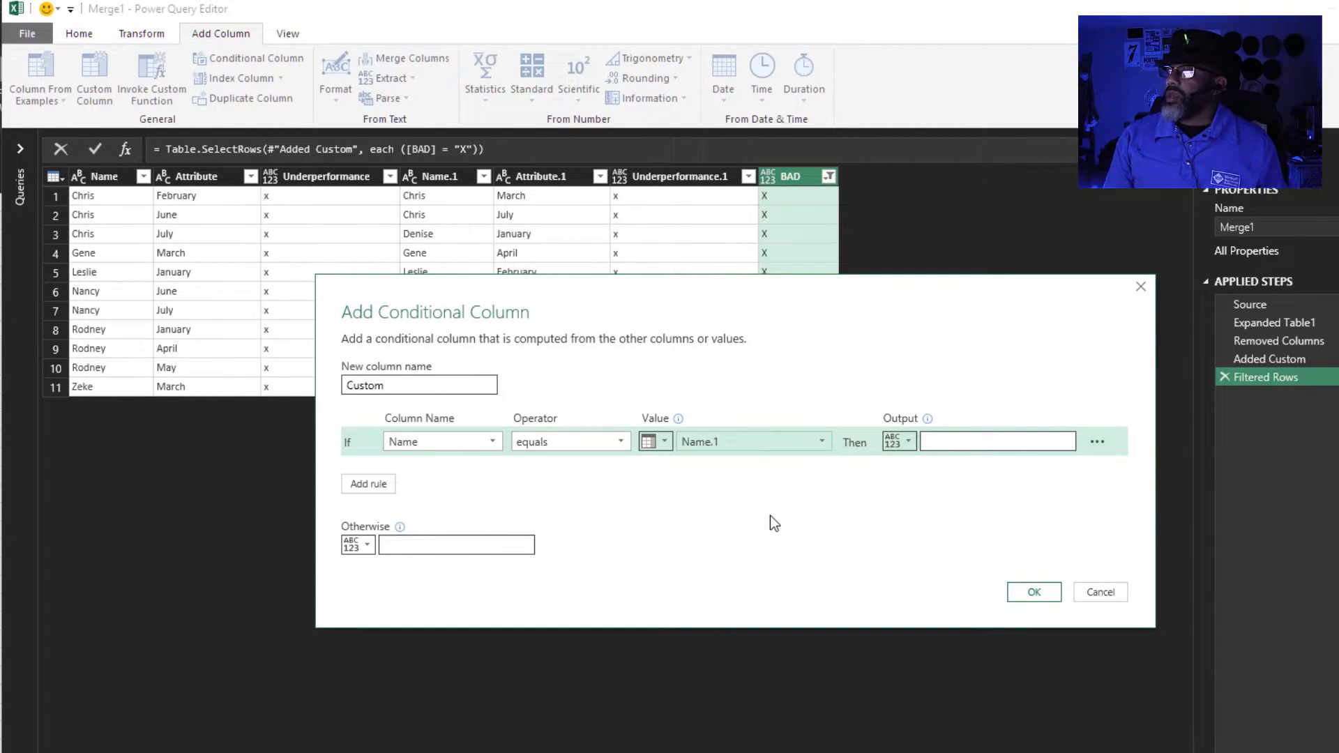
pyautogui.click(996, 442)
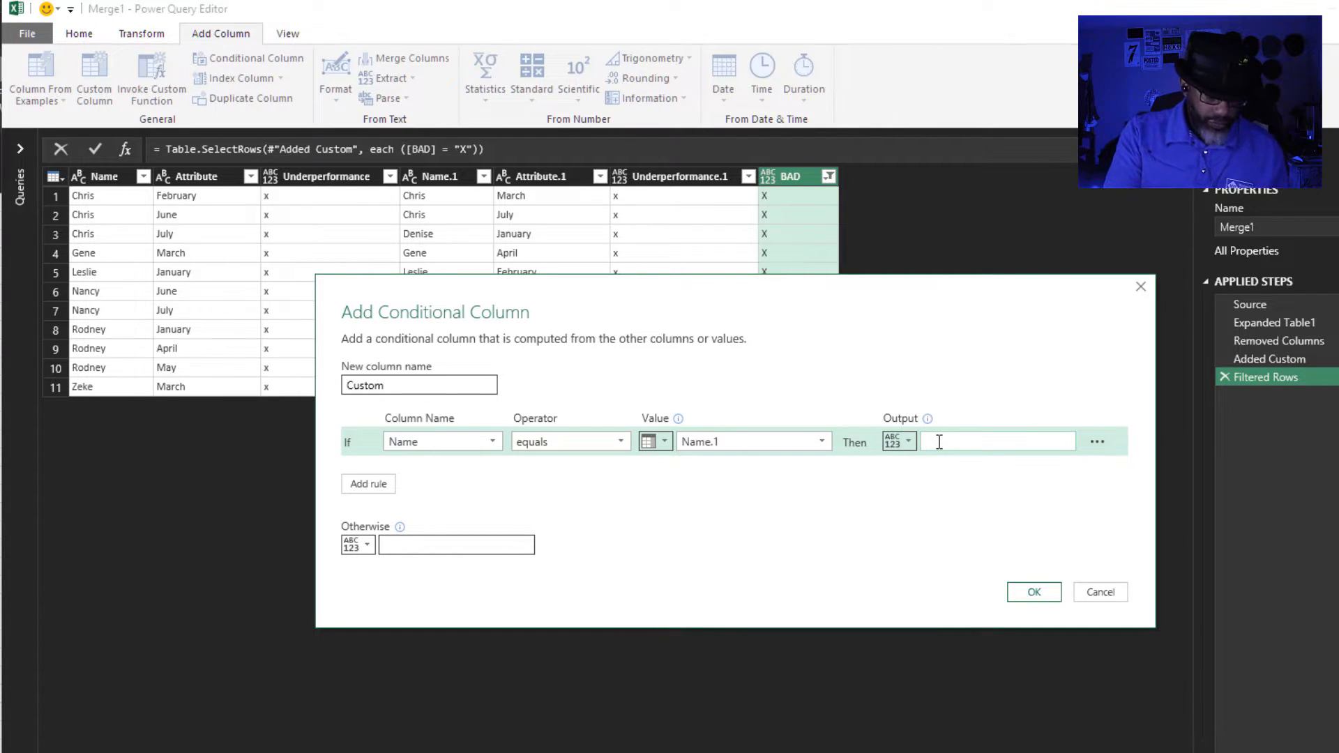
pyautogui.write('x')
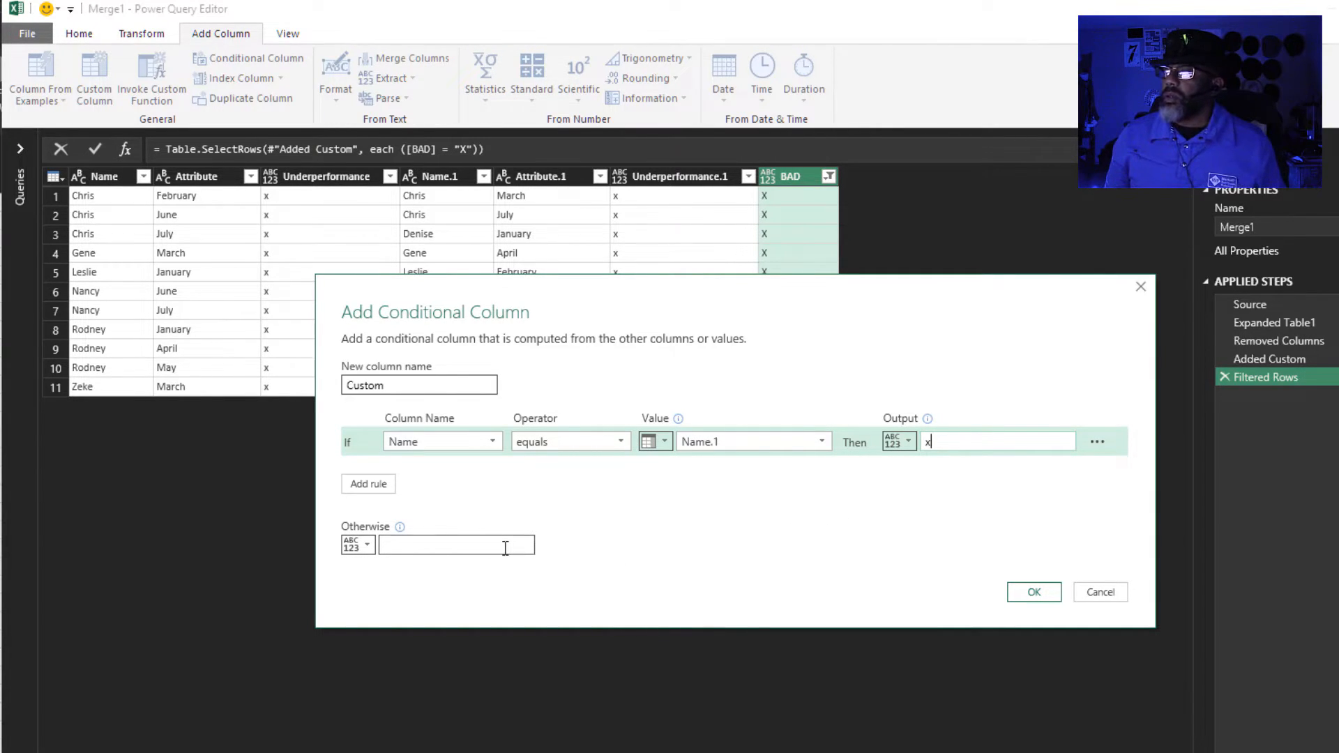
pyautogui.write('null')
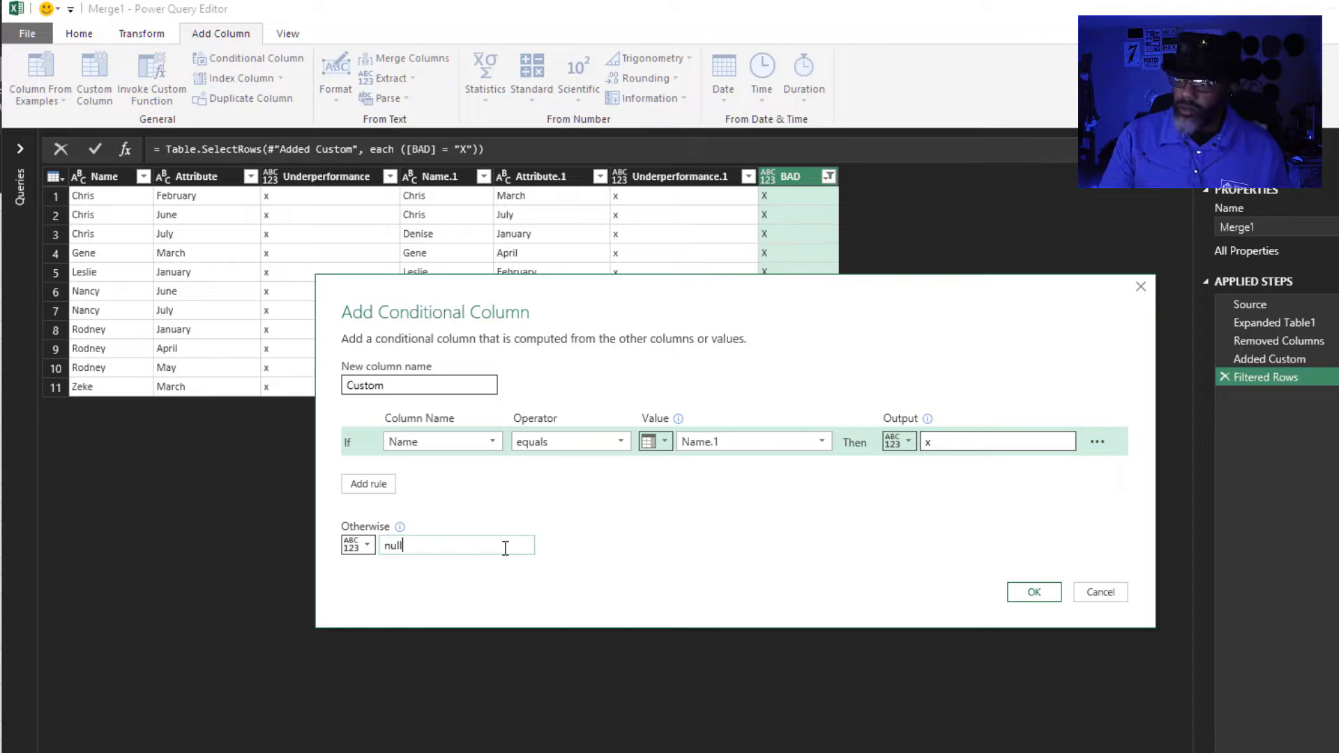
pyautogui.click(1032, 592)
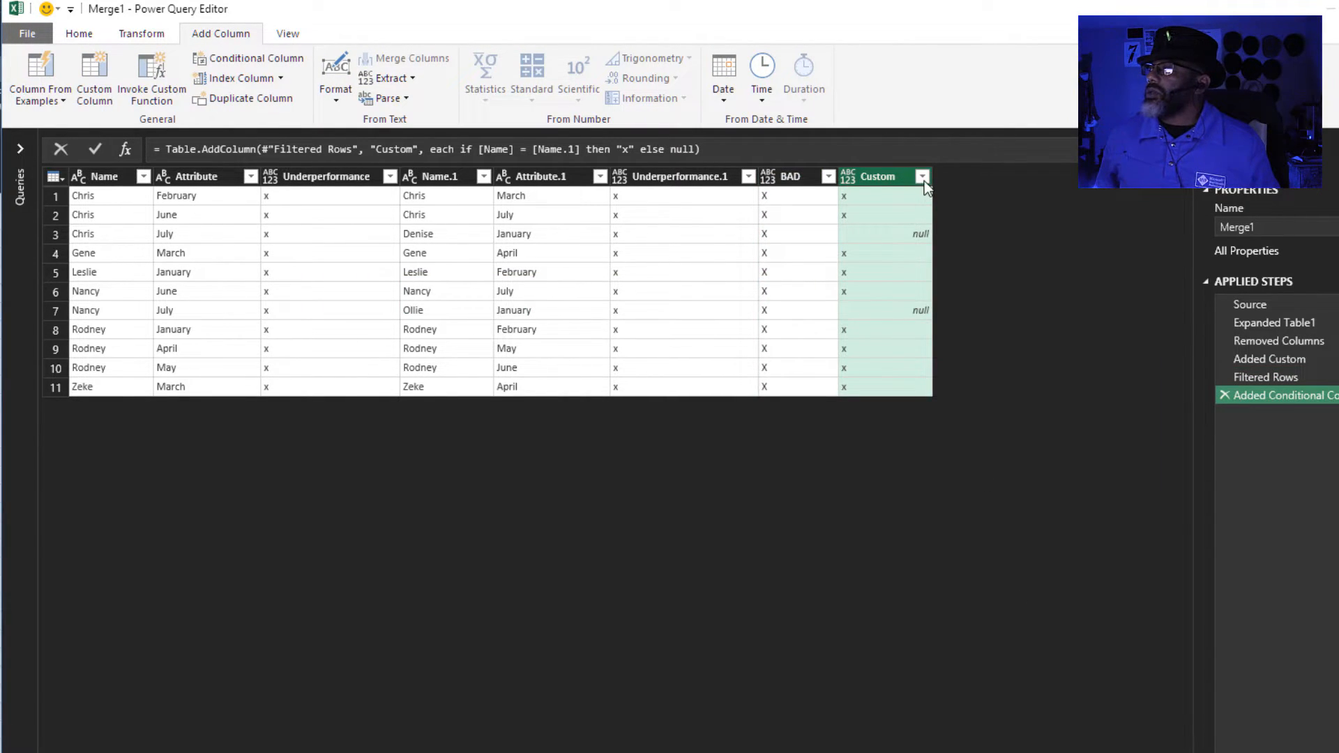
# Step: Filter the Custom column to exclude nulls, keeping only the 9 same-name rows
pyautogui.click(922, 177)
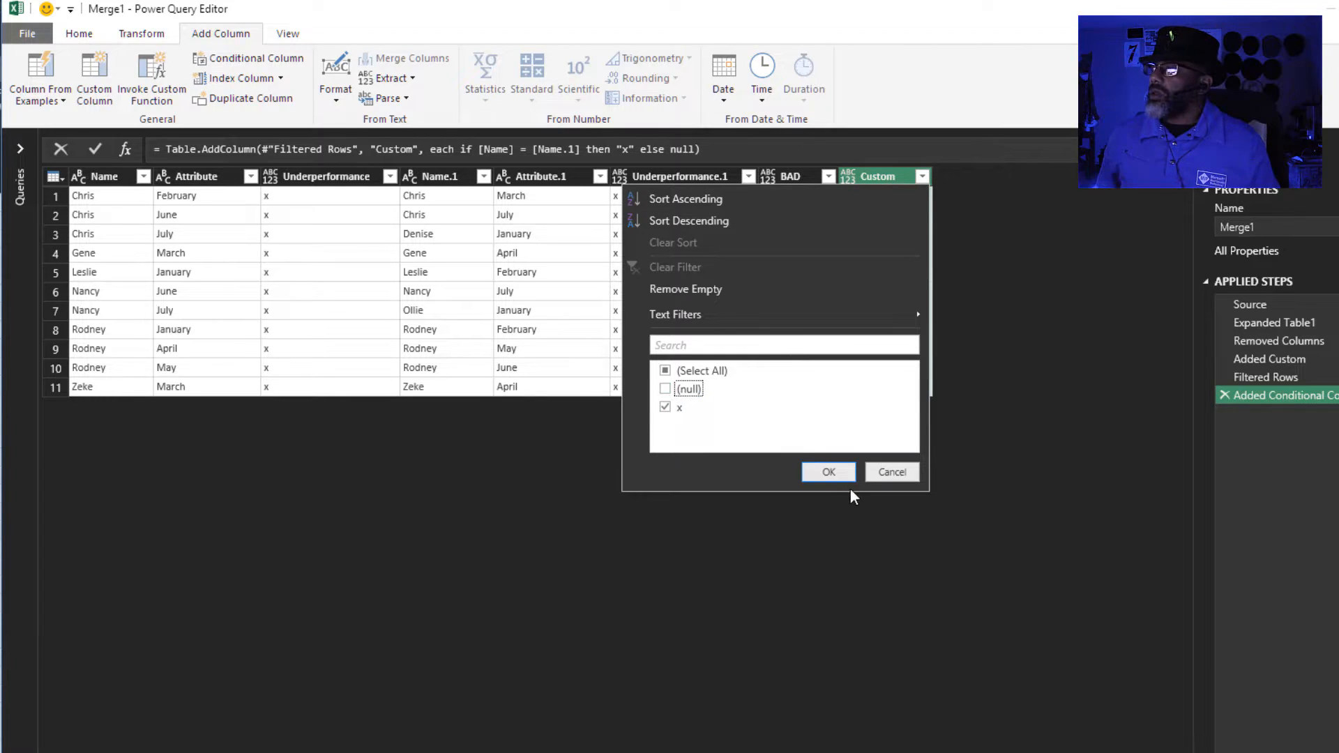
pyautogui.click(827, 472)
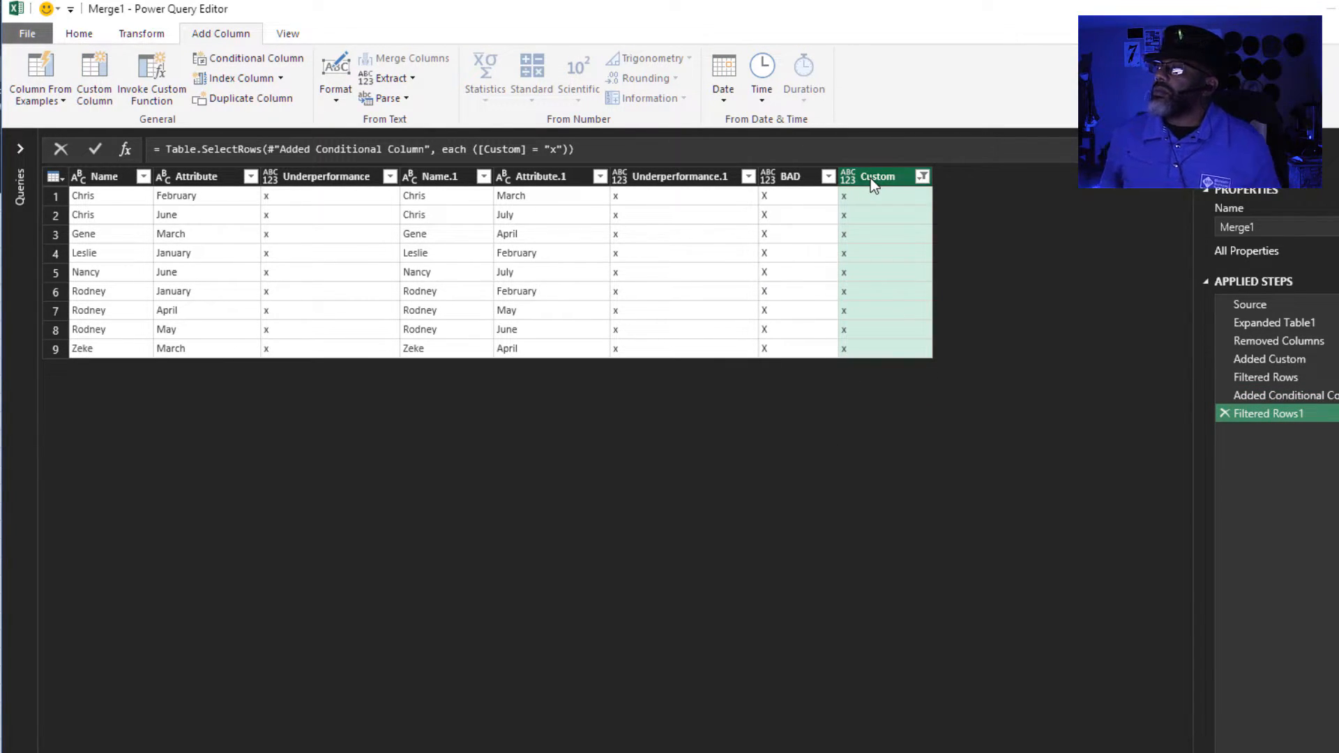
# Step: Remove the unwanted columns, leaving only Name, Attribute and Attribute.1
pyautogui.press('ctrl')
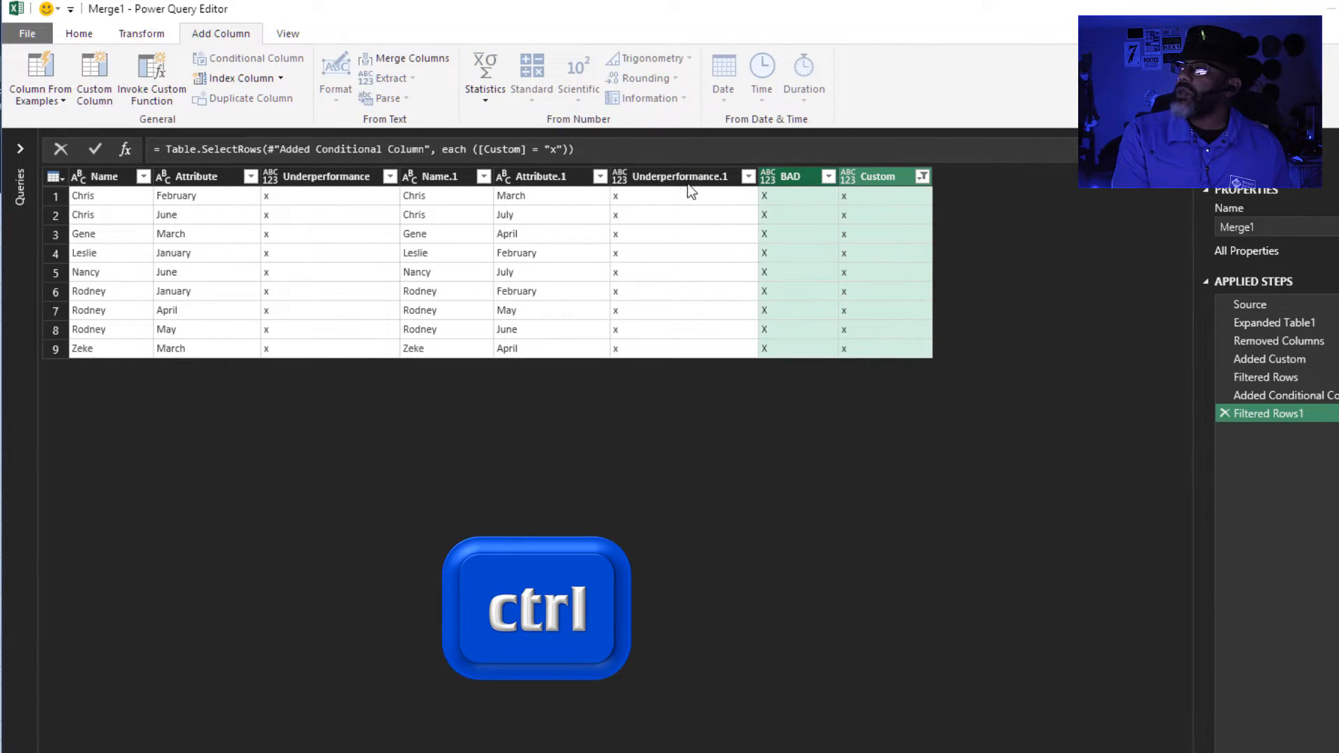
pyautogui.click(325, 176)
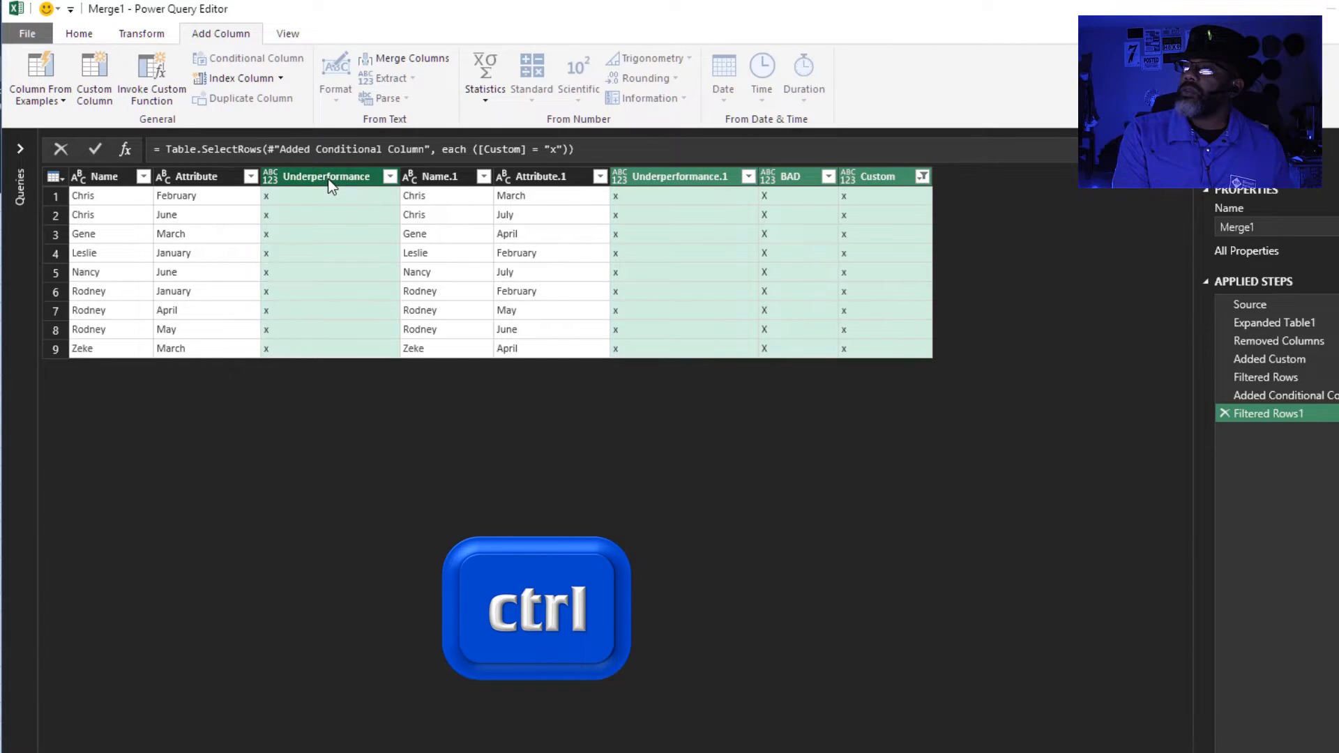
pyautogui.click(439, 177)
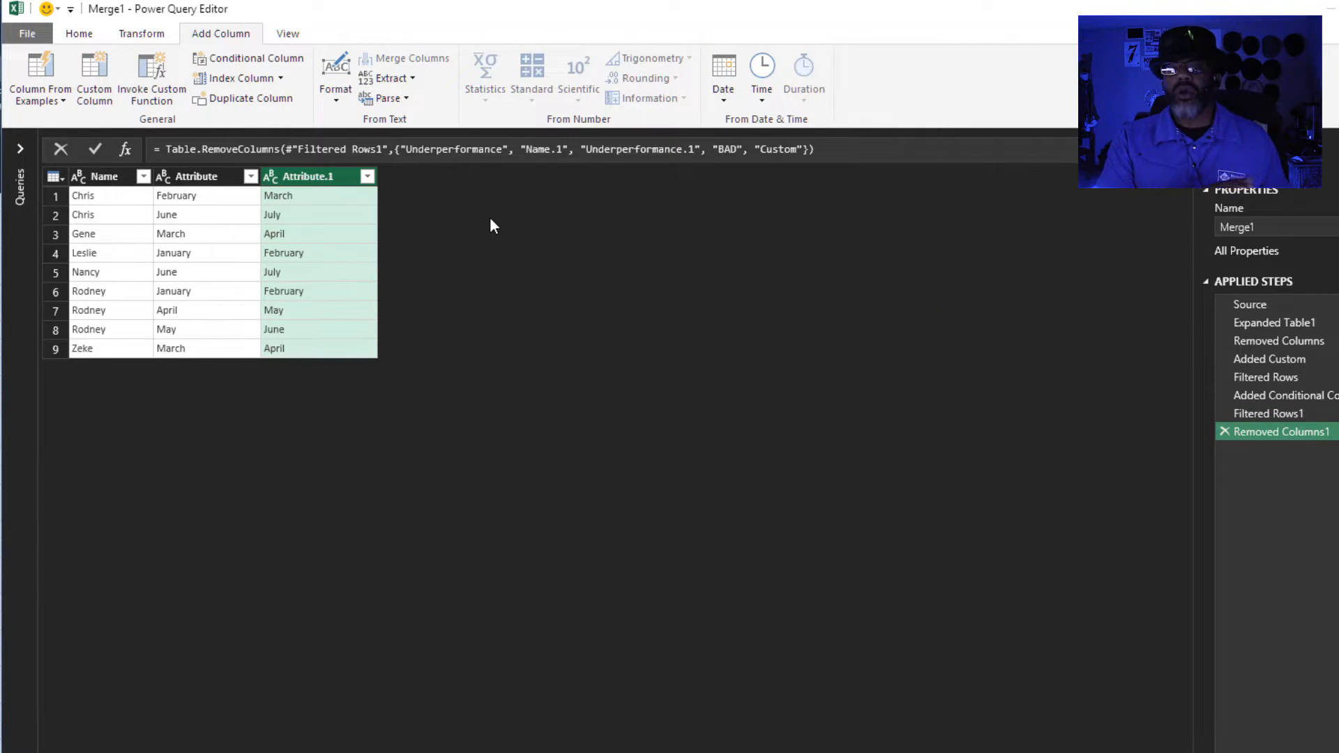
pyautogui.moveTo(563, 204)
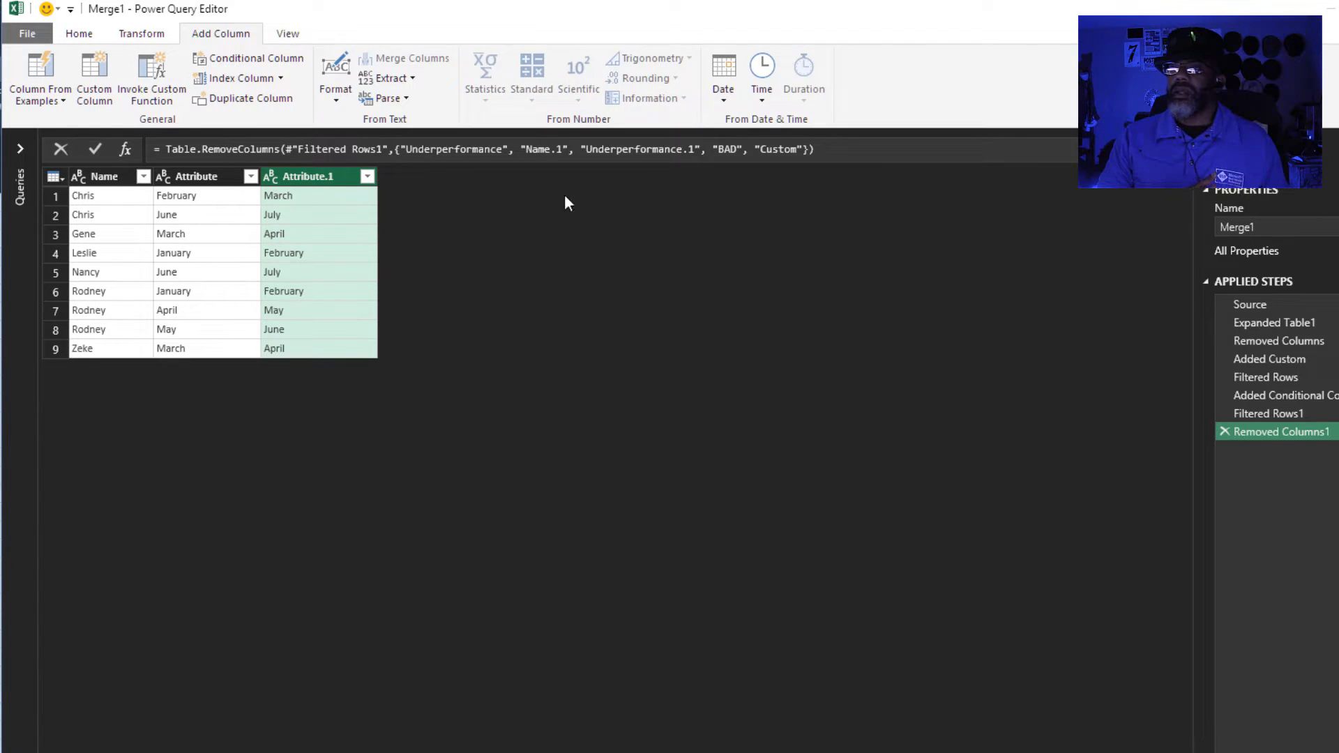
# Step: Close & Load the Merge1 pairs table to the existing worksheet at Sheet1!$O$4
pyautogui.click(26, 34)
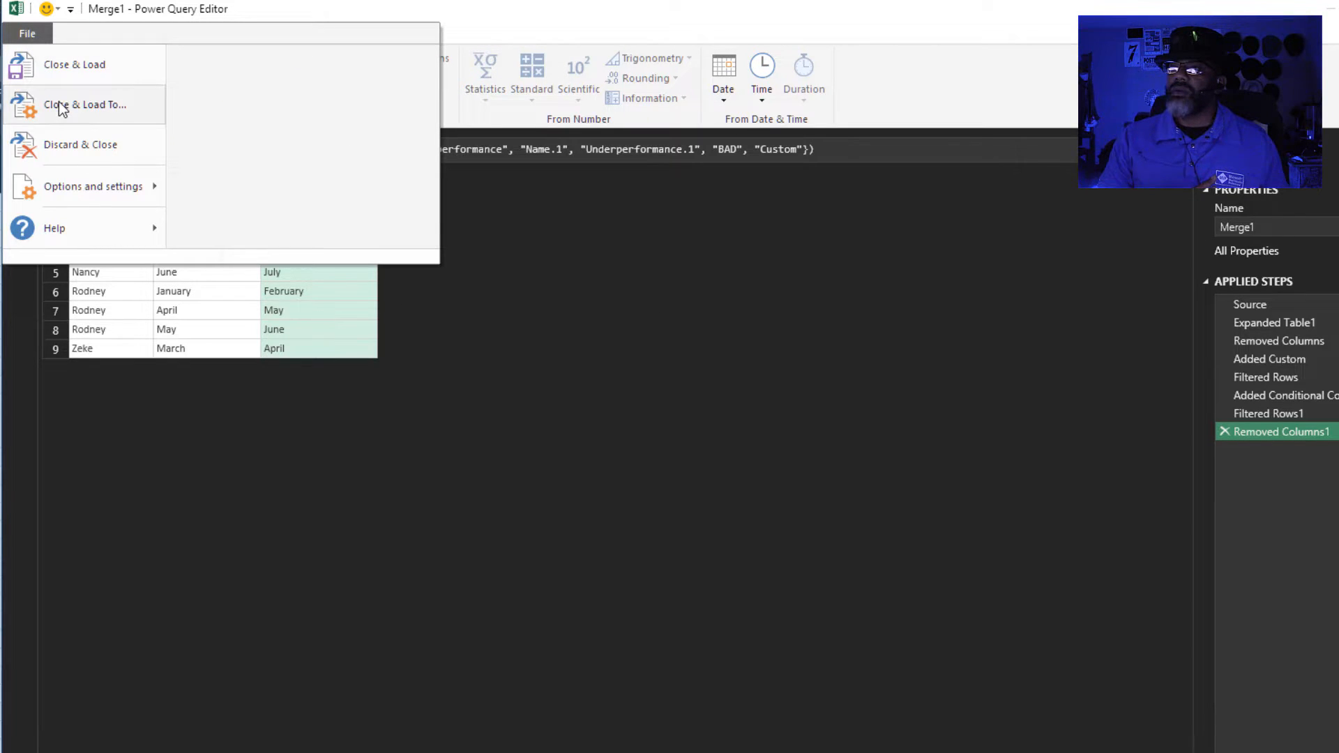
pyautogui.click(86, 105)
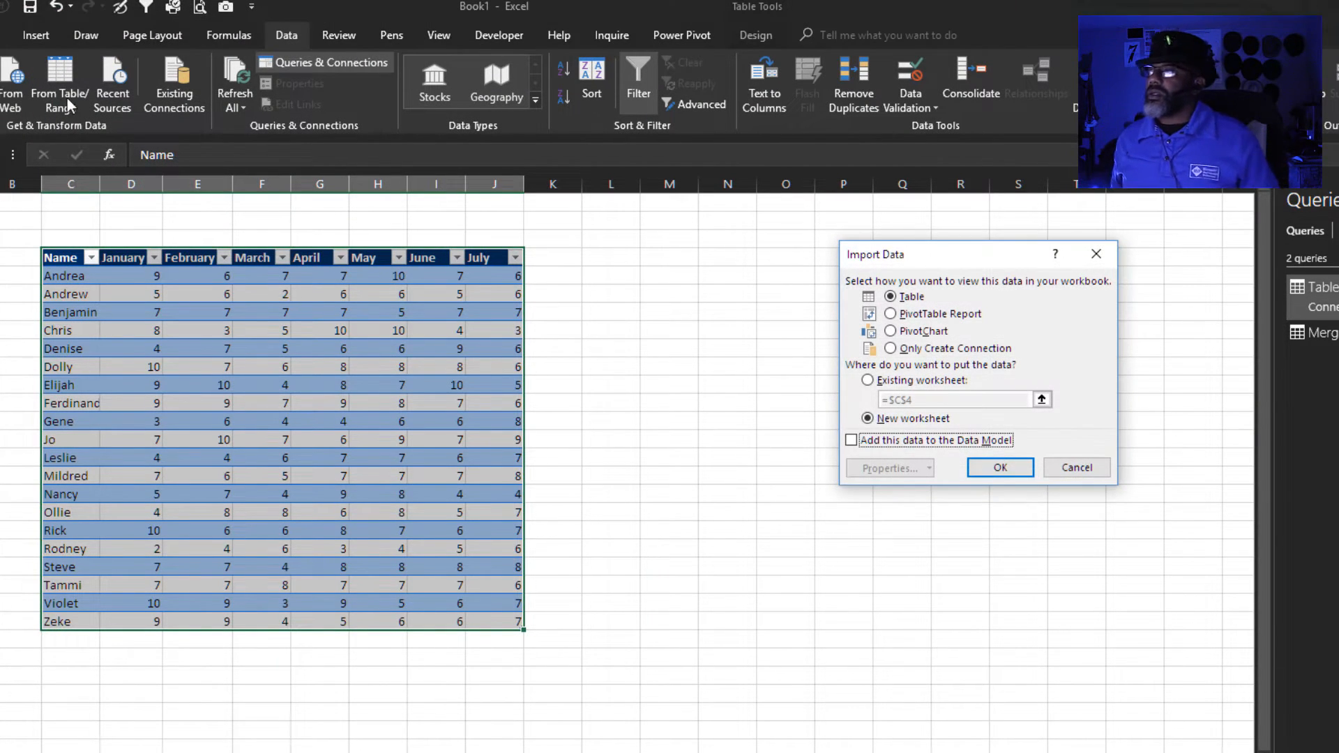
pyautogui.click(867, 379)
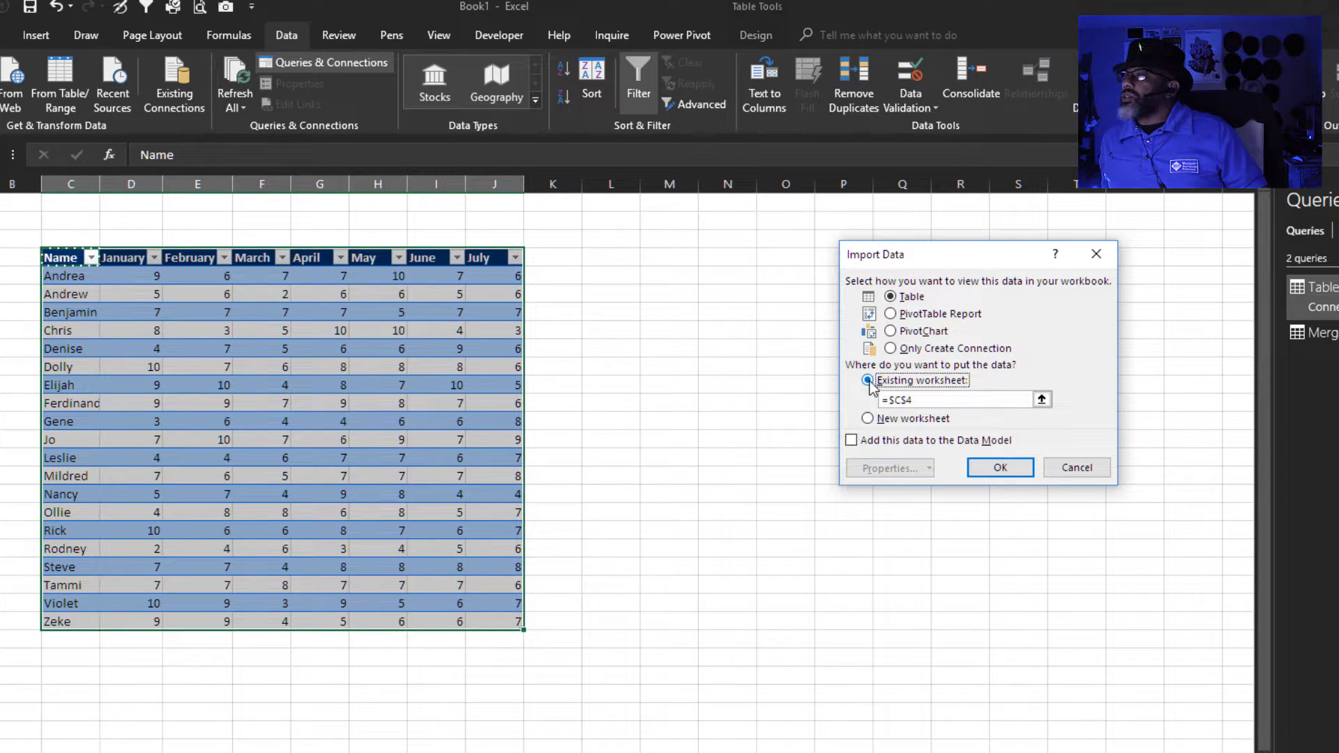
pyautogui.click(1042, 399)
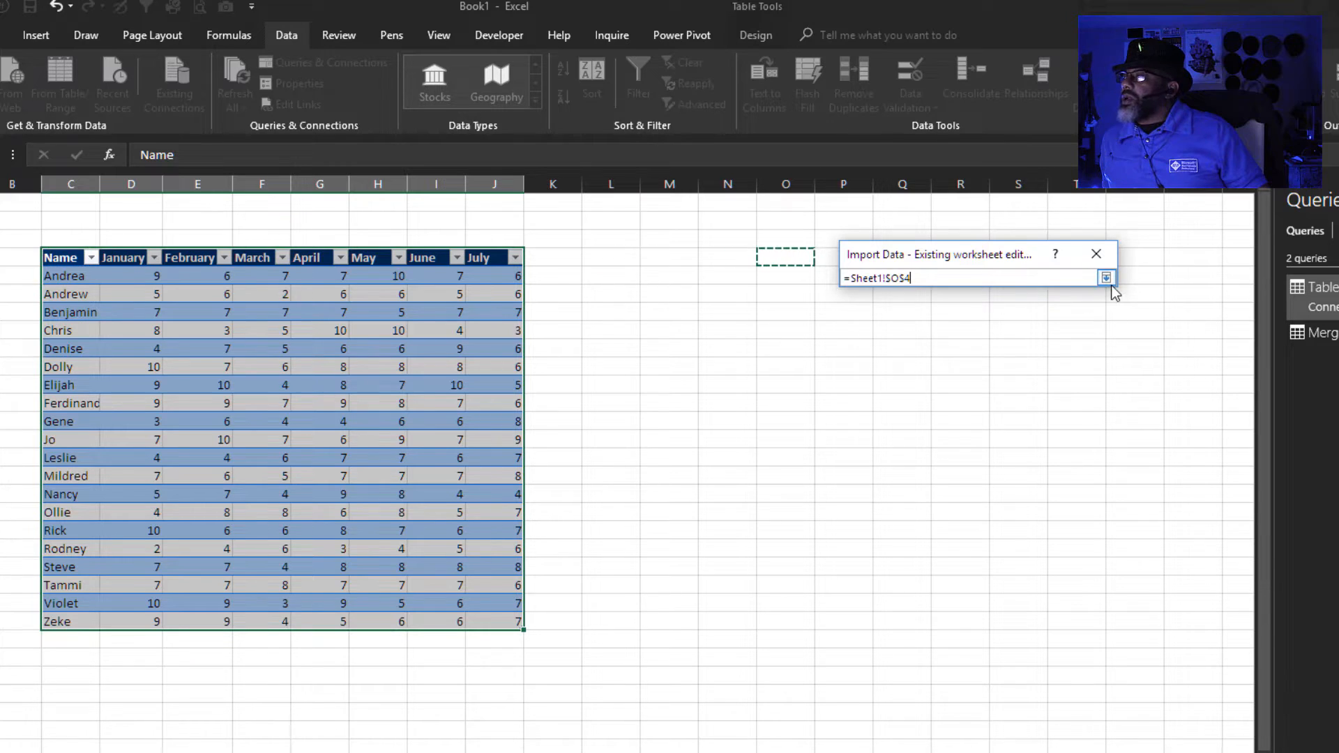
pyautogui.click(1097, 254)
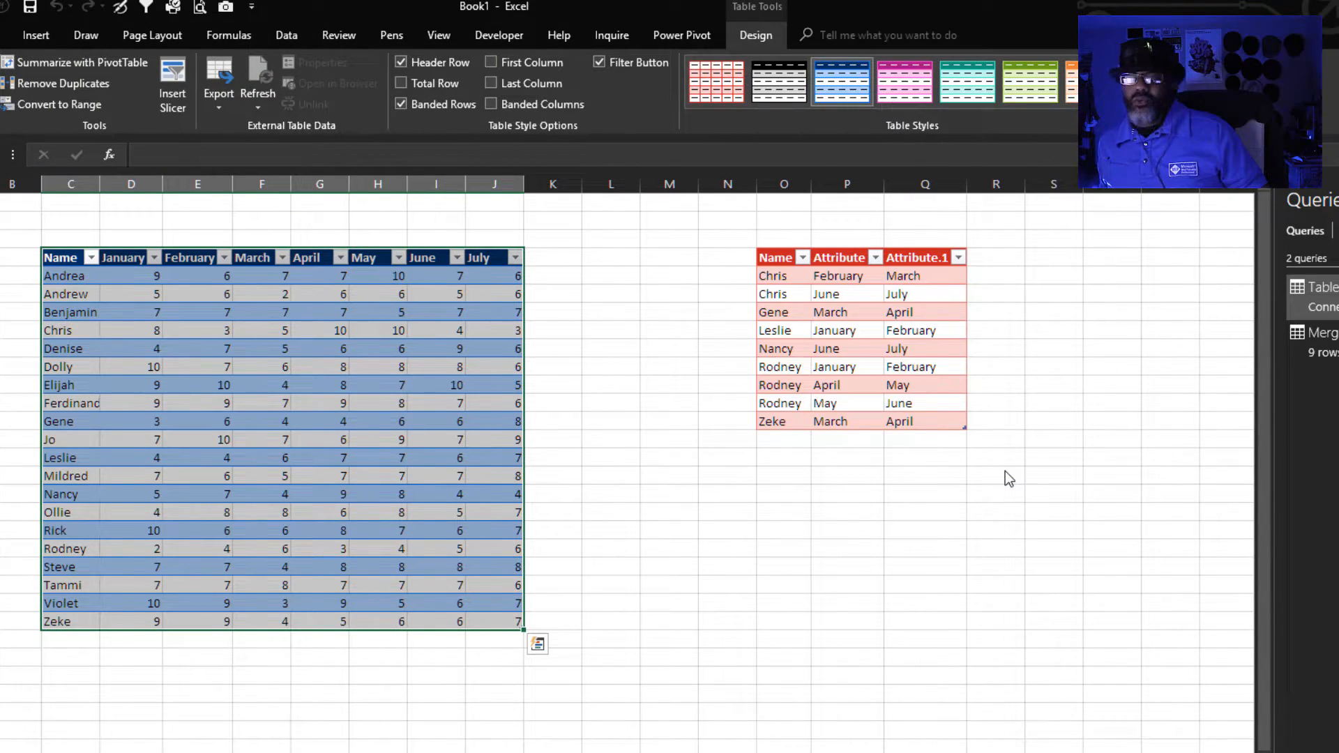
pyautogui.moveTo(804, 569)
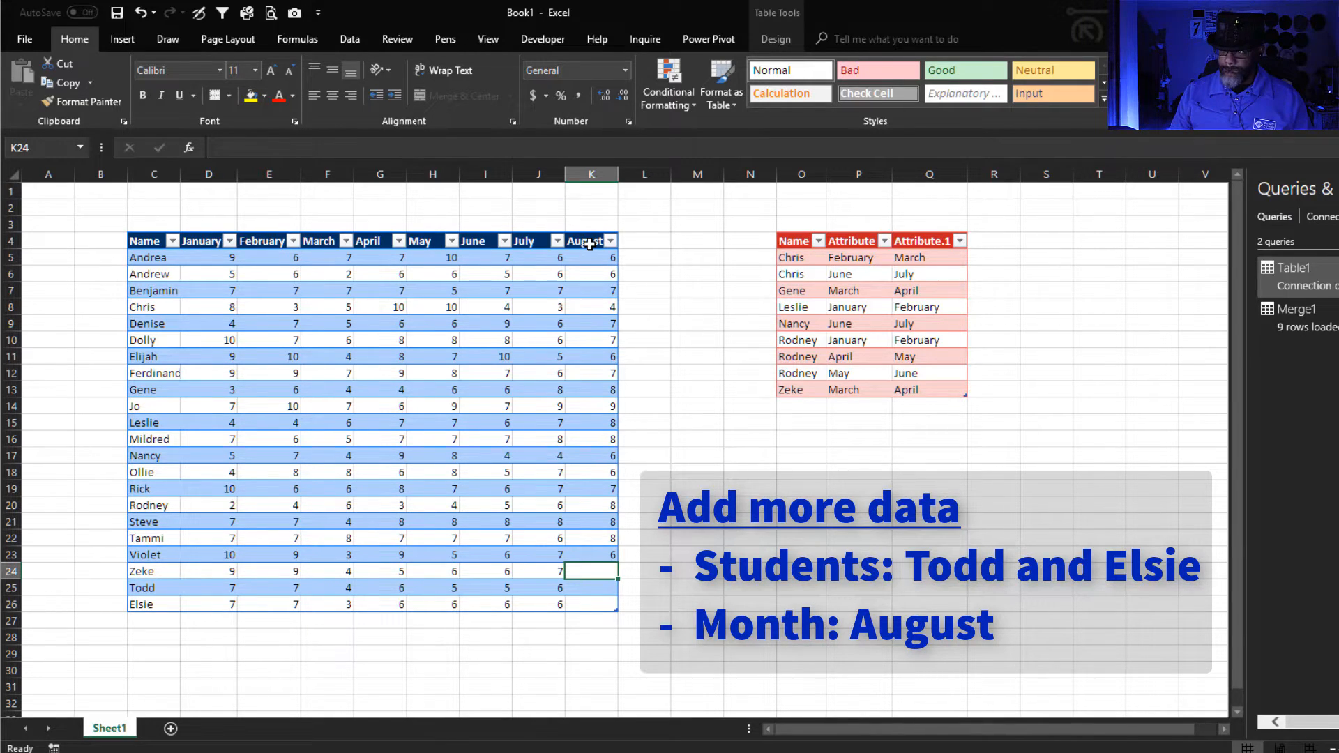
# Step: Enter the August scores and Todd/Elsie rows, then Refresh All so the pairs table shows 11 pairs
pyautogui.write('5')
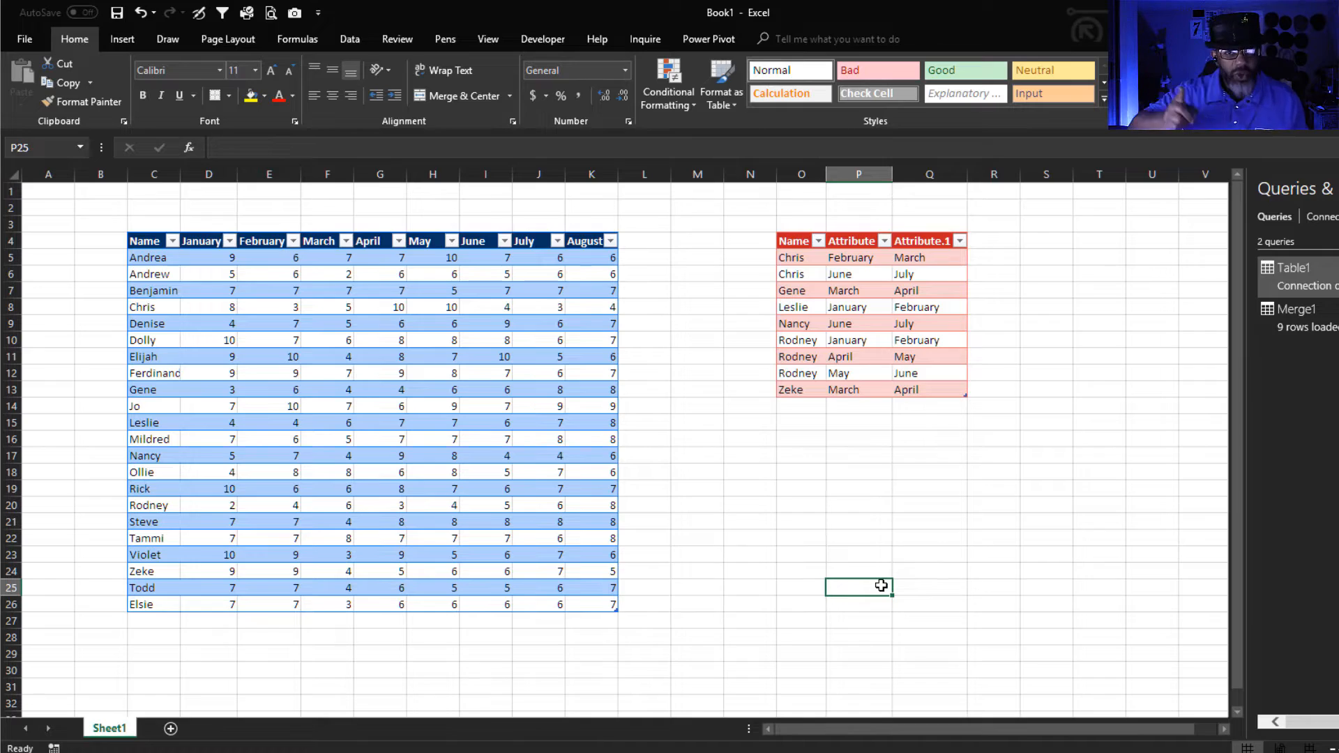
pyautogui.click(349, 39)
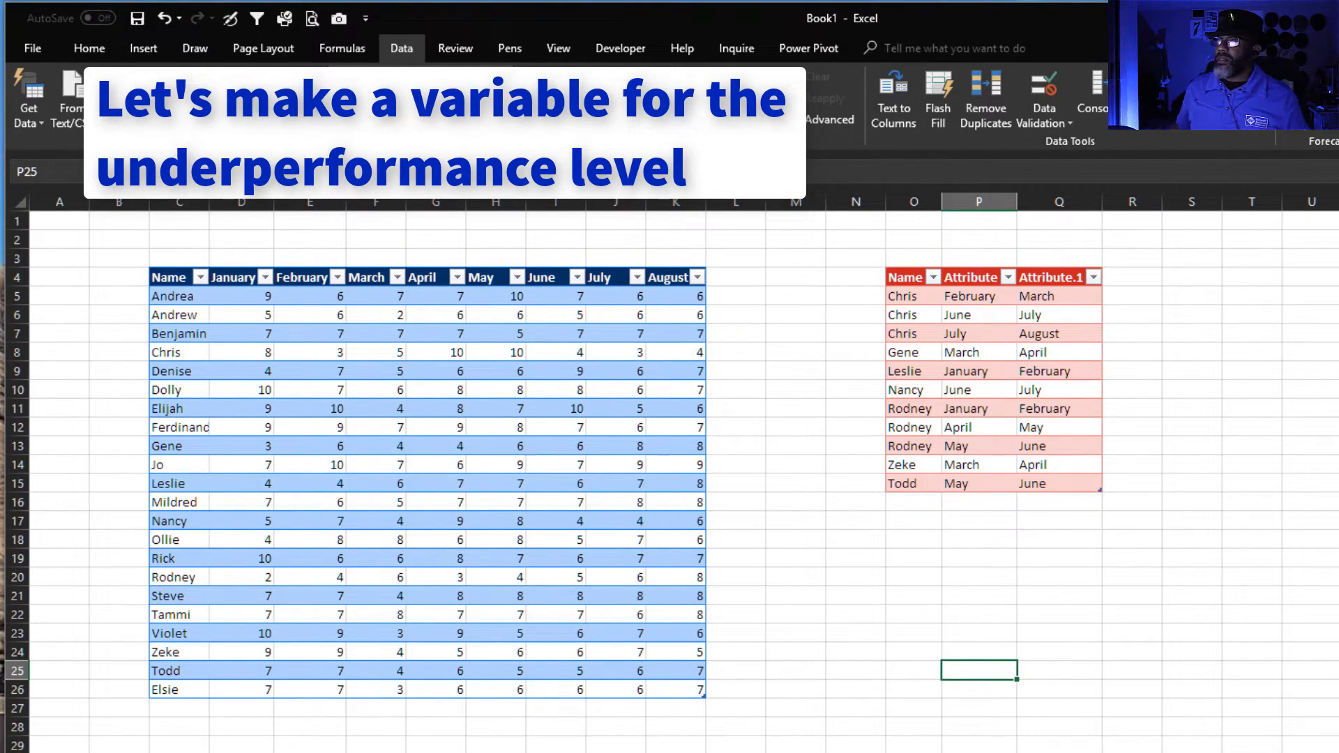
# Step: Enter Underperformance in A1 and 5 in A2, then select A1:A2 for a new table
pyautogui.write('Unde')
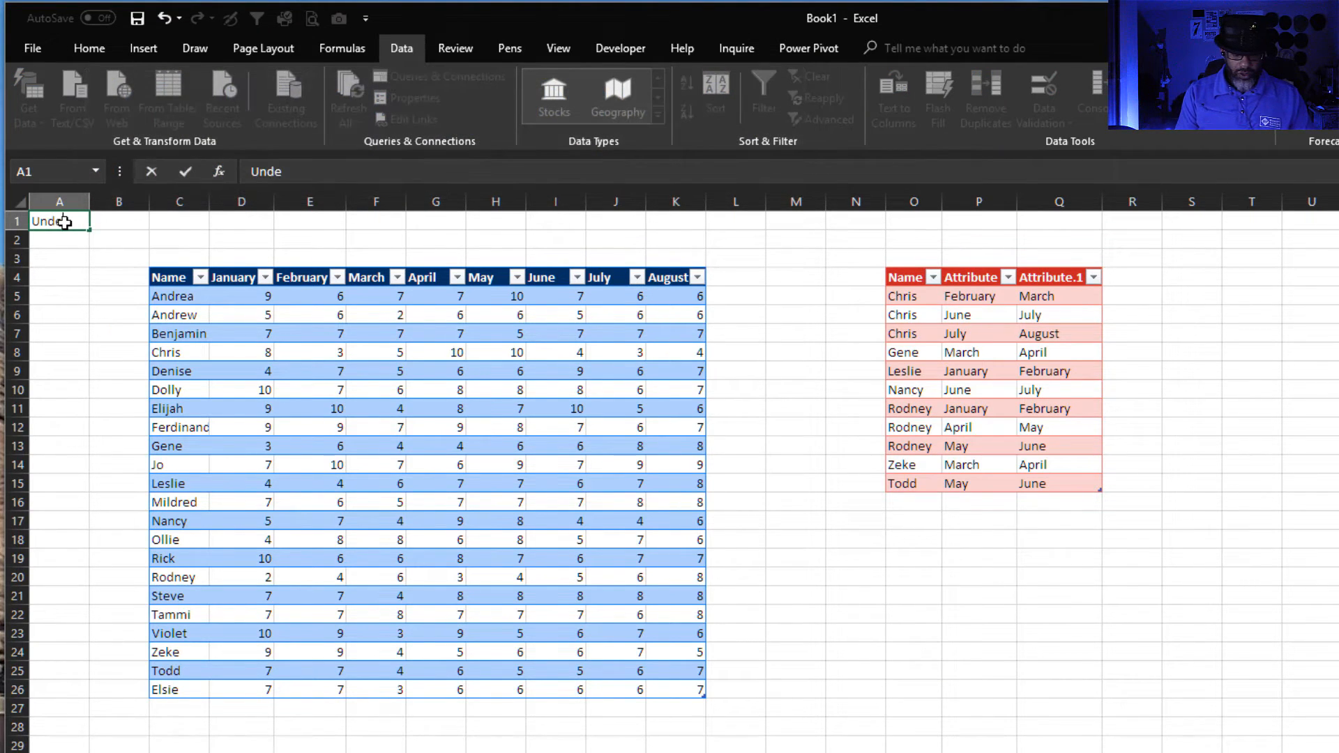
pyautogui.write('rperforma')
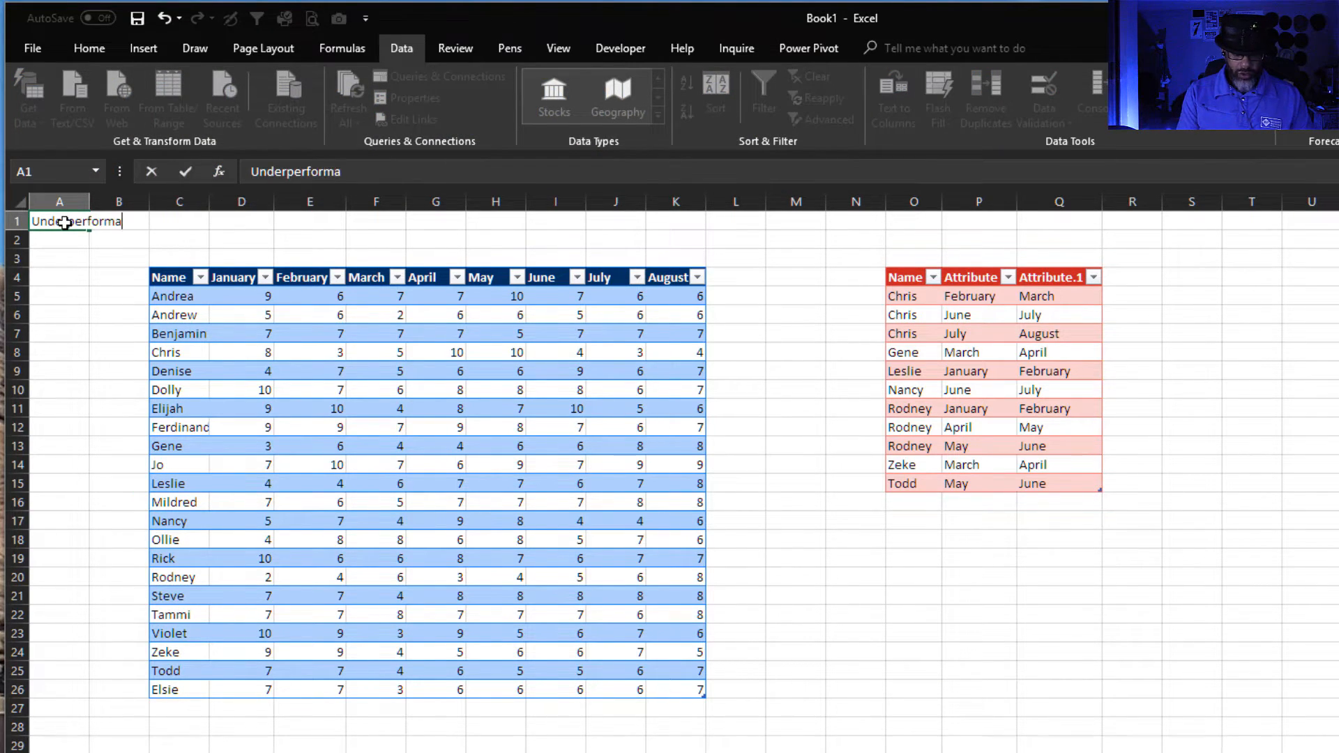
pyautogui.press('enter')
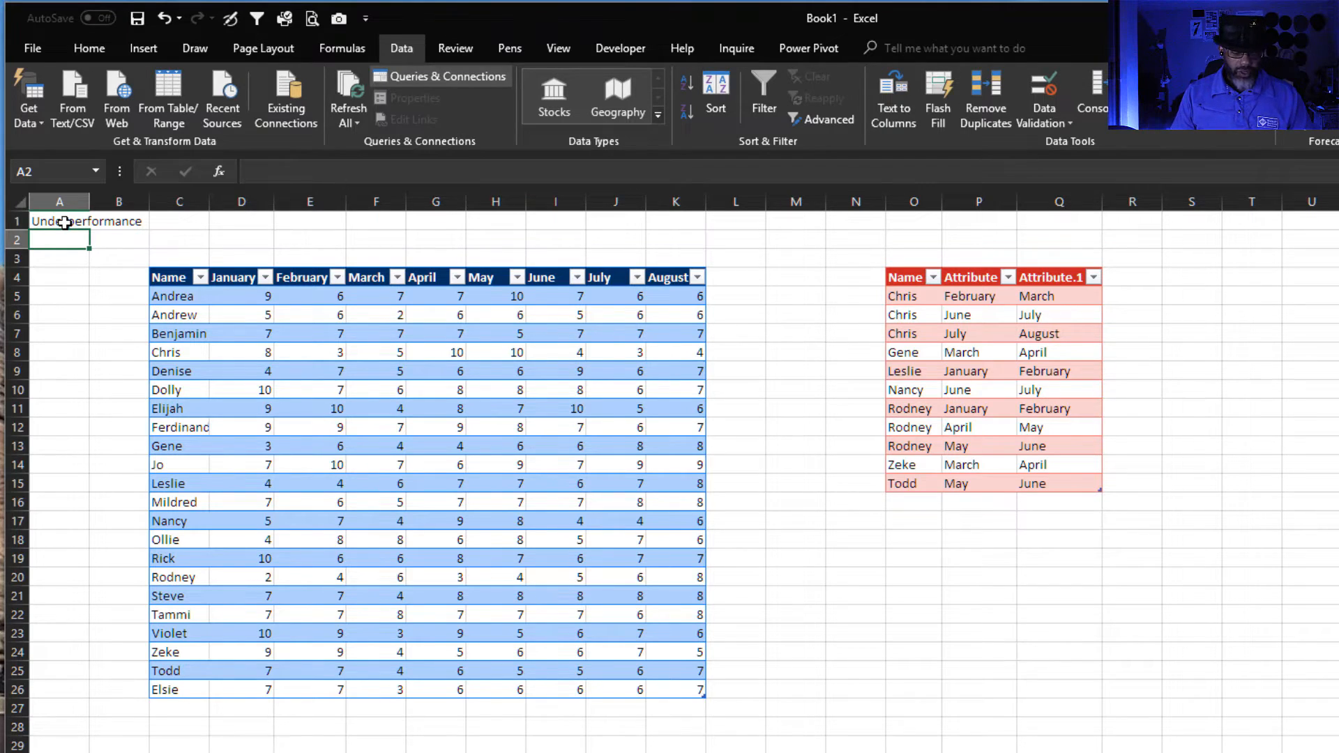
pyautogui.write('5')
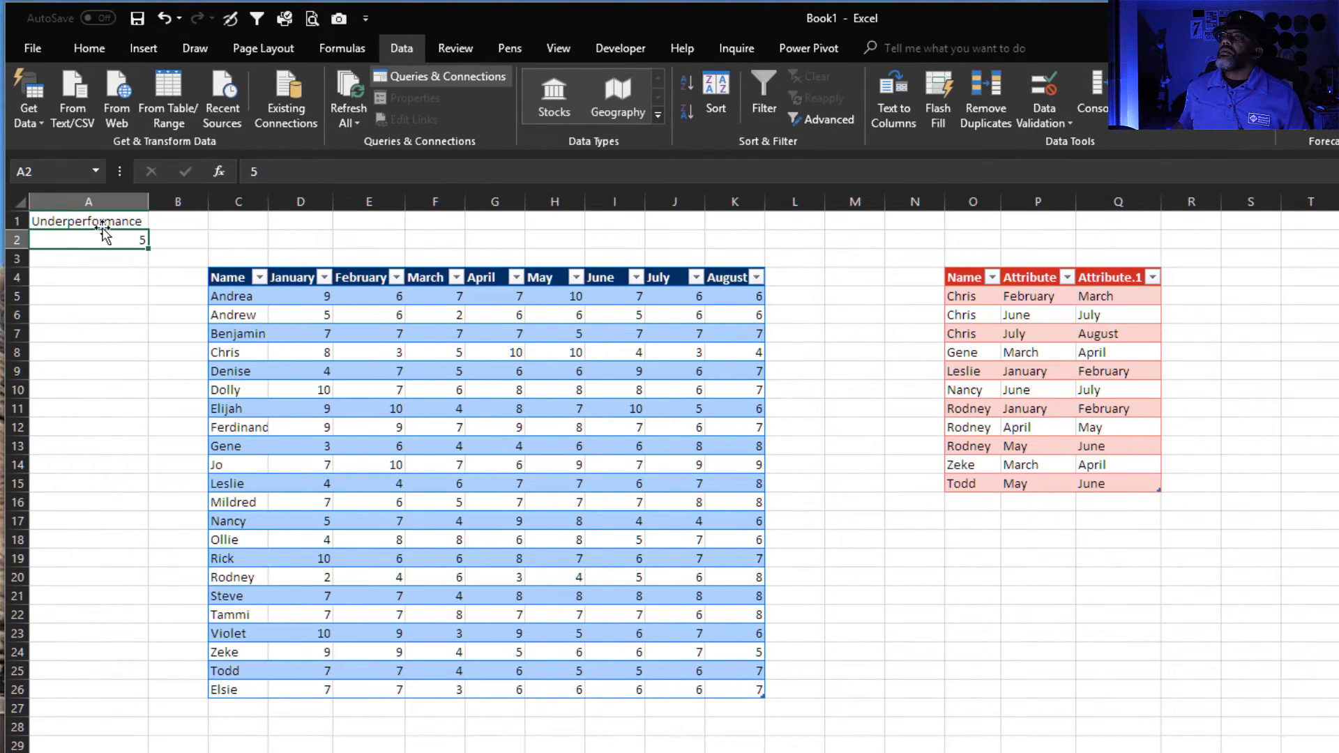
pyautogui.click(167, 98)
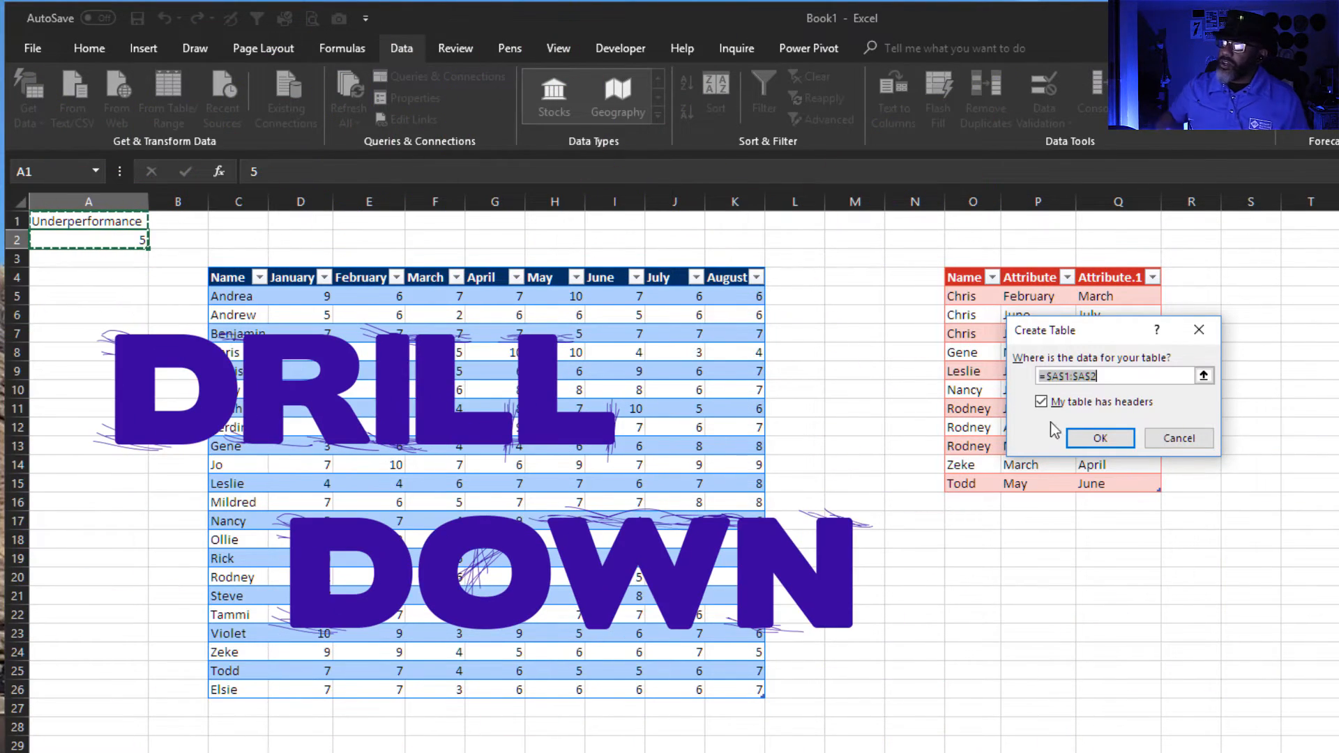
# Step: Create the threshold table, drill it down to the single value 5 and name the query UnderP
pyautogui.click(1101, 436)
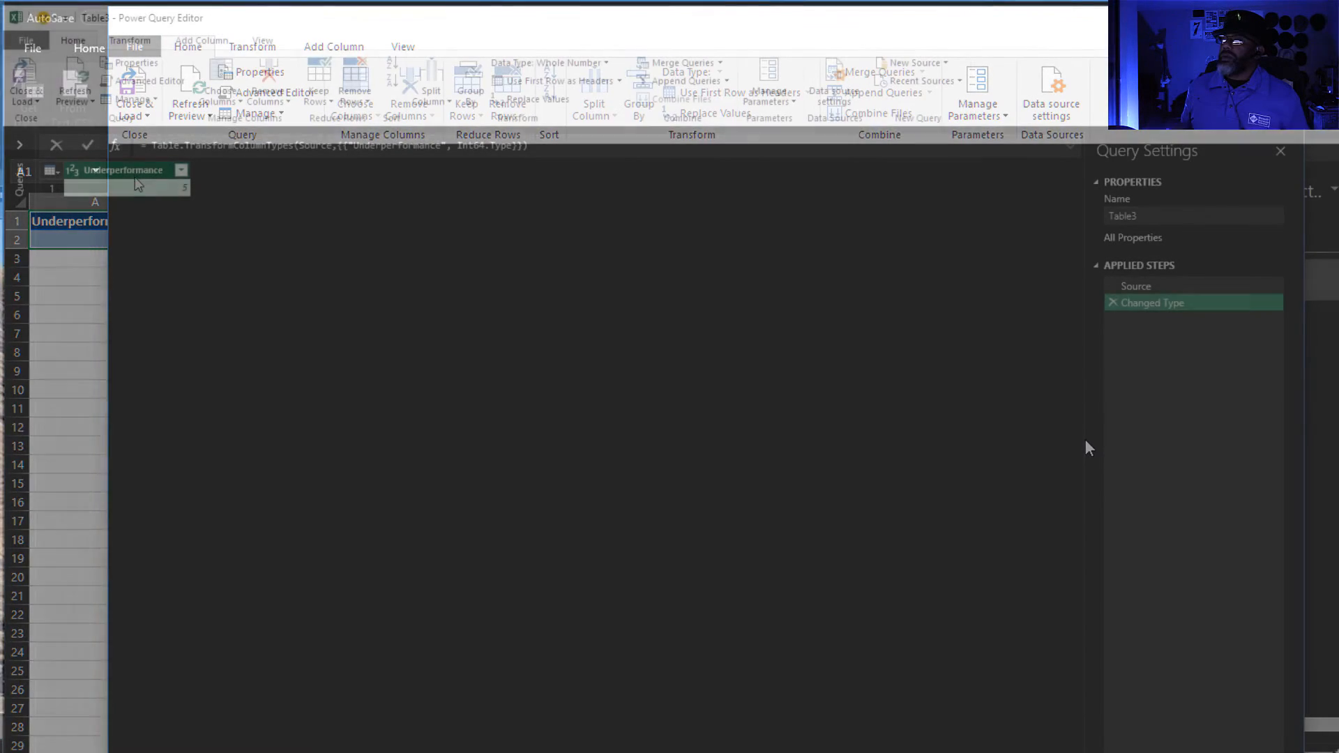
pyautogui.rightClick(128, 205)
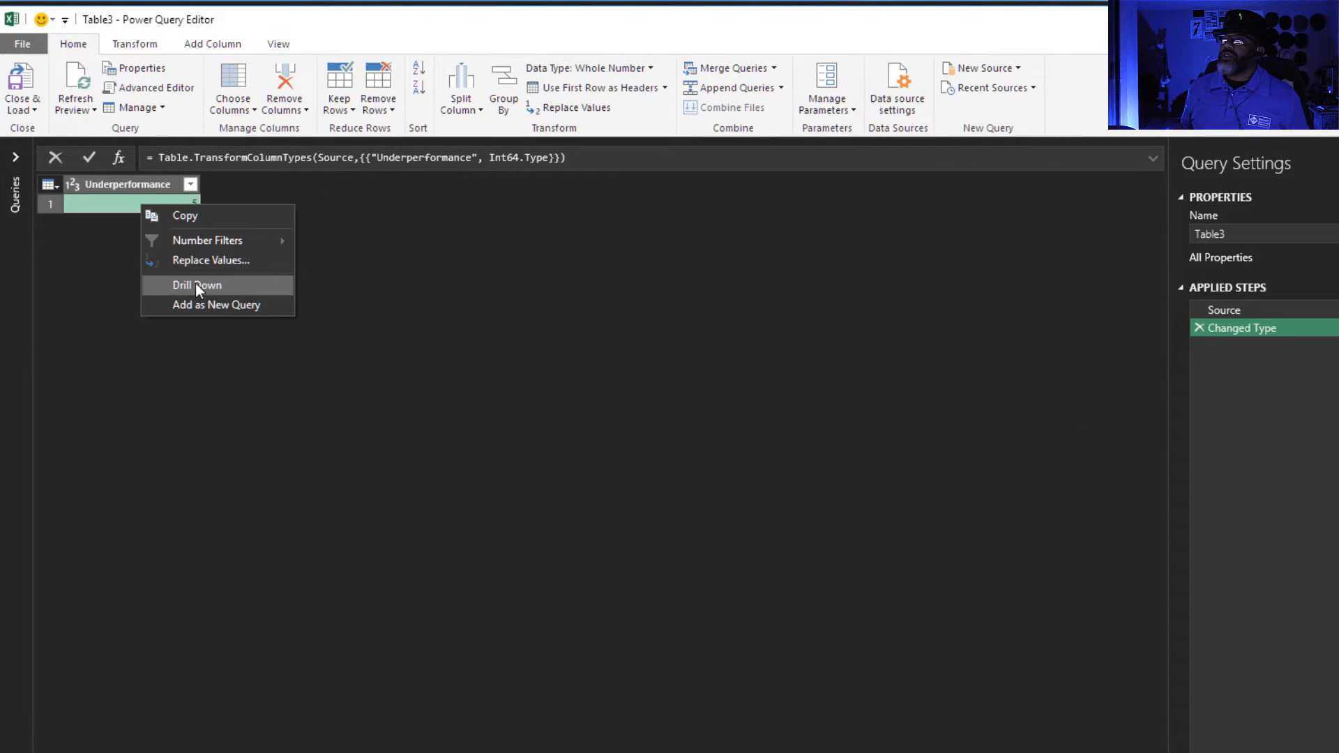
pyautogui.click(197, 284)
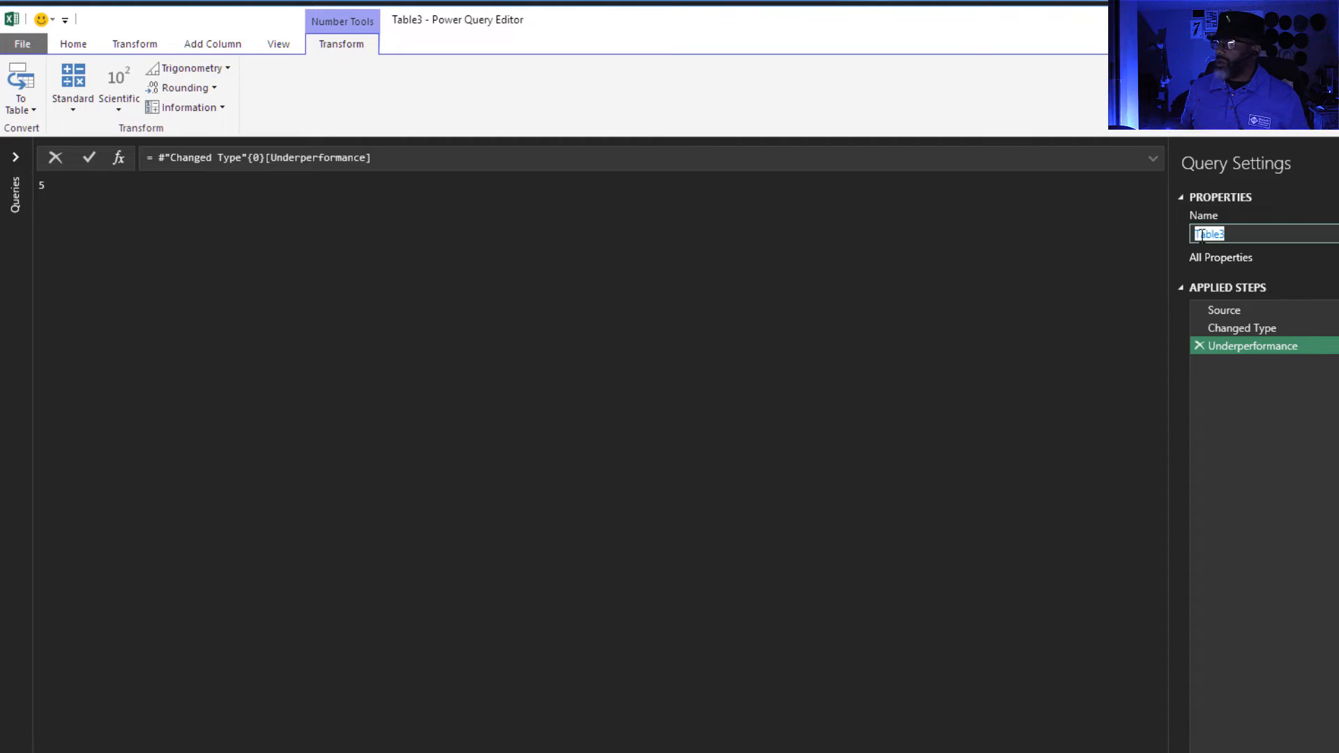
pyautogui.write('UnderP')
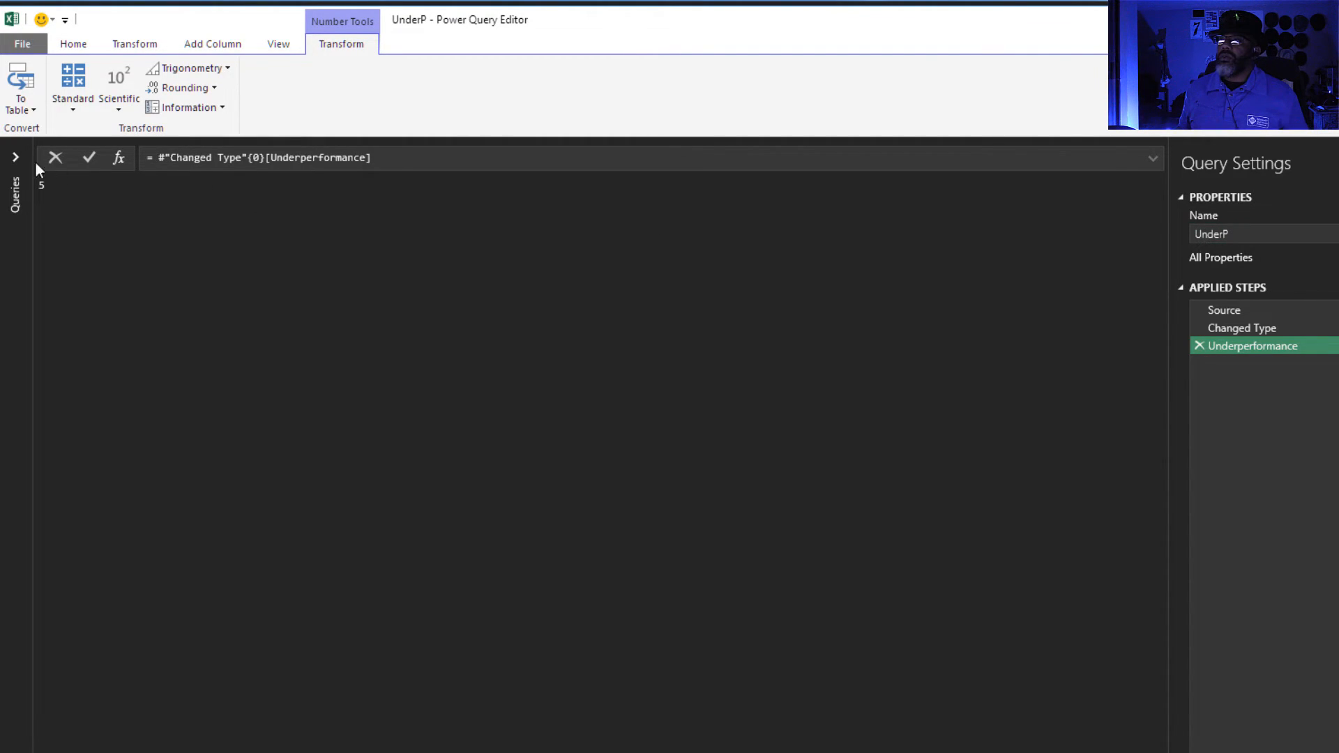
pyautogui.click(51, 175)
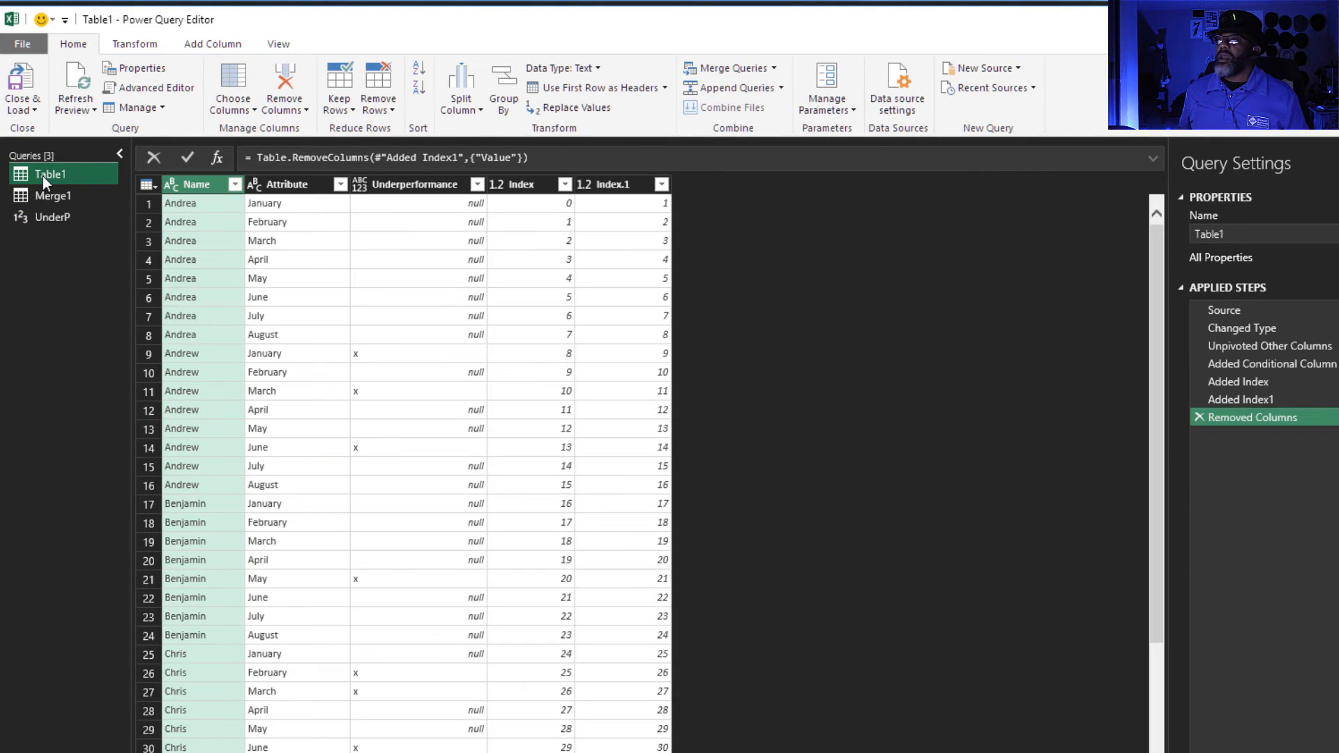
# Step: Edit Table1's code in Advanced Editor so the conditional column compares against UnderP instead of 5
pyautogui.click(279, 43)
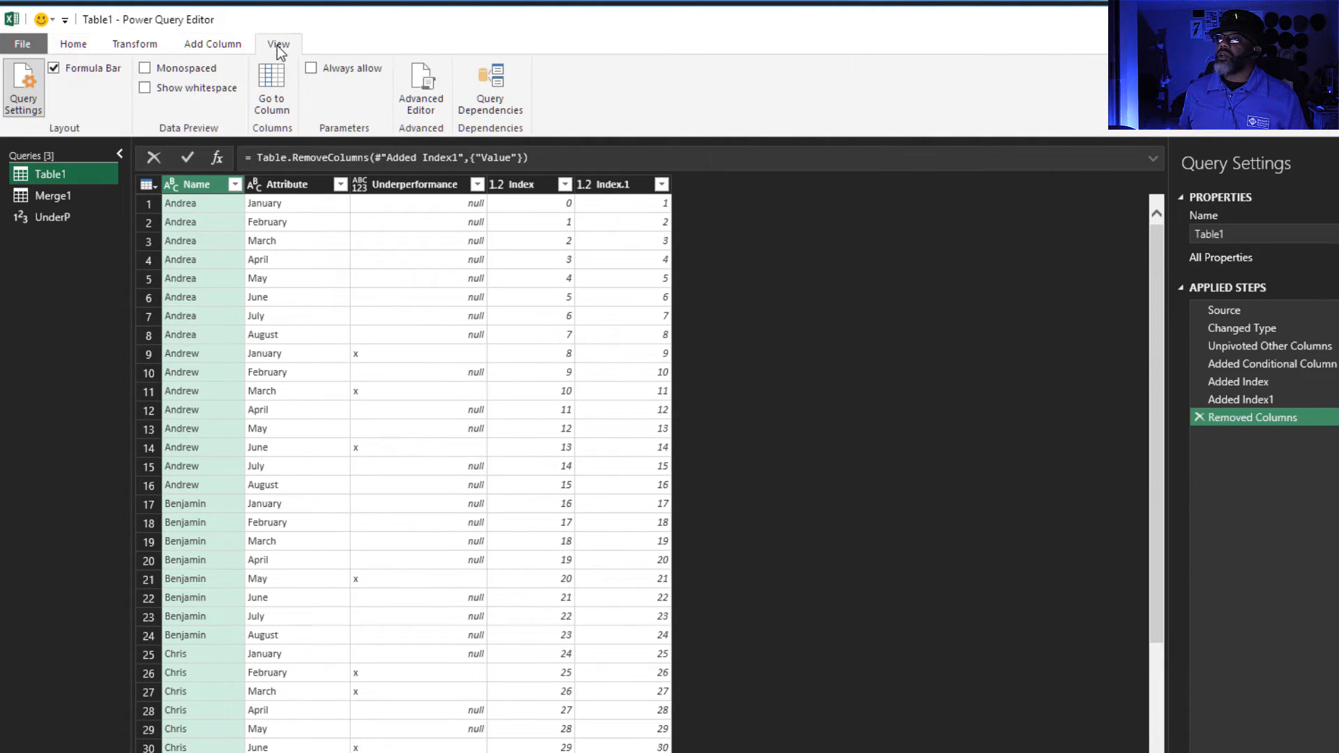
pyautogui.click(419, 88)
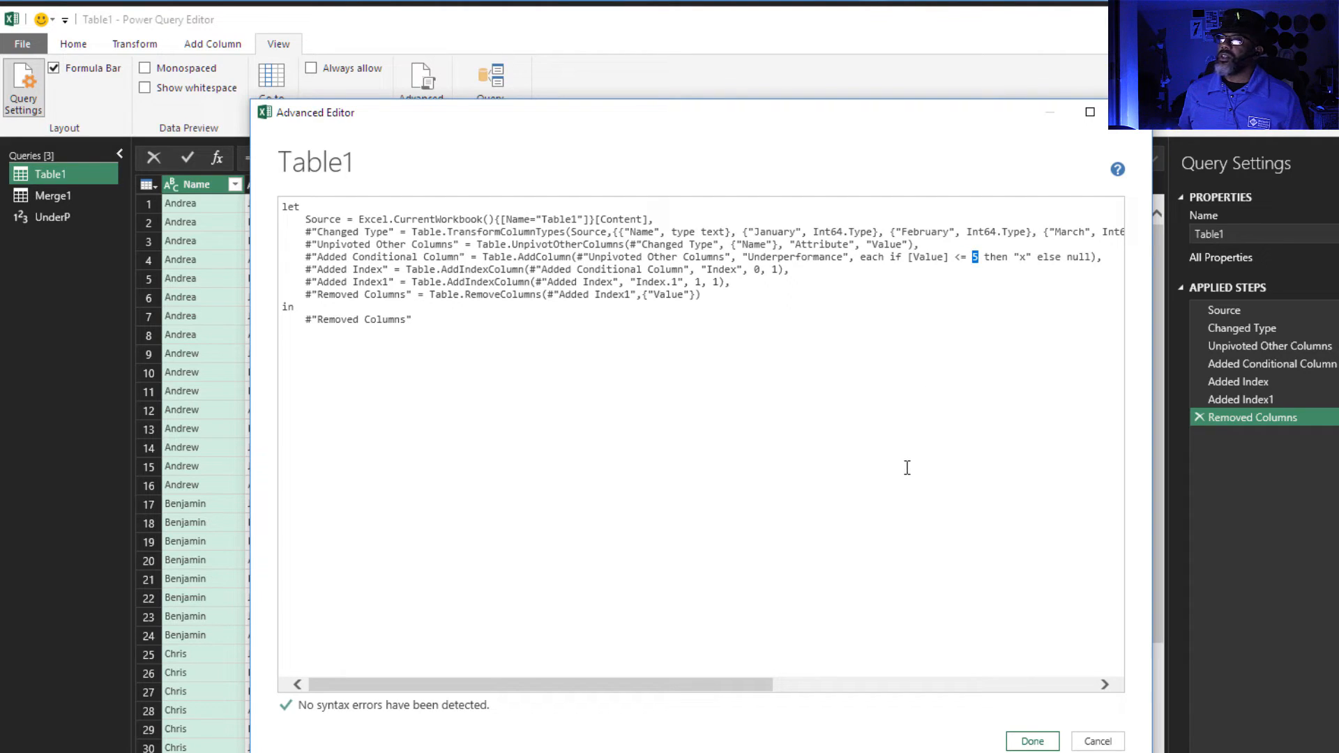
pyautogui.write('Under')
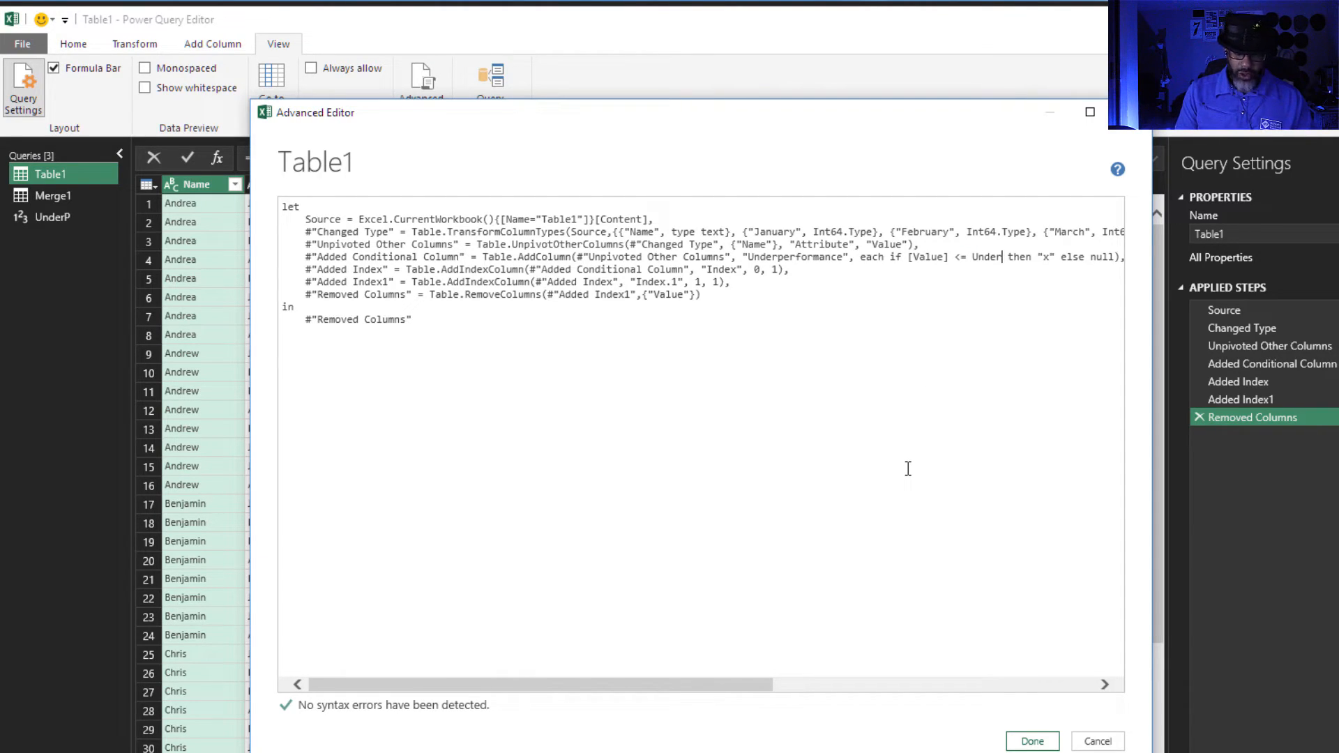
pyautogui.click(1032, 740)
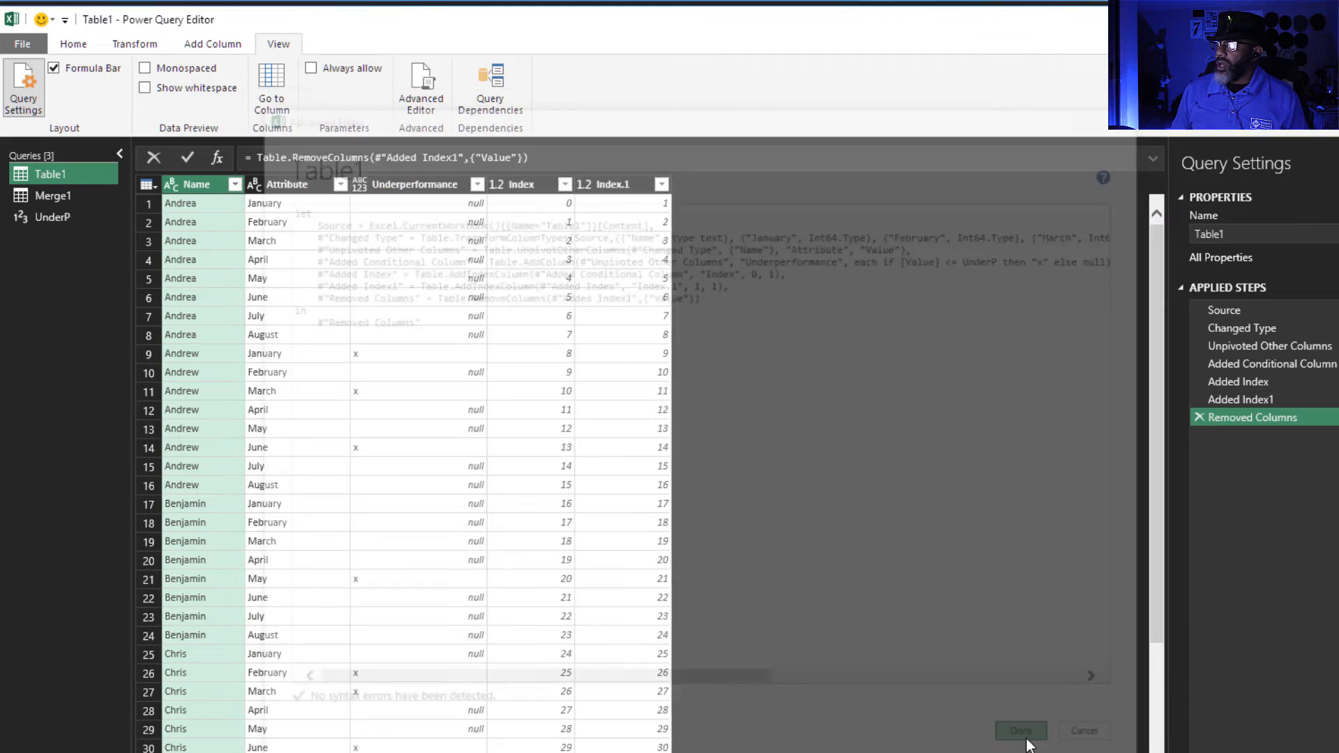
pyautogui.click(1020, 731)
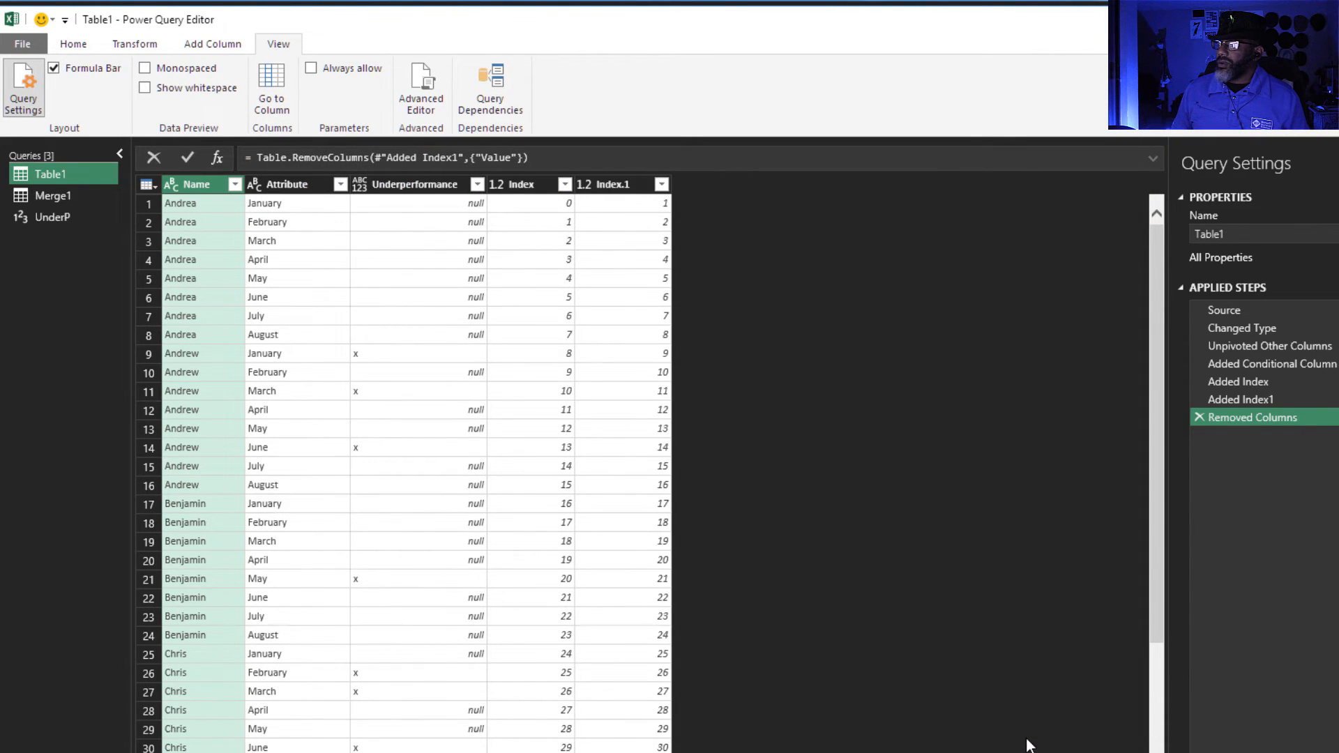
pyautogui.click(23, 44)
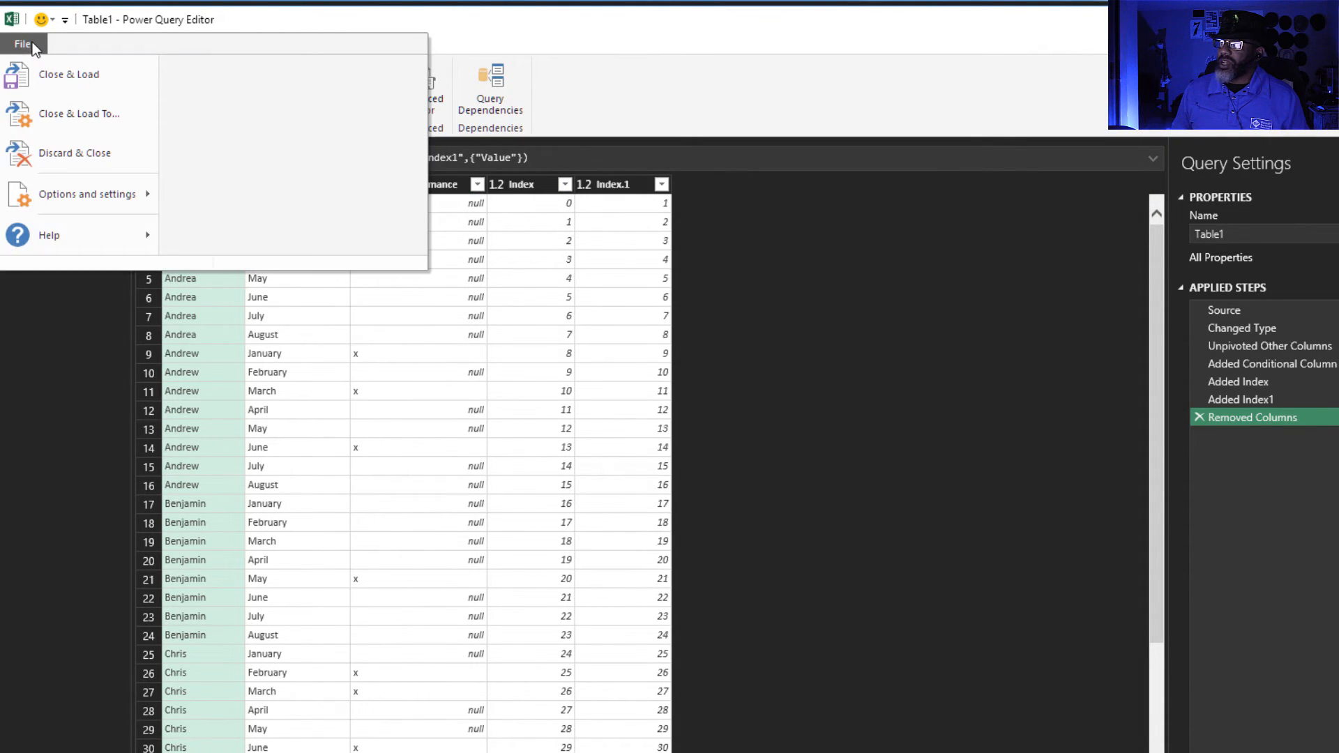
# Step: Close & Load, set the threshold cell to 4 and Refresh All so only 7 pairs remain
pyautogui.click(68, 74)
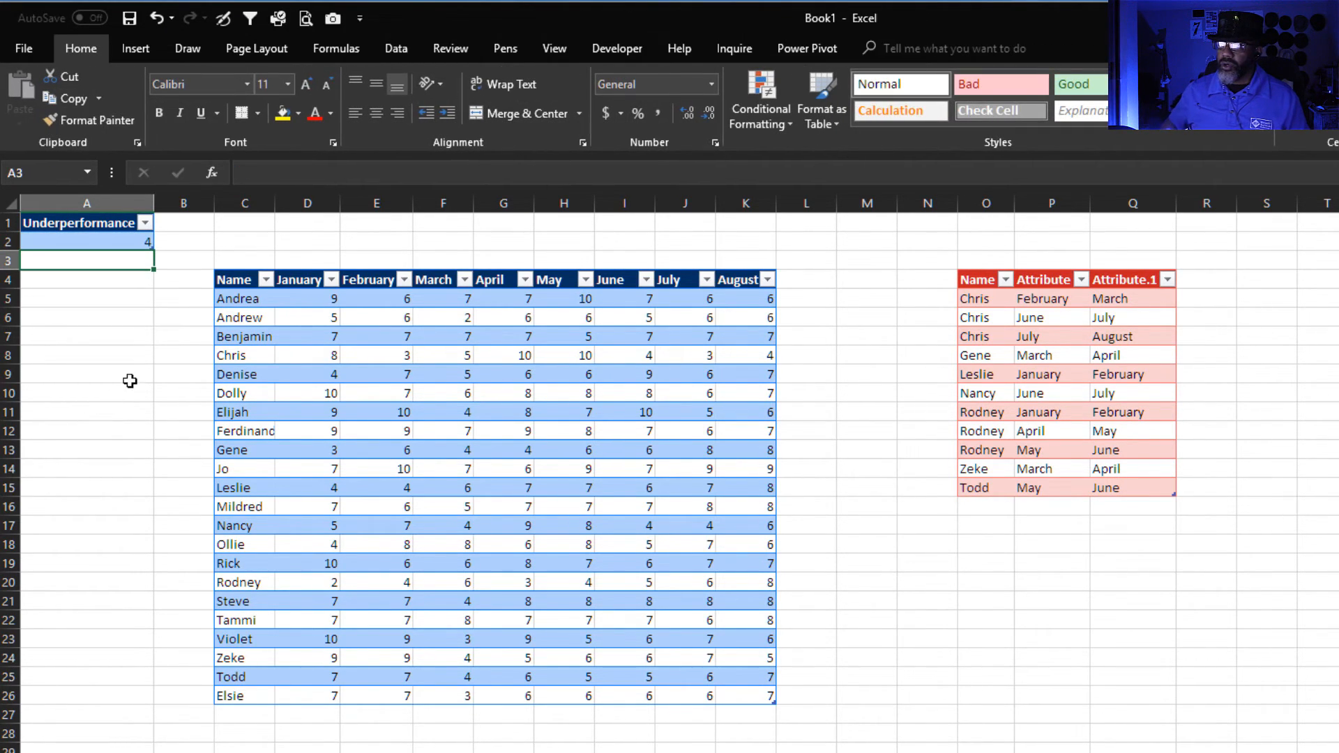
pyautogui.click(395, 49)
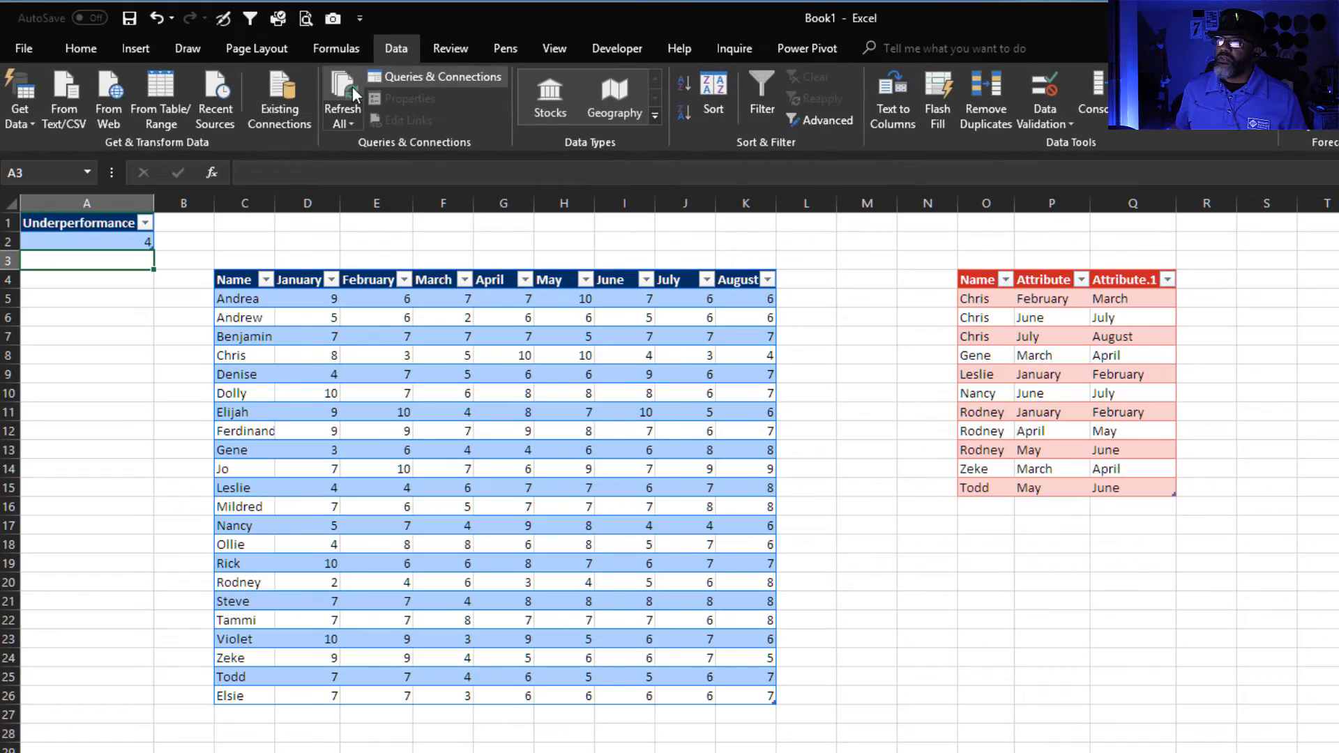
pyautogui.click(341, 93)
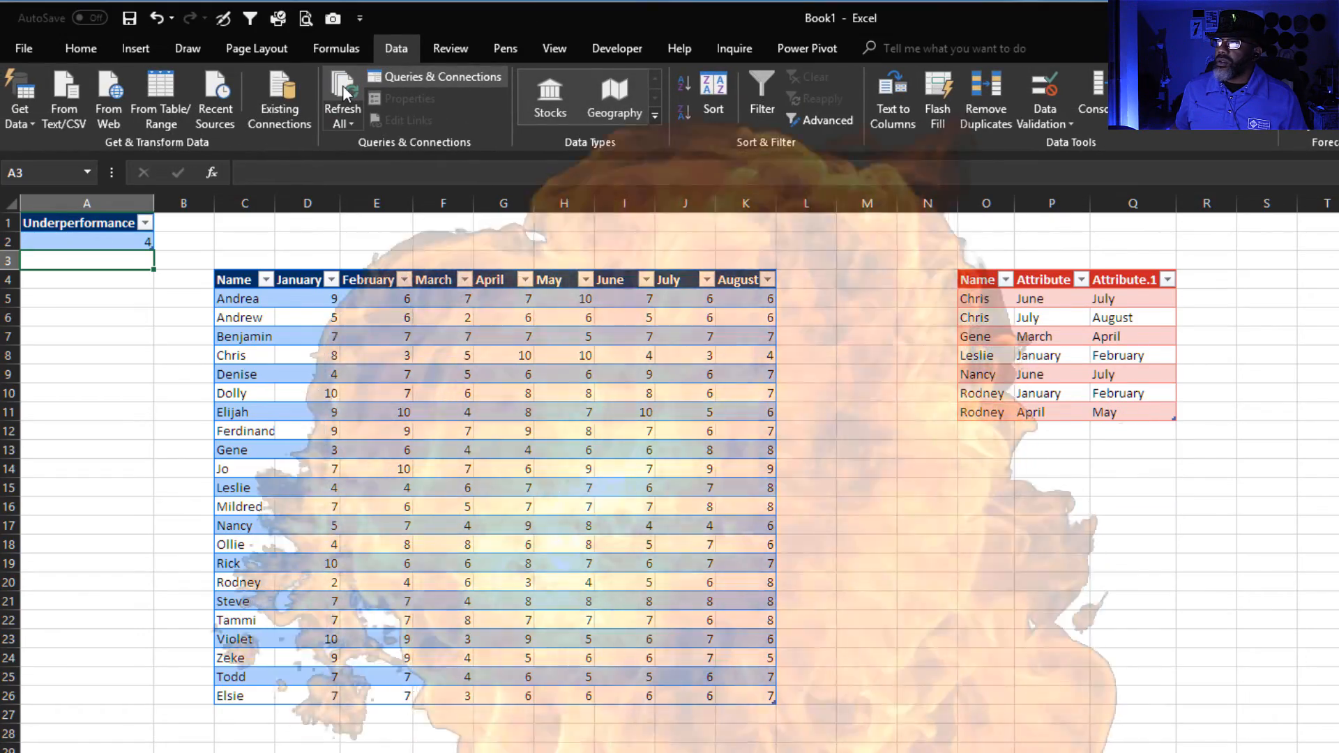